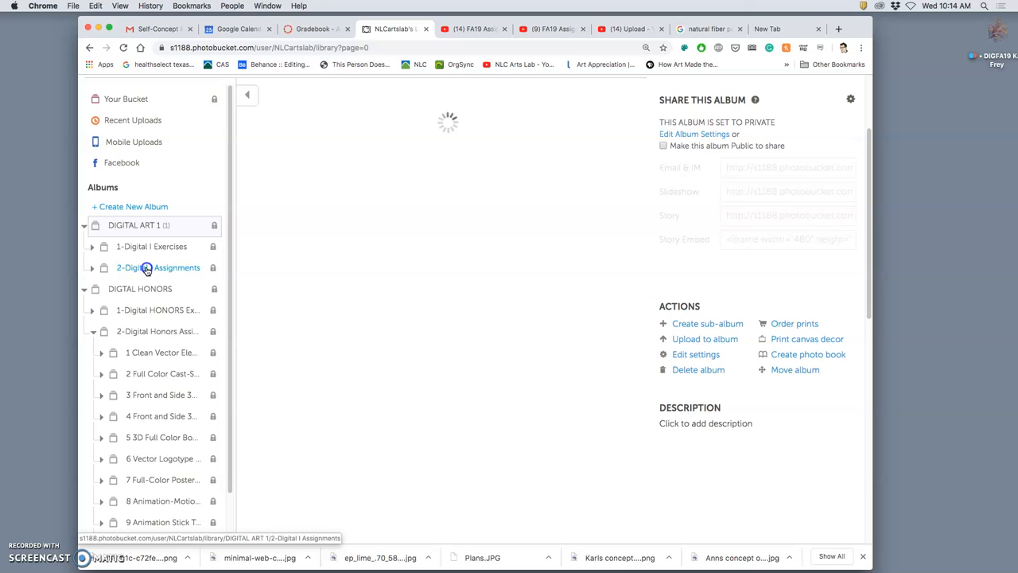
# Open Past Student Examples under 2-Digital I Assignments > Assignment 3 Creaturescape.
pyautogui.click(158, 267)
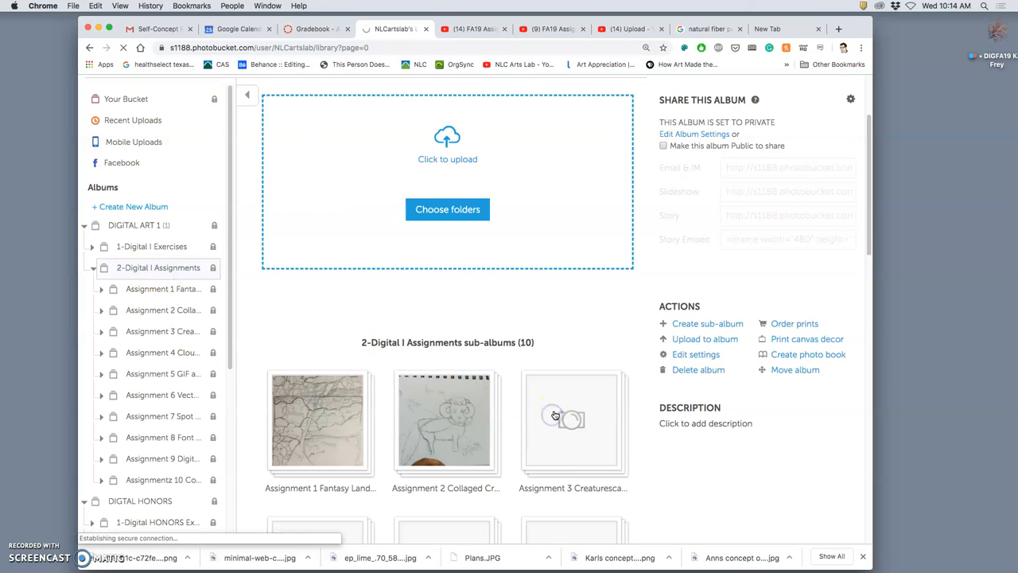
pyautogui.click(572, 422)
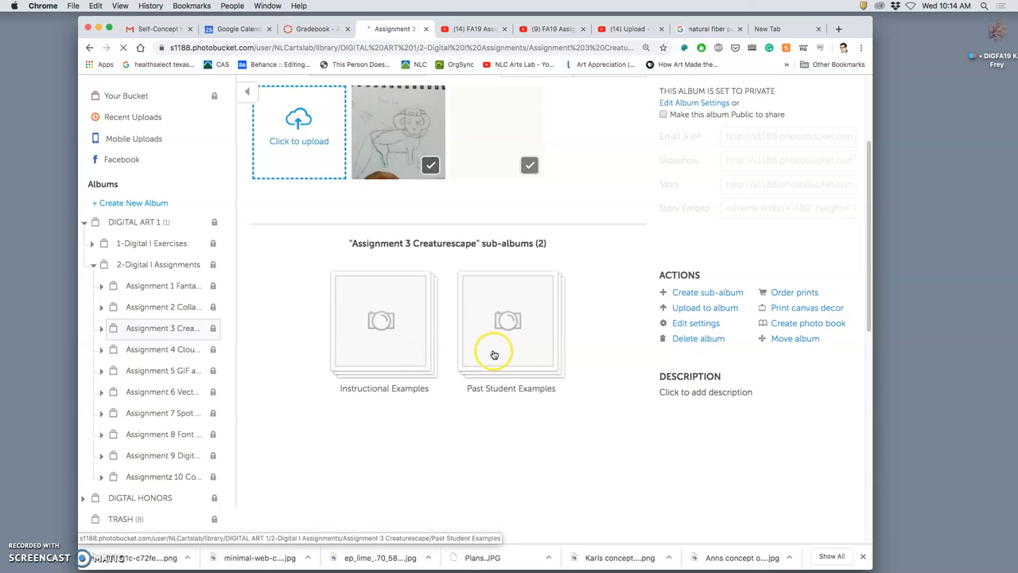
pyautogui.click(511, 322)
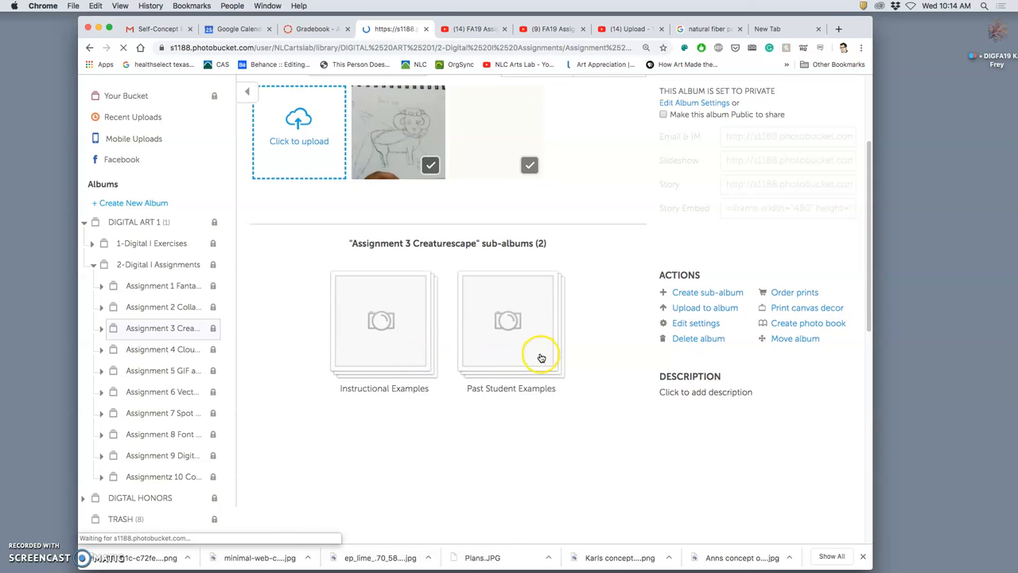
pyautogui.click(511, 321)
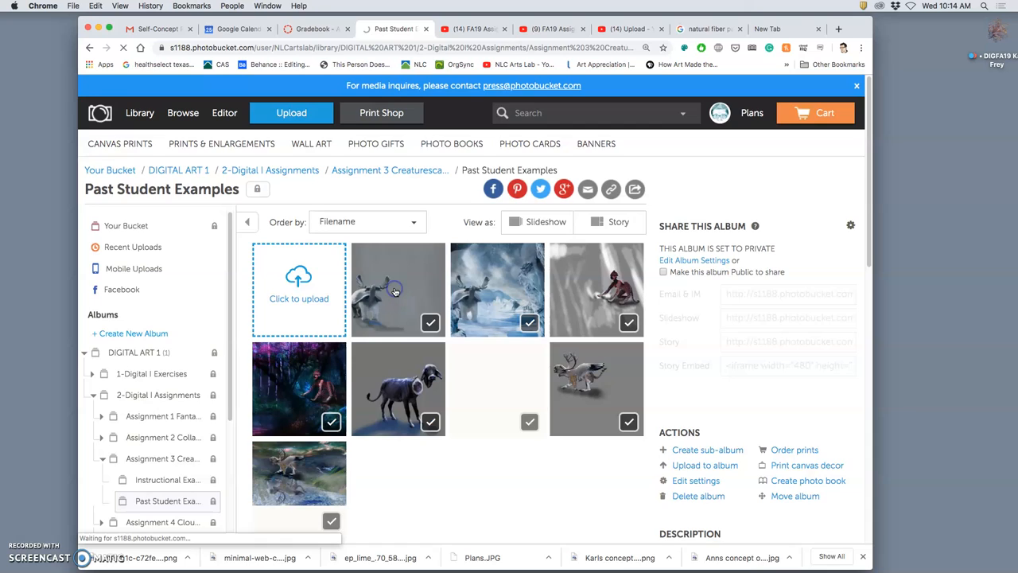
# View student examples 1b, 2a, 2b and 3a in the single-photo viewer.
pyautogui.click(395, 291)
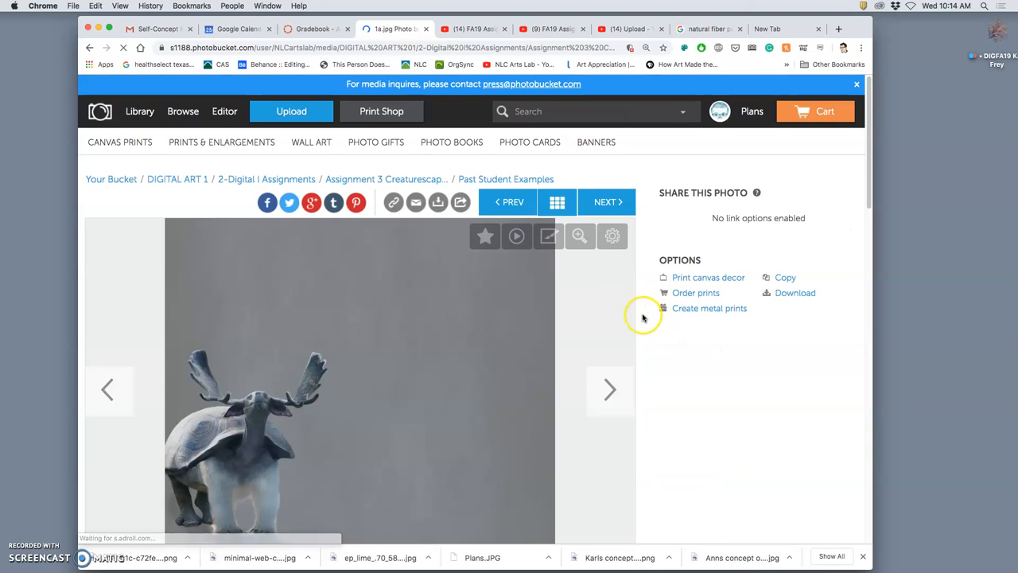
pyautogui.scroll(-3)
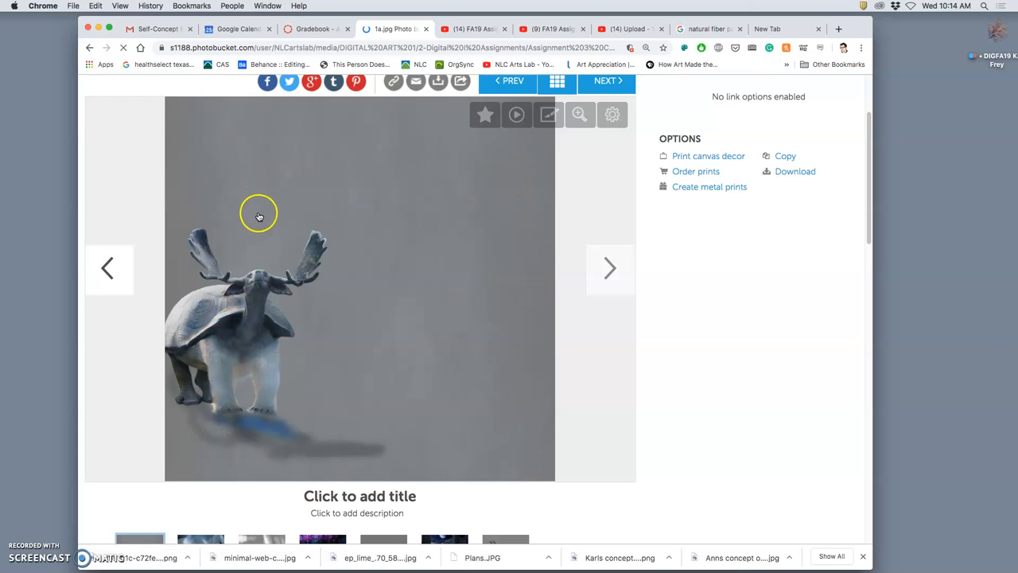
pyautogui.moveTo(294, 434)
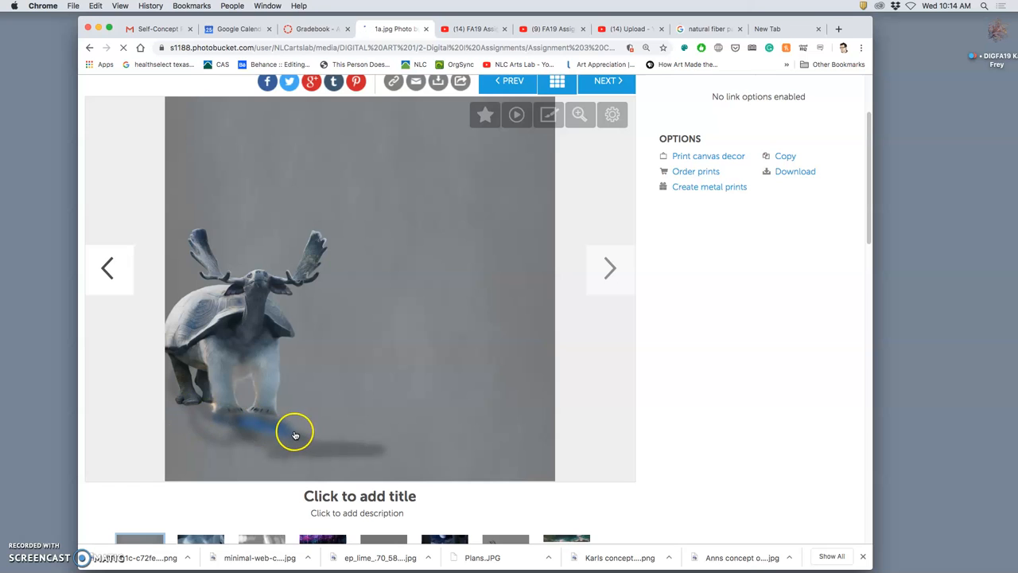
pyautogui.moveTo(349, 428)
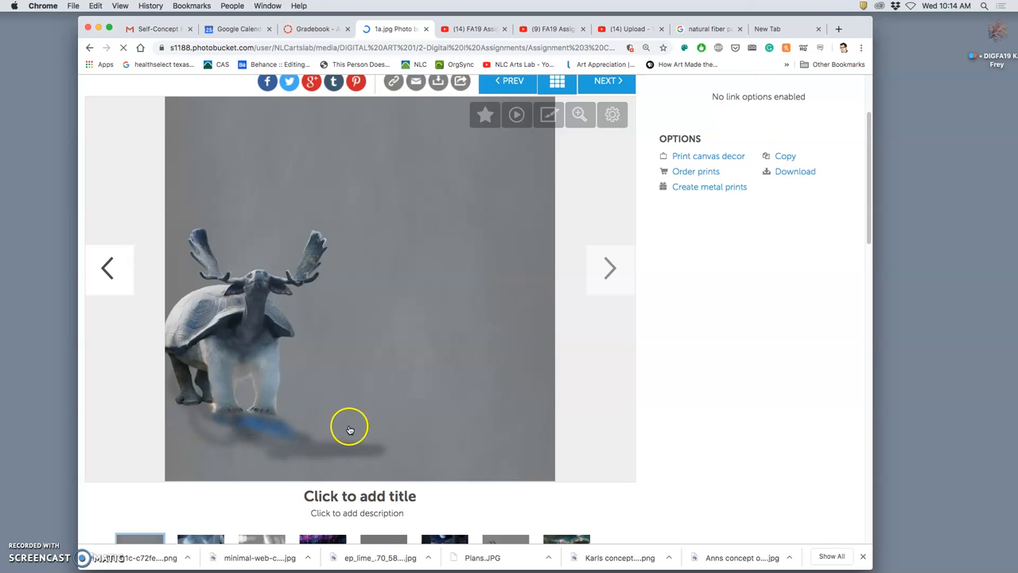
pyautogui.click(609, 268)
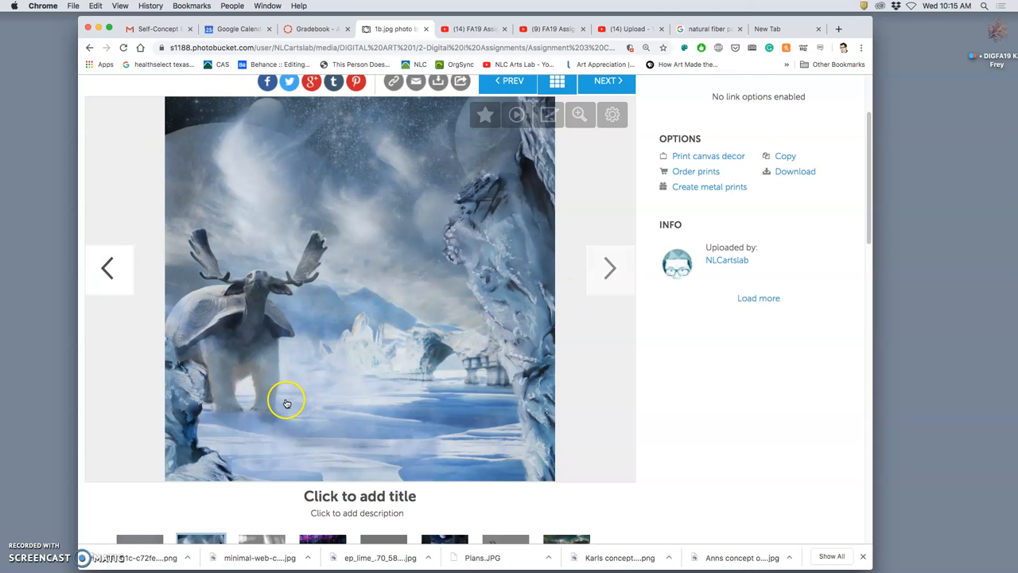
pyautogui.moveTo(320, 381)
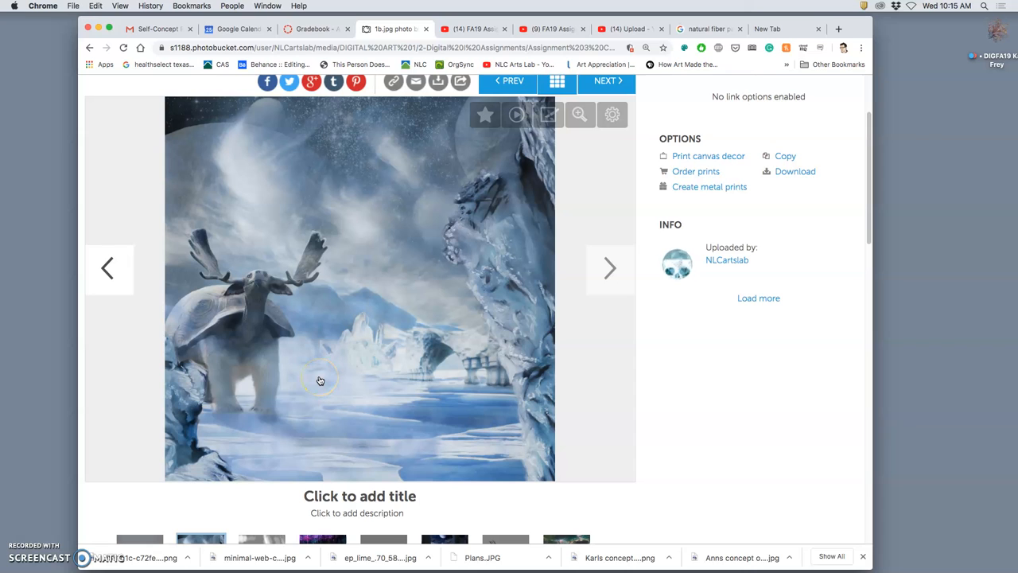
pyautogui.moveTo(244, 308)
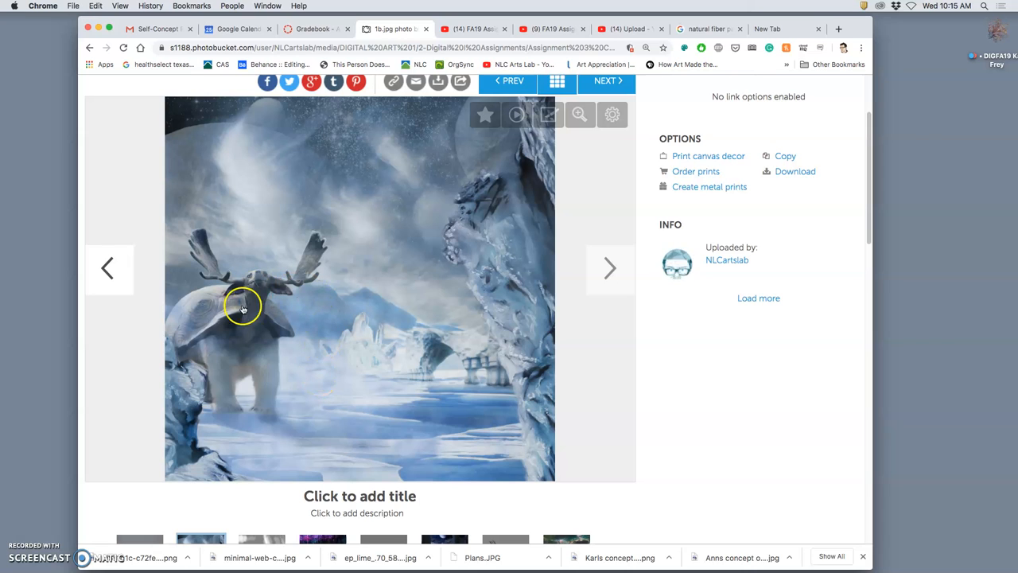
pyautogui.click(610, 268)
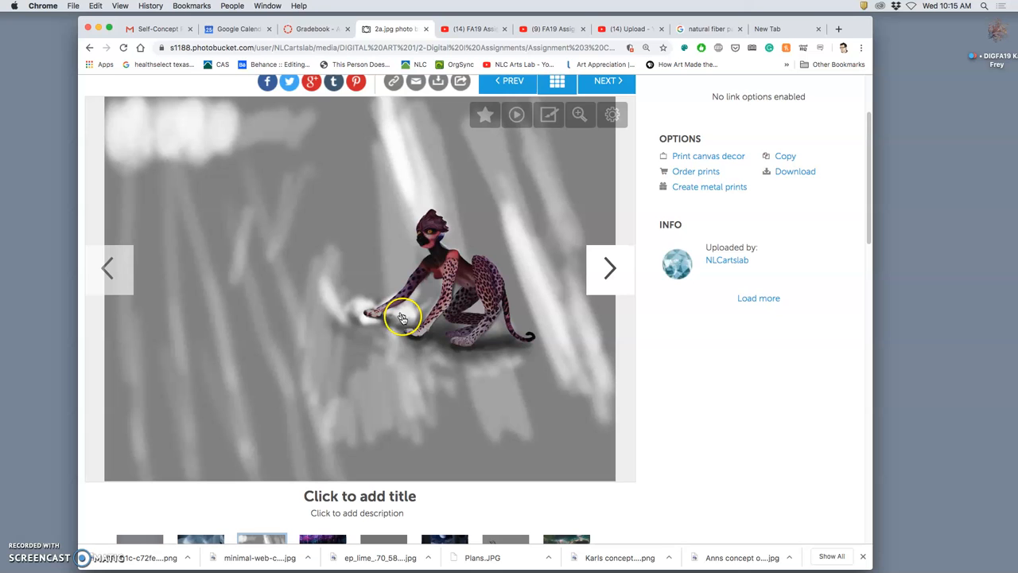
pyautogui.click(610, 268)
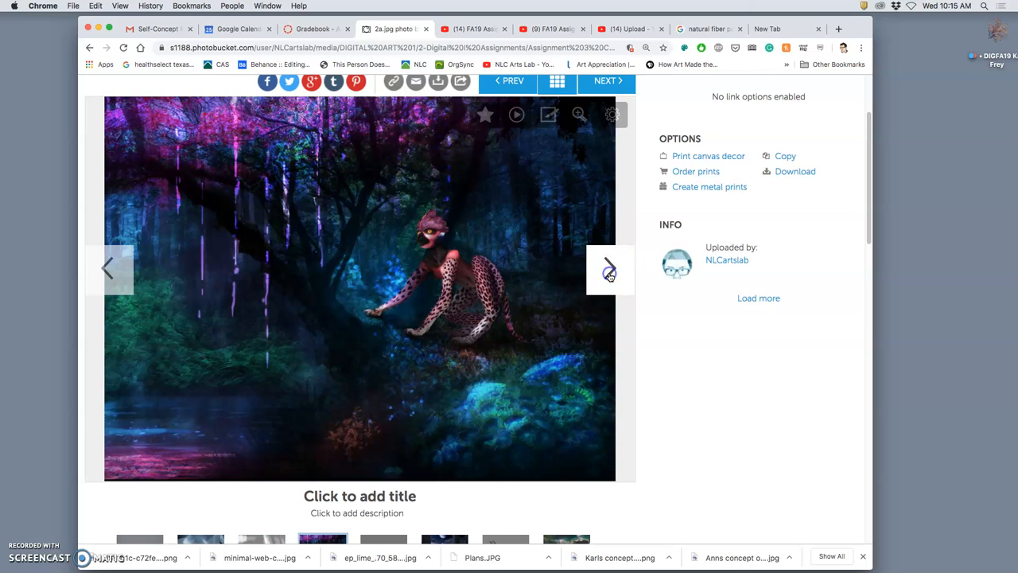
pyautogui.click(610, 268)
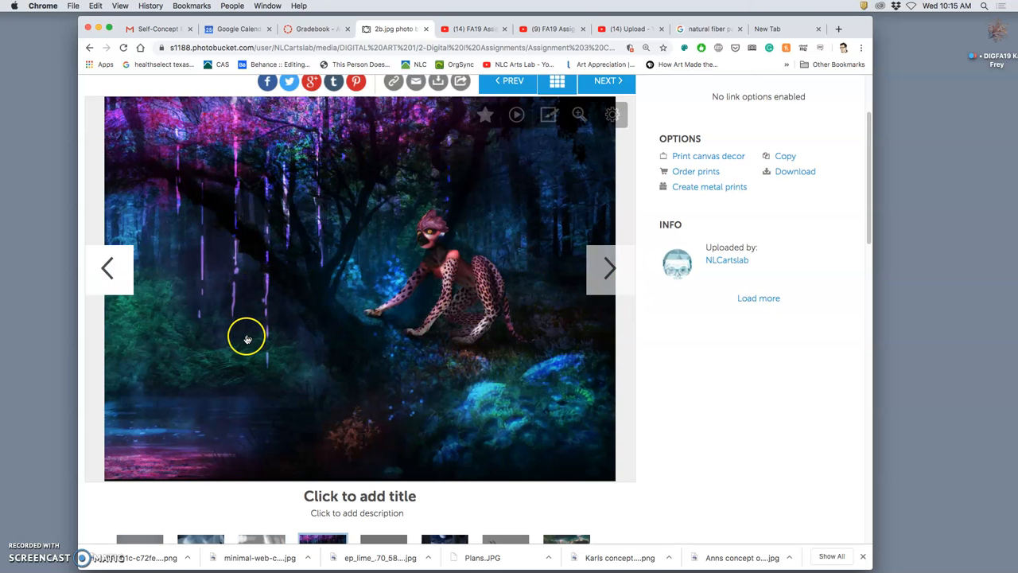
pyautogui.click(608, 268)
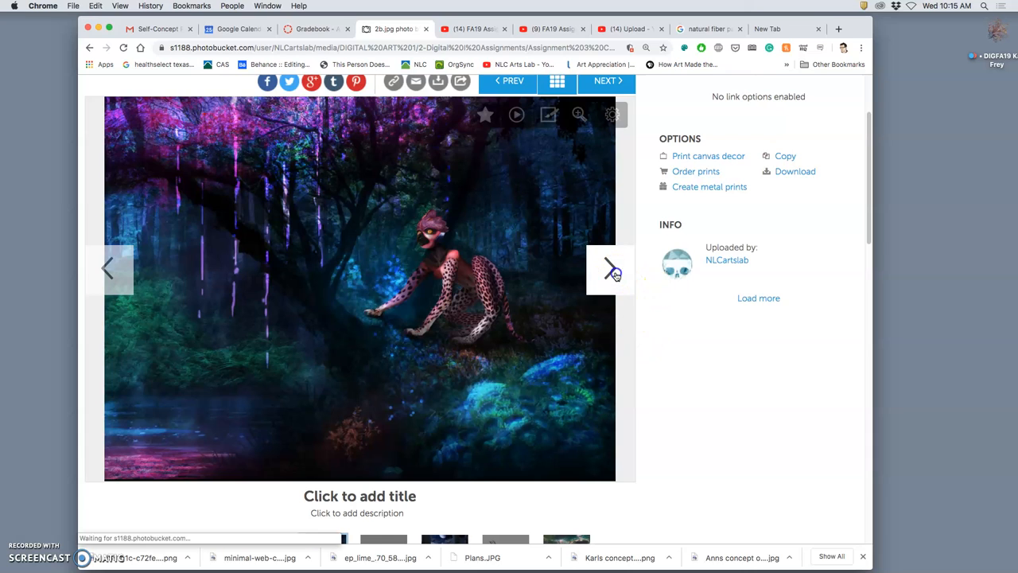
pyautogui.click(610, 269)
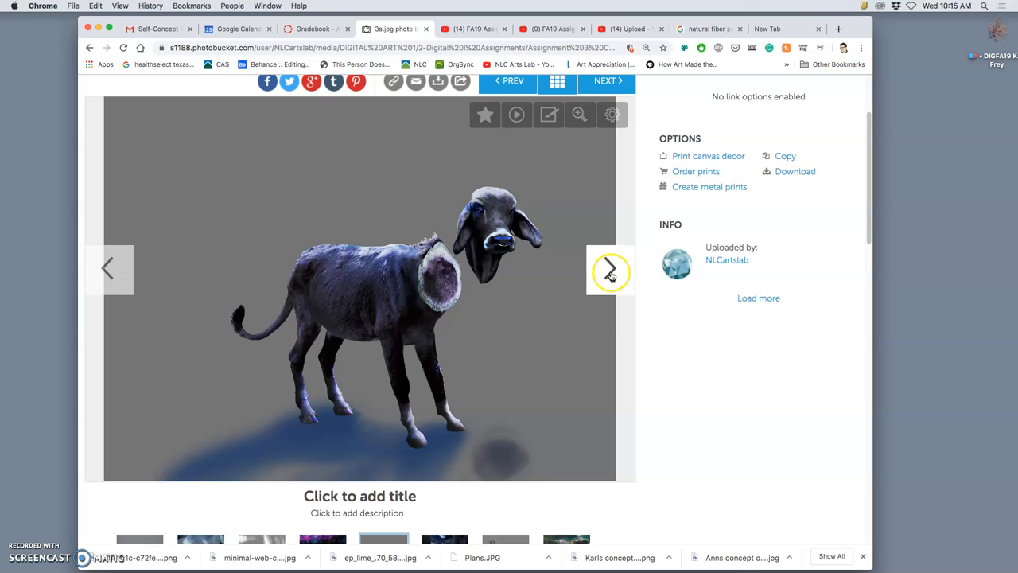
# Step through examples 3b, 4a and 4b, wrapping around to 1a.
pyautogui.click(610, 268)
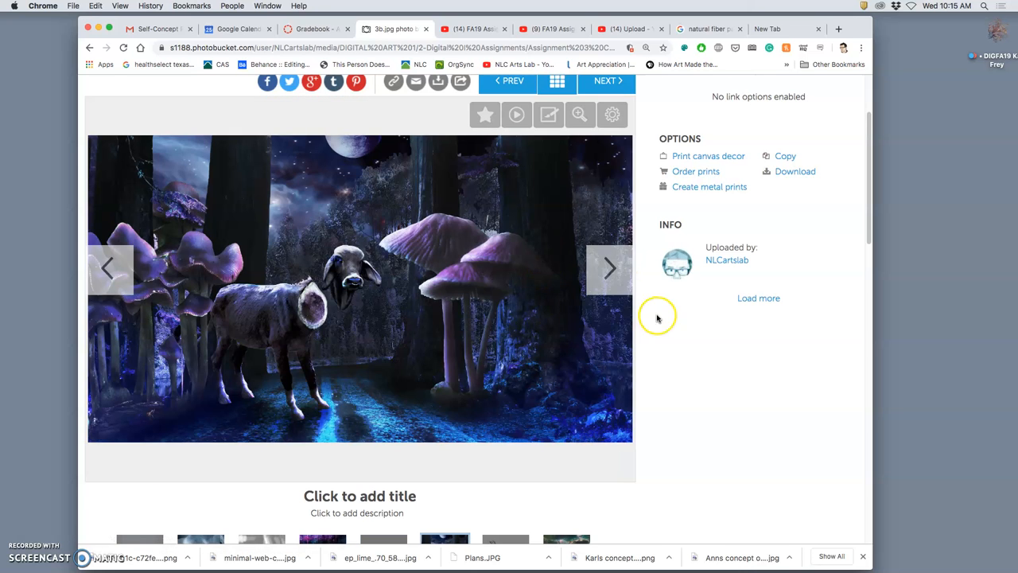
pyautogui.click(610, 268)
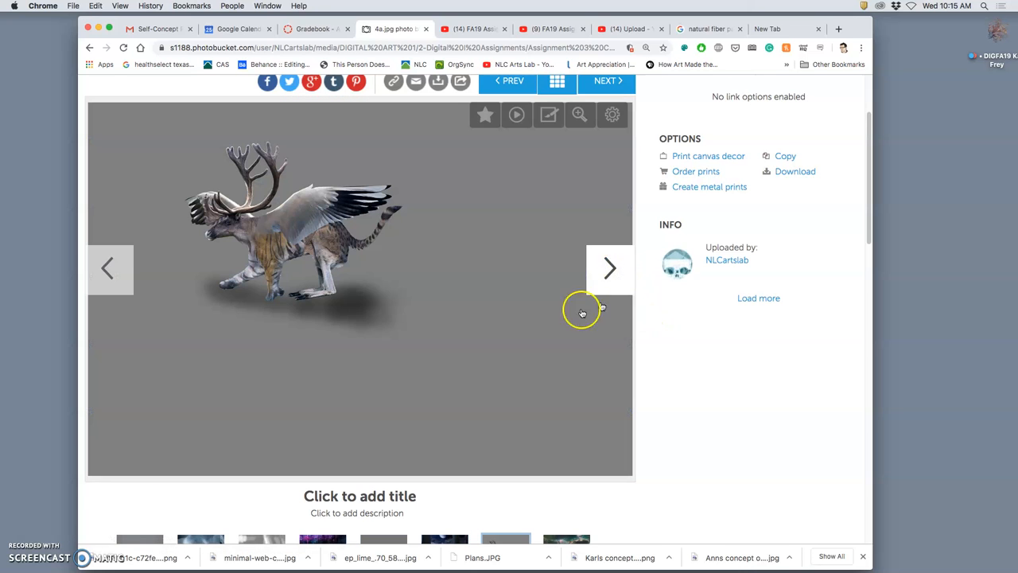
pyautogui.moveTo(302, 290)
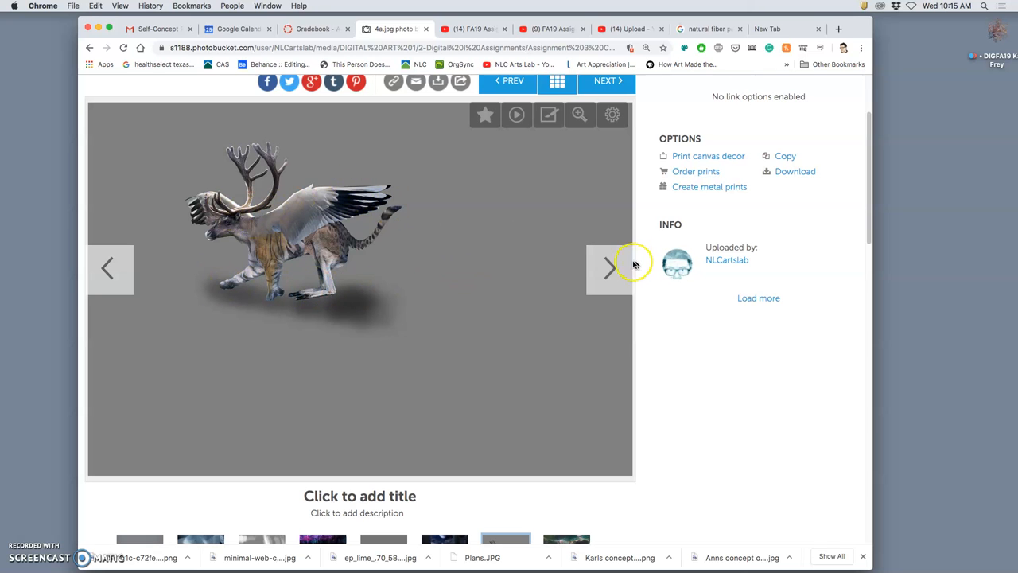
pyautogui.click(608, 268)
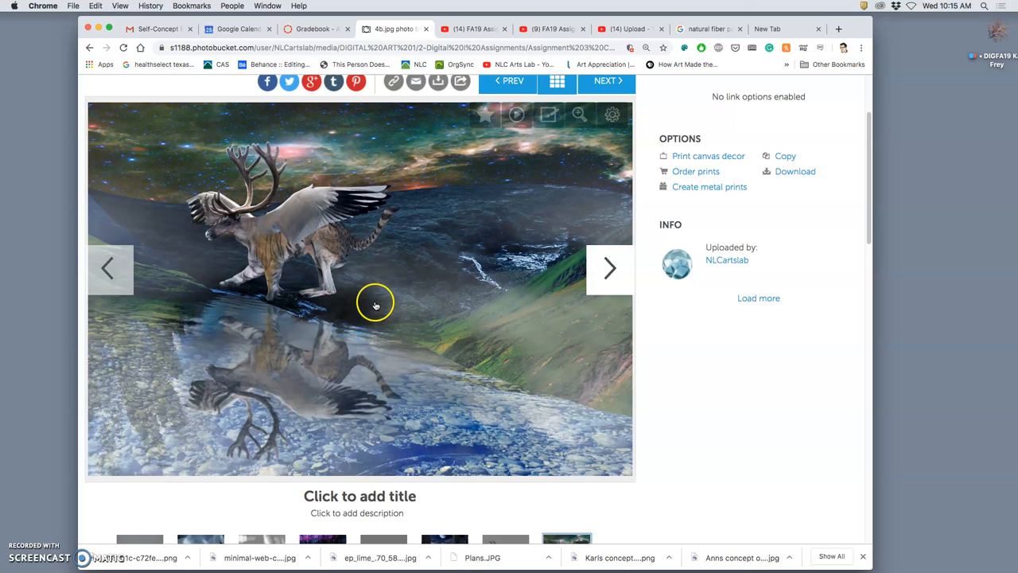
pyautogui.moveTo(352, 382)
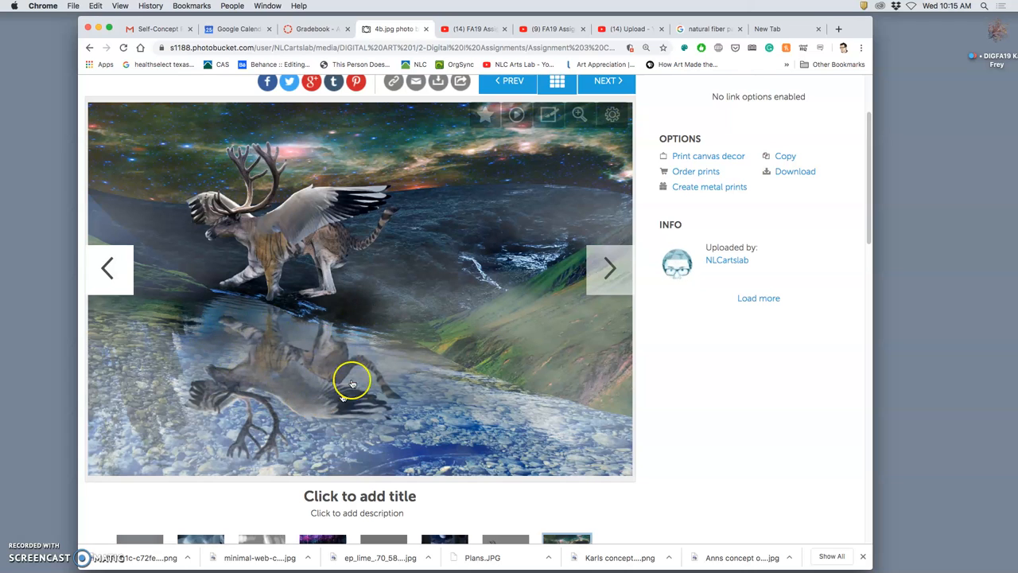
pyautogui.moveTo(255, 343)
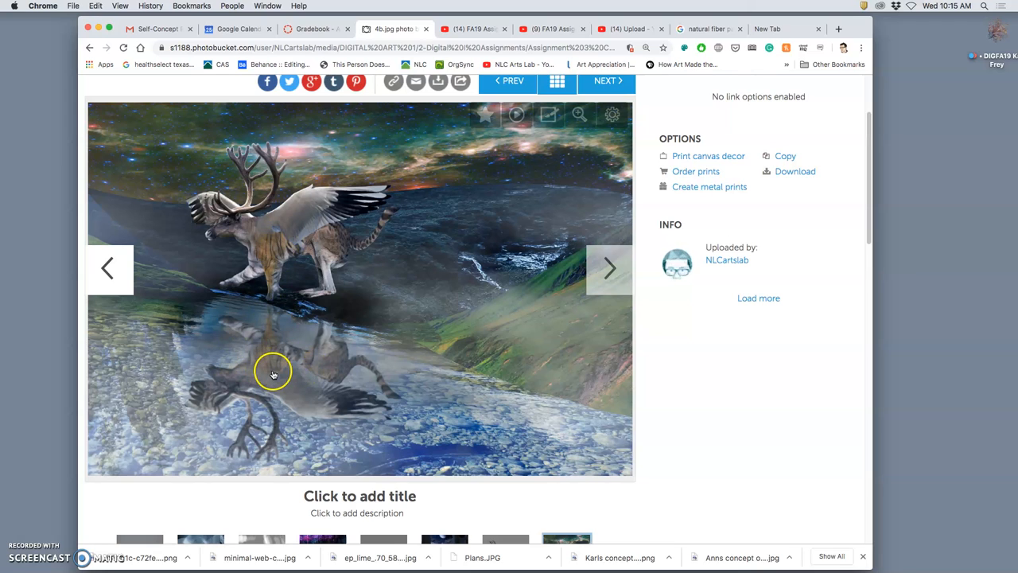
pyautogui.moveTo(219, 378)
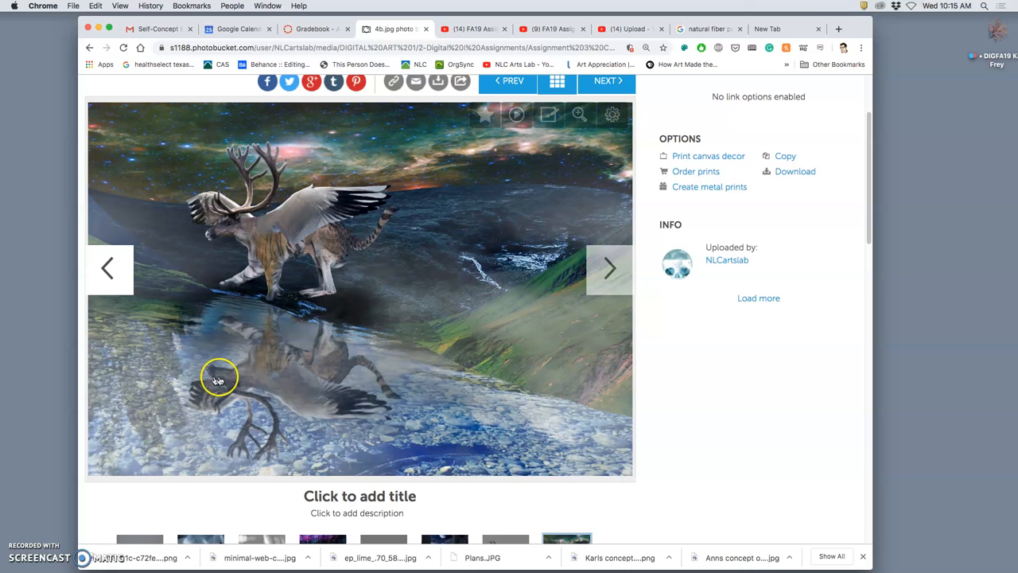
pyautogui.moveTo(257, 437)
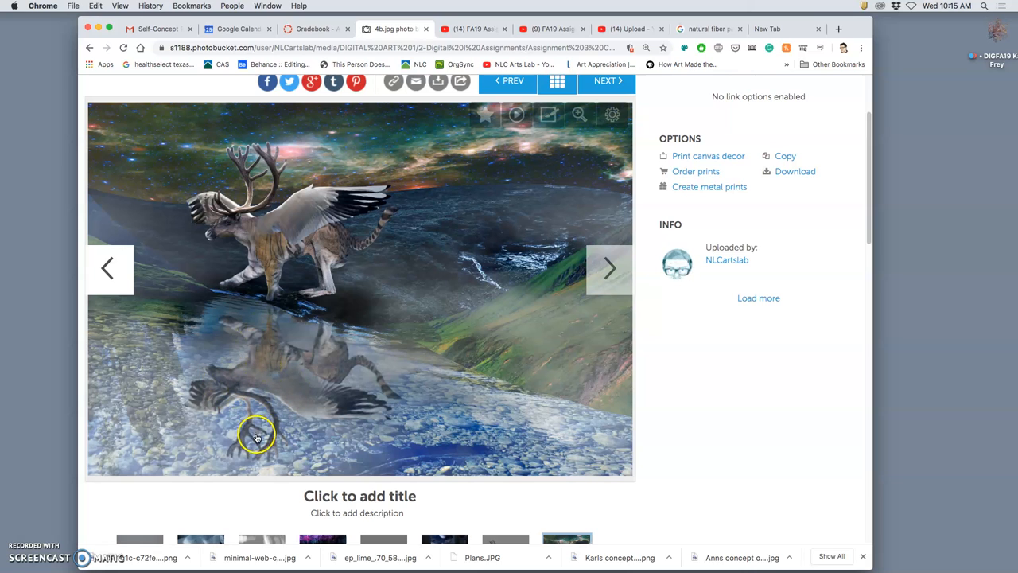
pyautogui.click(609, 268)
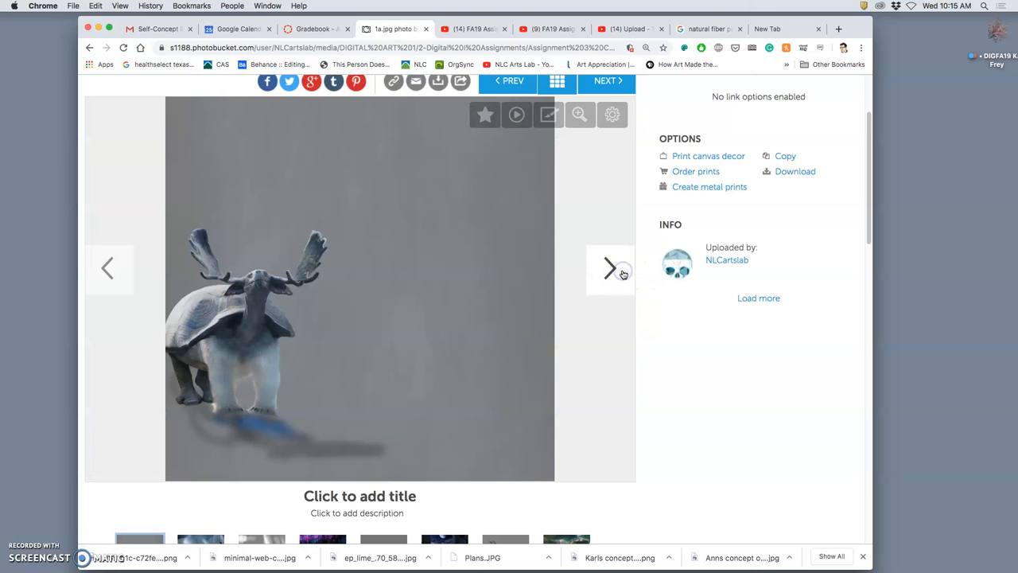
pyautogui.click(609, 268)
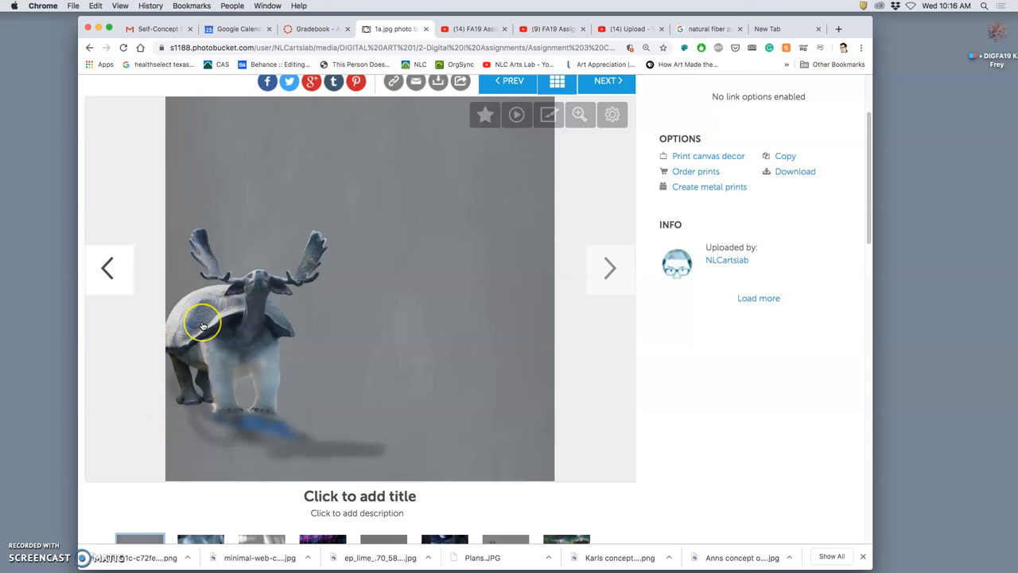
pyautogui.moveTo(322, 276)
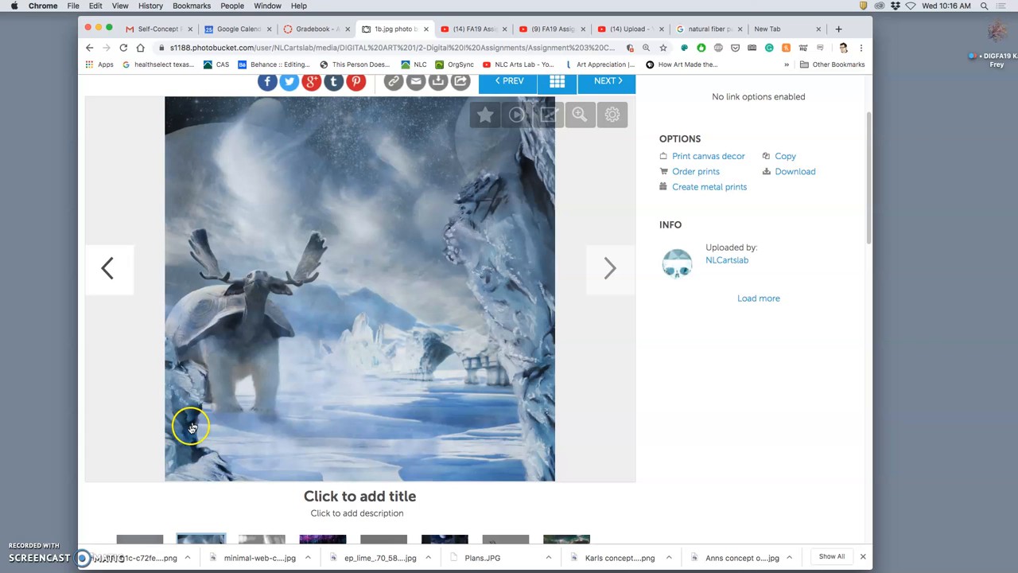
pyautogui.moveTo(182, 395)
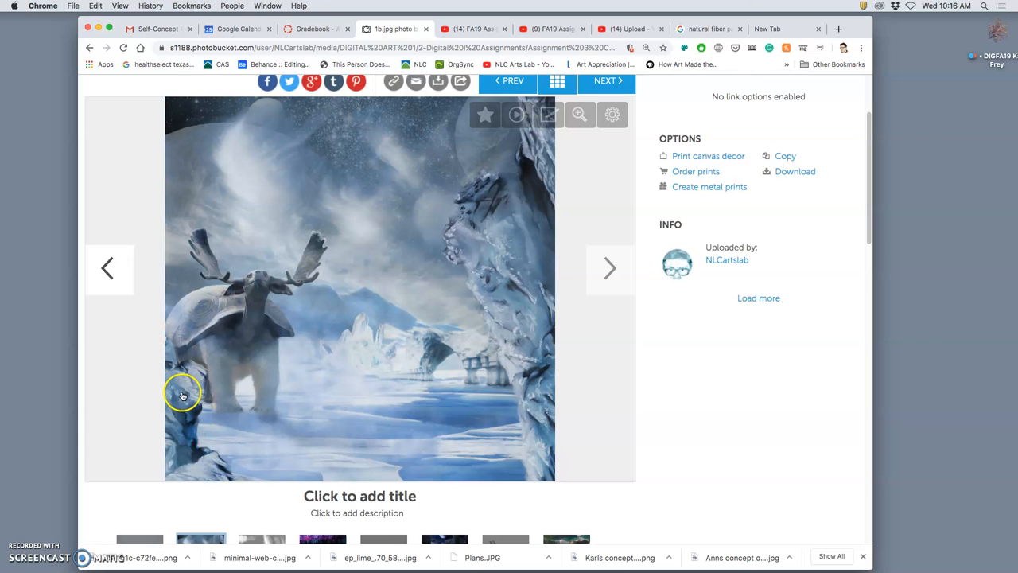
pyautogui.moveTo(312, 274)
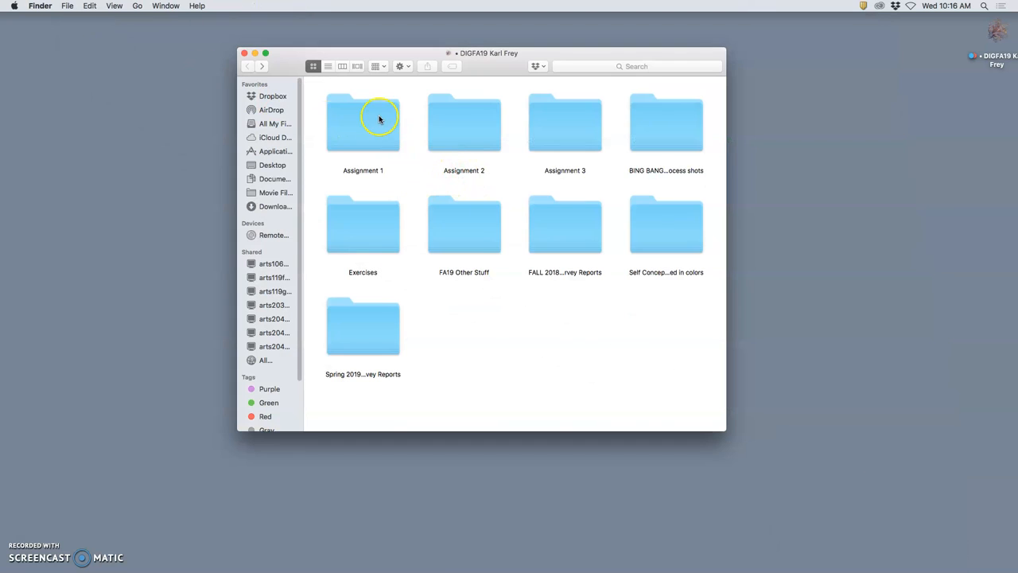
# Go to the Assignment 2 folder and select the Creature Composite PNG.
pyautogui.doubleClick(363, 124)
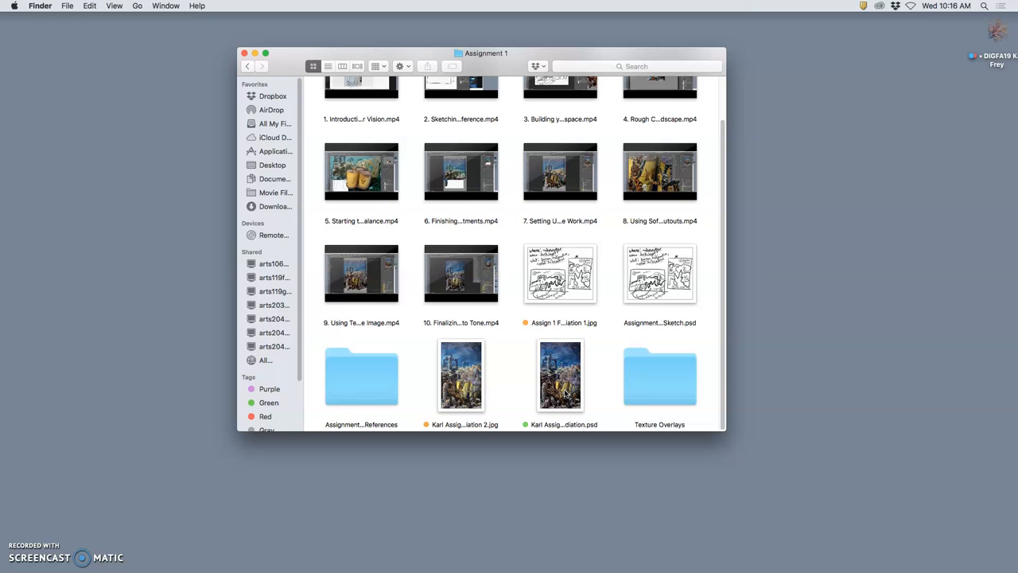
pyautogui.moveTo(564, 394)
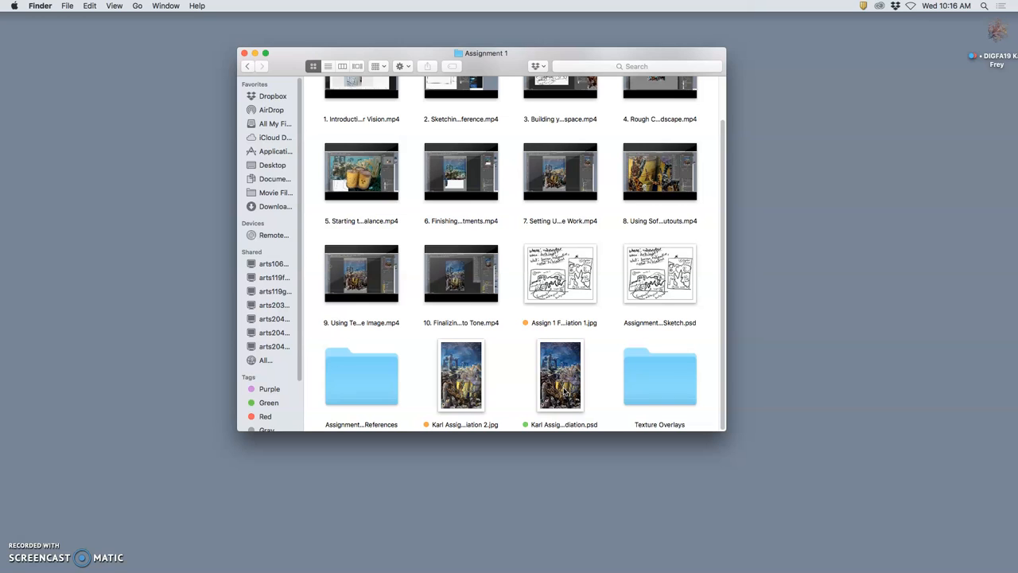
pyautogui.moveTo(564, 390)
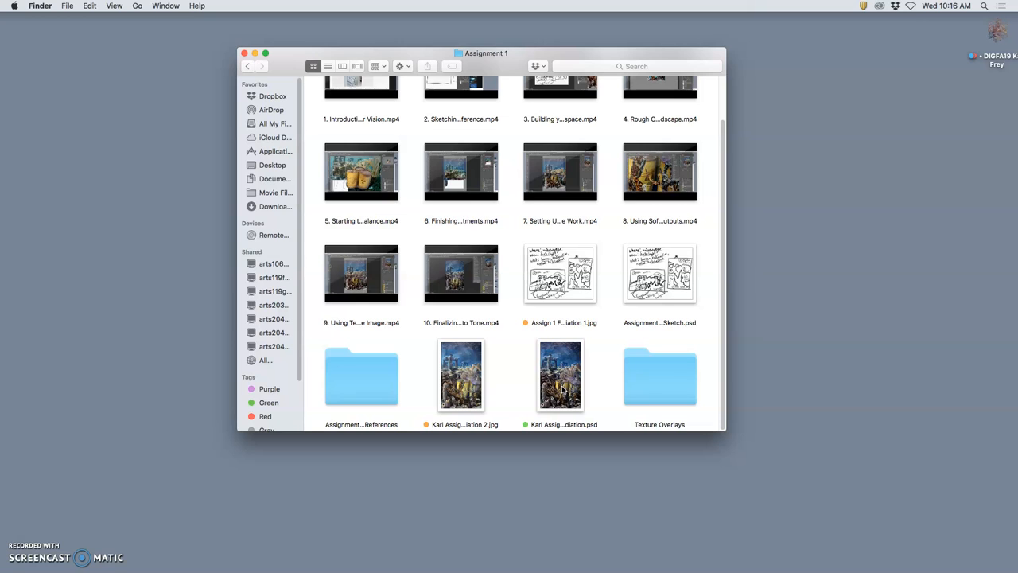
pyautogui.click(560, 374)
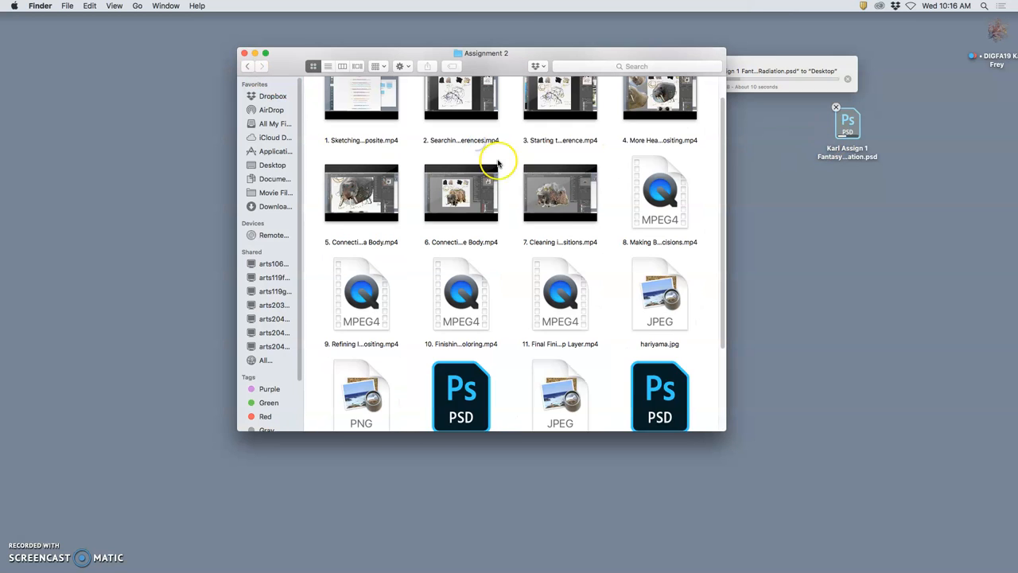
pyautogui.scroll(-3)
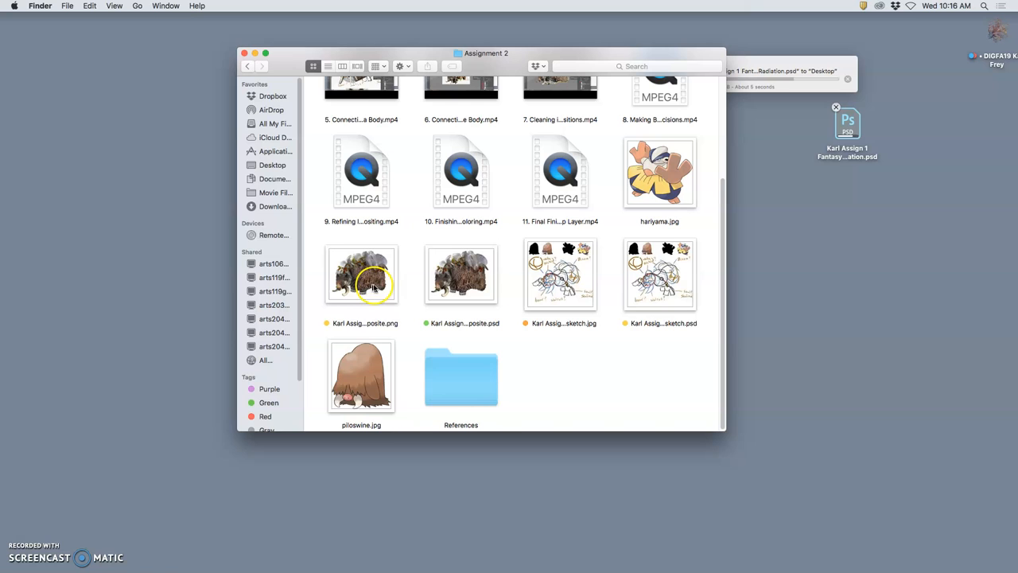
pyautogui.click(361, 274)
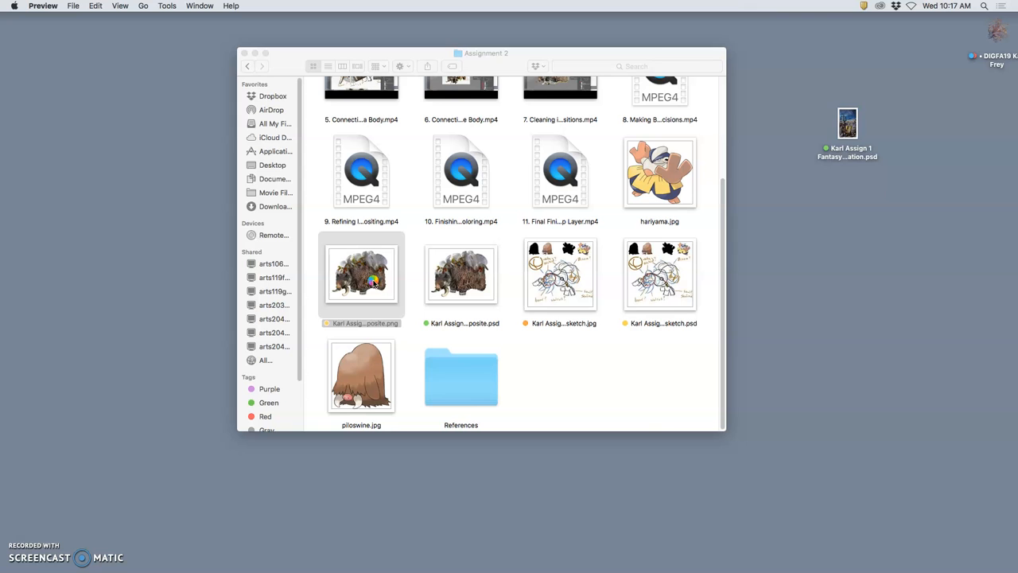
# View the creature composite PNG, then copy the Assignment 3 folder to the desktop.
pyautogui.doubleClick(361, 273)
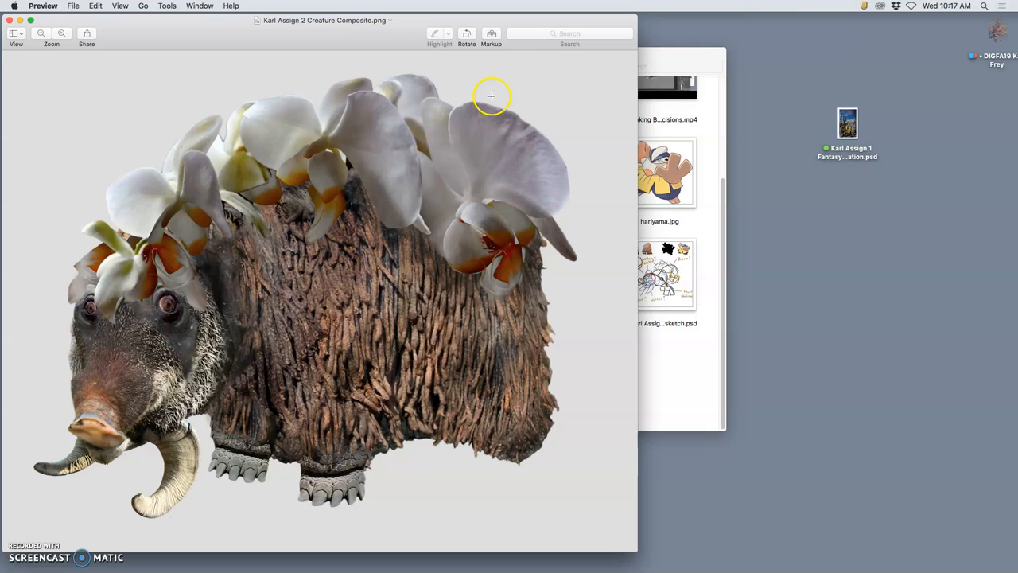
pyautogui.moveTo(523, 414)
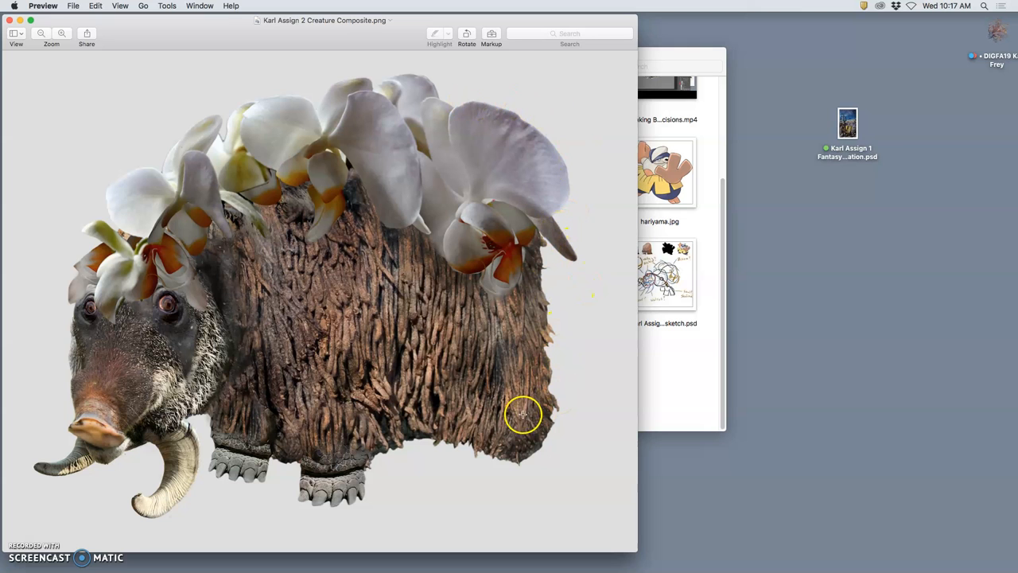
pyautogui.moveTo(174, 273)
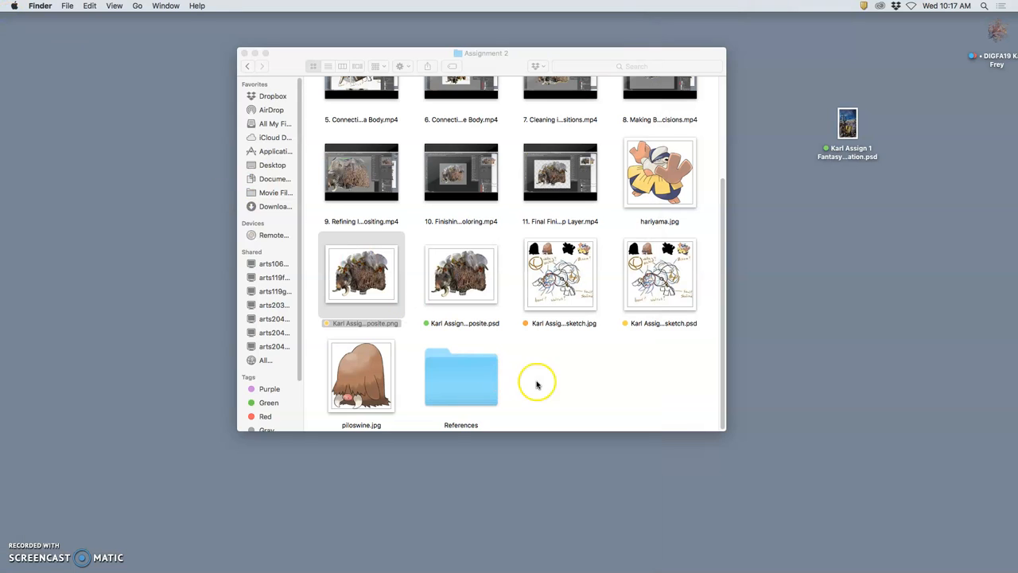
pyautogui.click(362, 274)
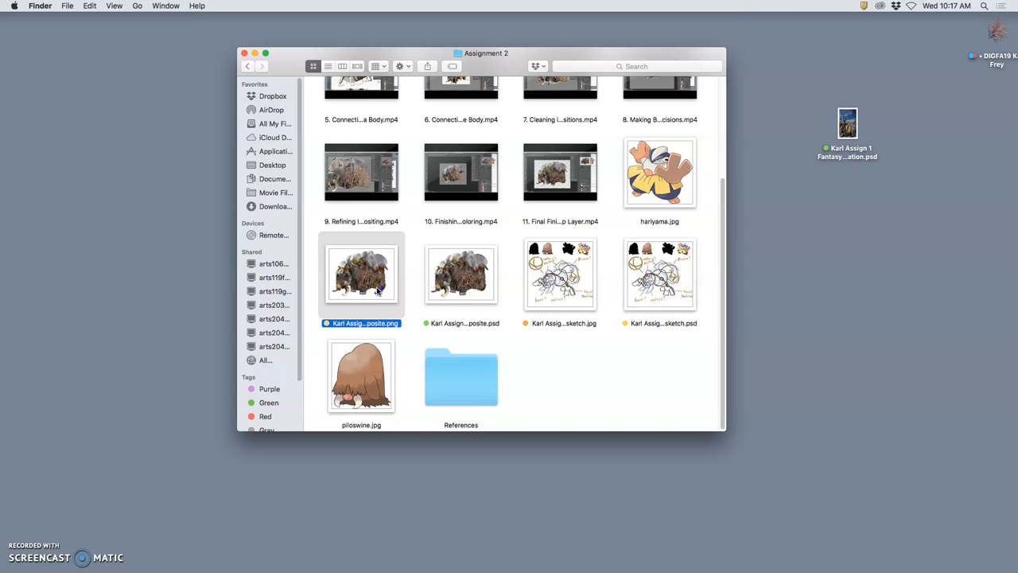
pyautogui.moveTo(813, 269)
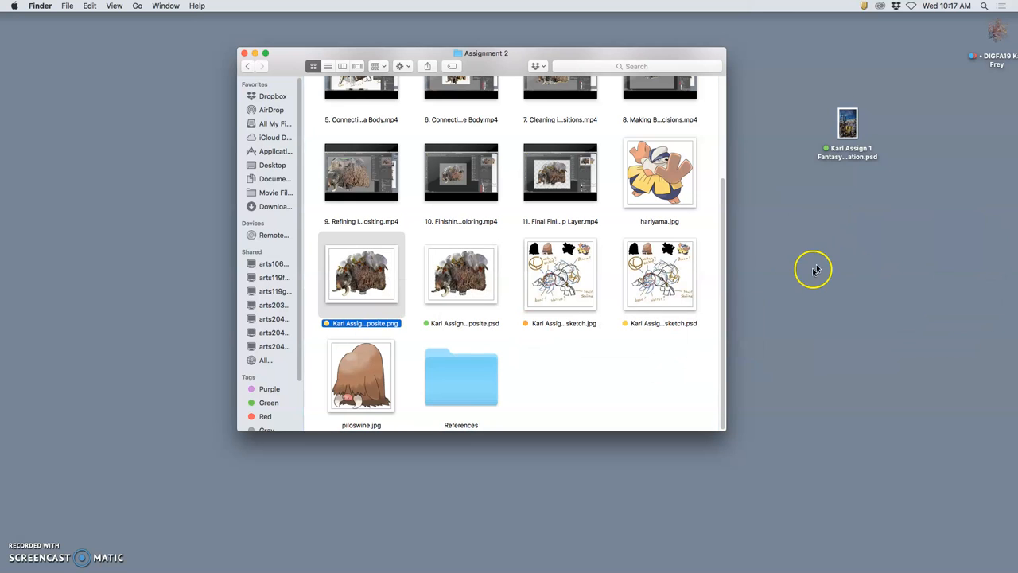
pyautogui.click(247, 66)
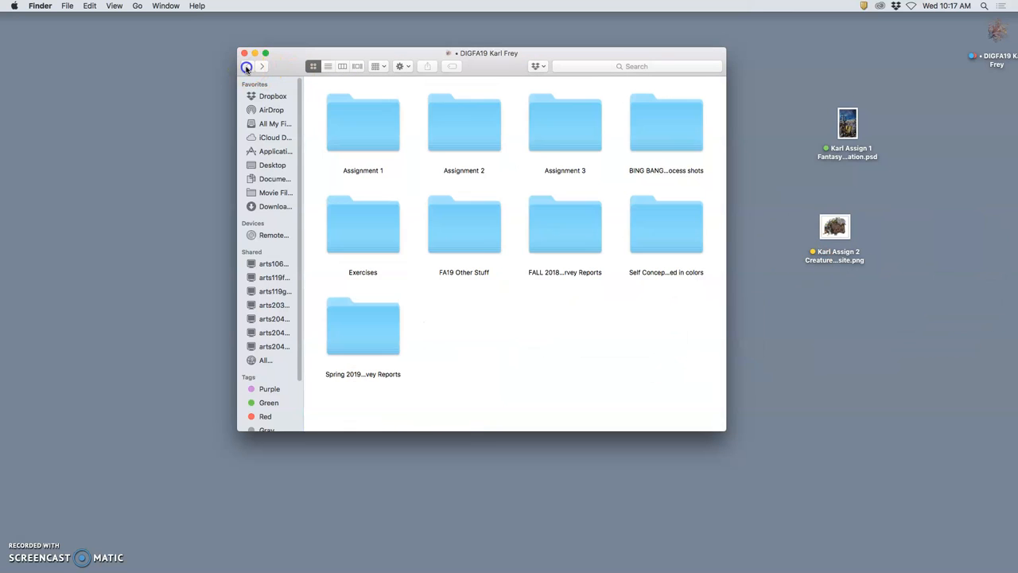
pyautogui.moveTo(569, 132)
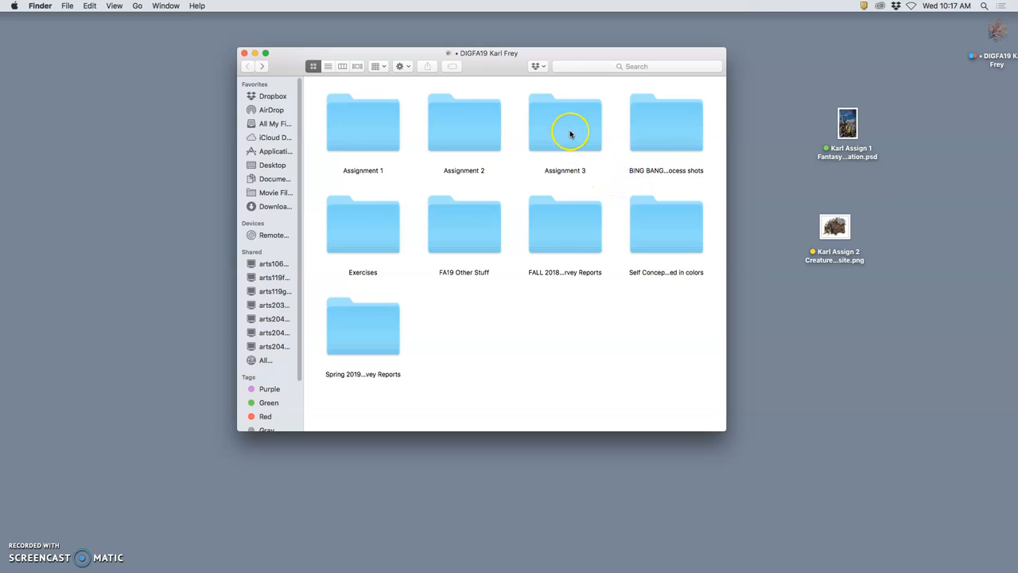
pyautogui.click(564, 124)
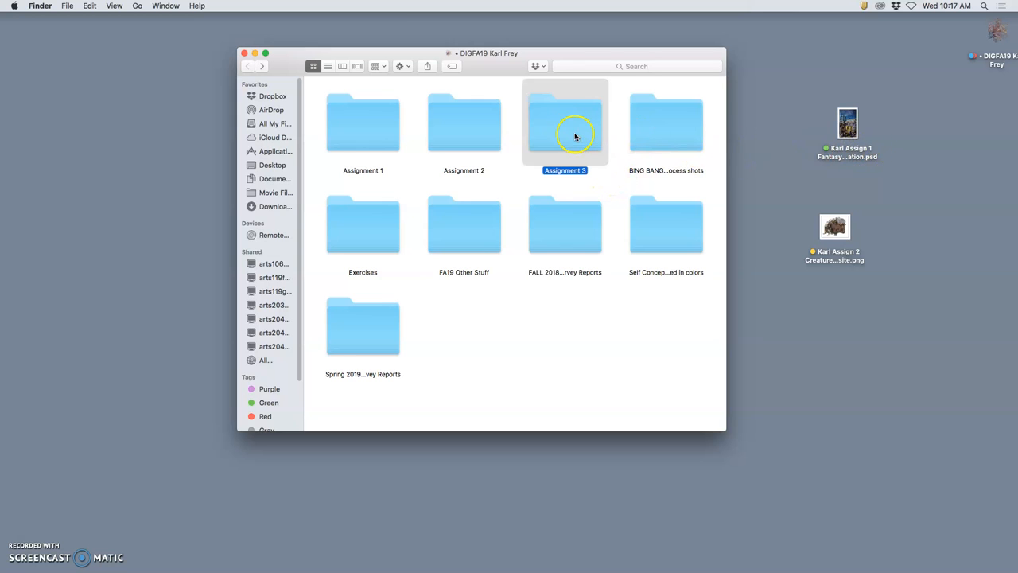
pyautogui.moveTo(565, 123); pyautogui.dragTo(963, 123)
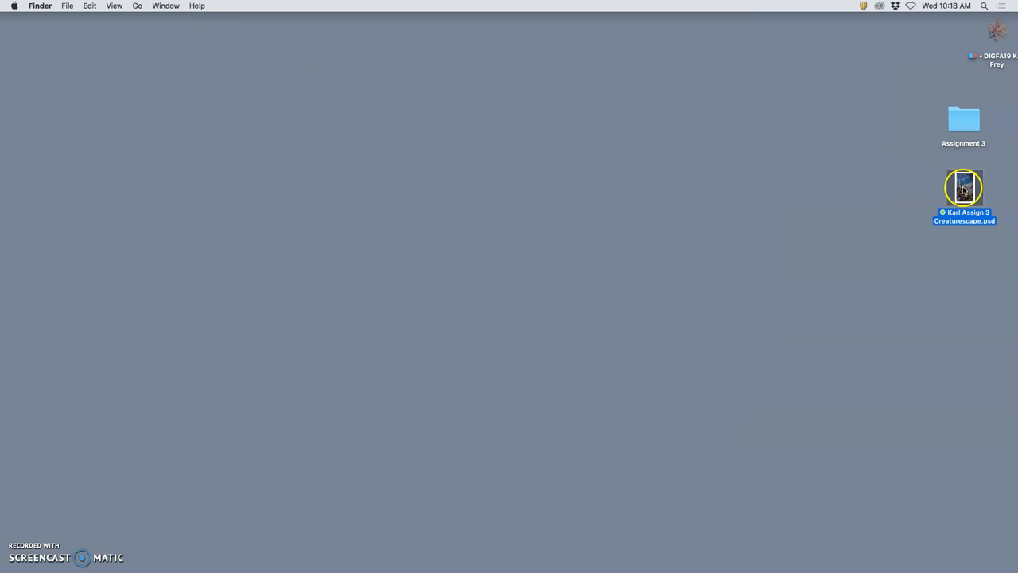
# Open Creaturescape.psd in Photoshop and place the creature composite into the scene.
pyautogui.doubleClick(964, 189)
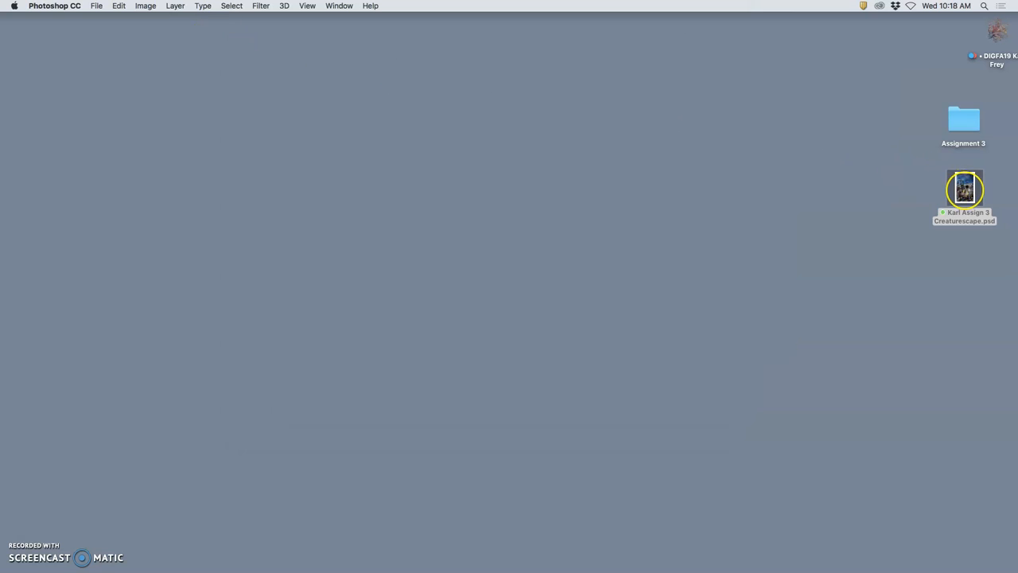
pyautogui.doubleClick(963, 188)
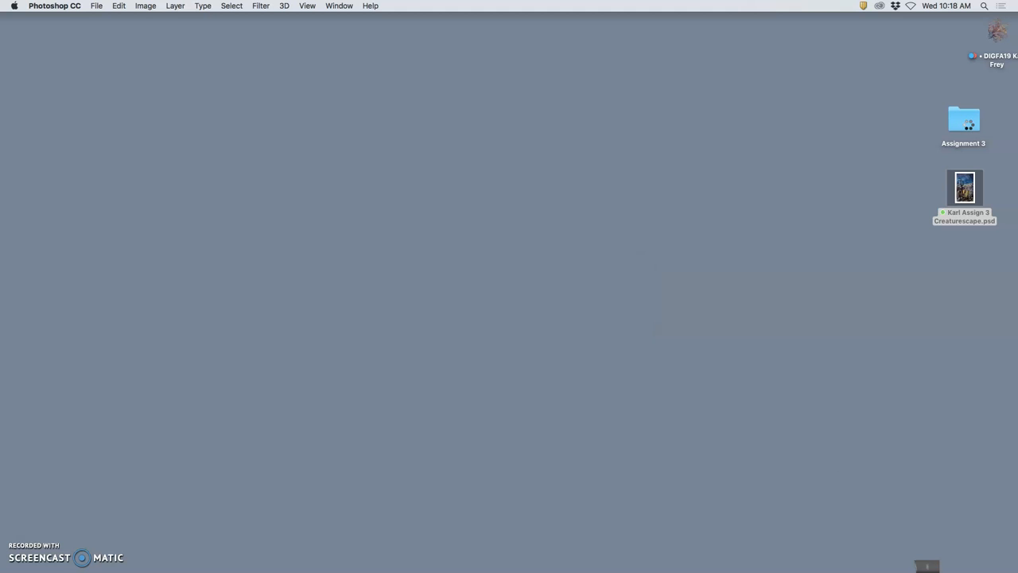
pyautogui.doubleClick(963, 188)
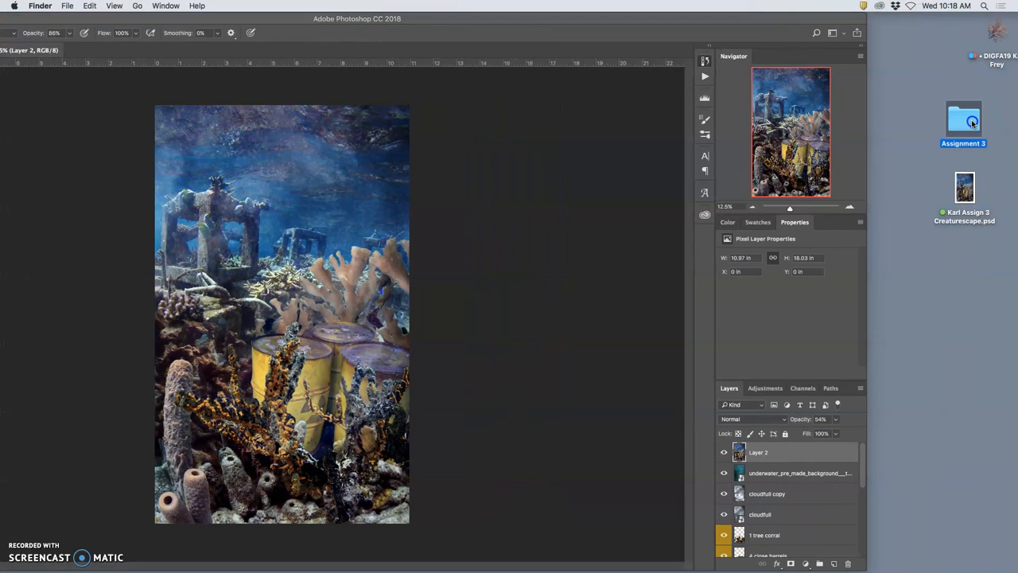
pyautogui.doubleClick(963, 119)
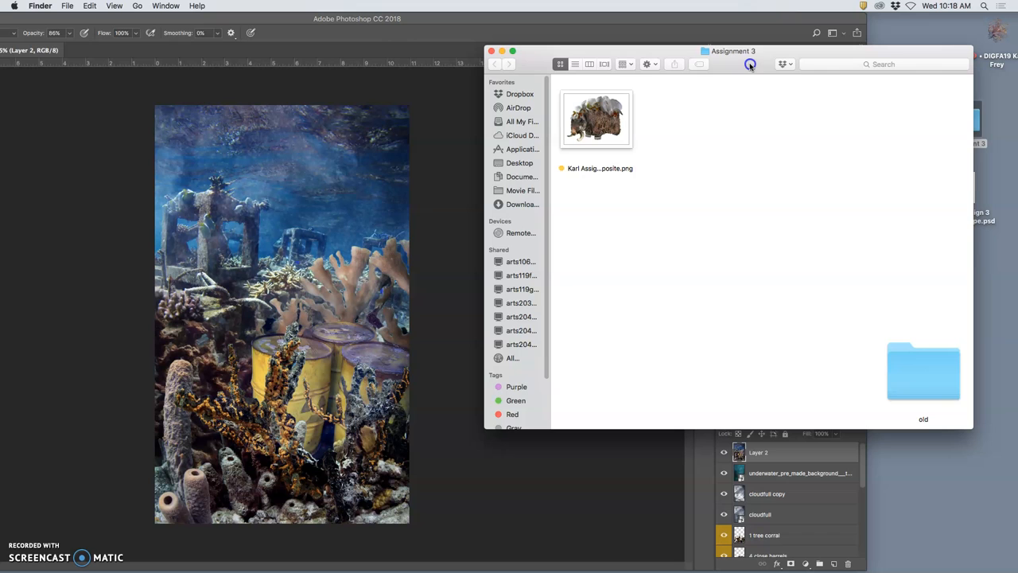
pyautogui.moveTo(732, 50); pyautogui.dragTo(802, 34)
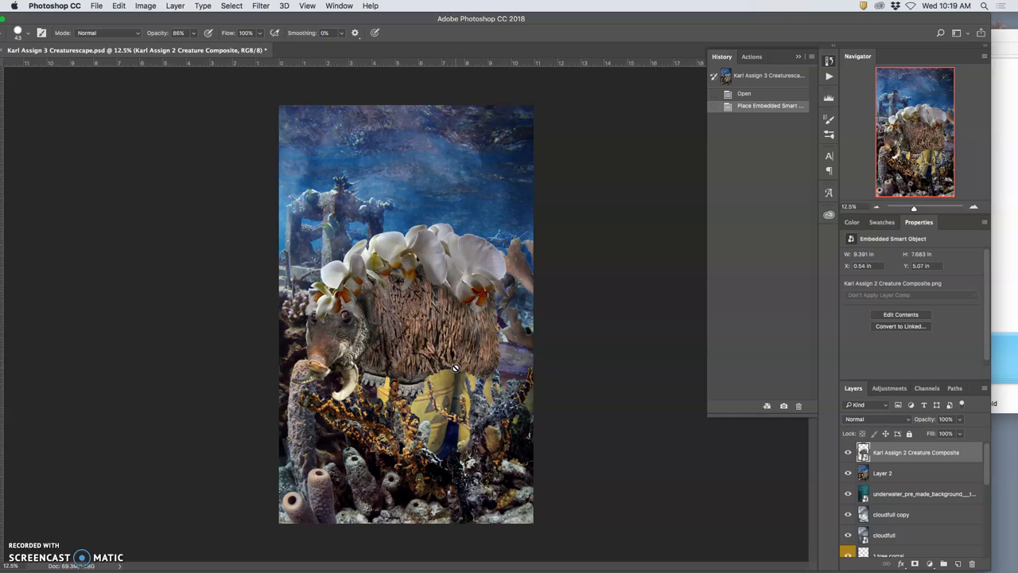
pyautogui.moveTo(491, 381)
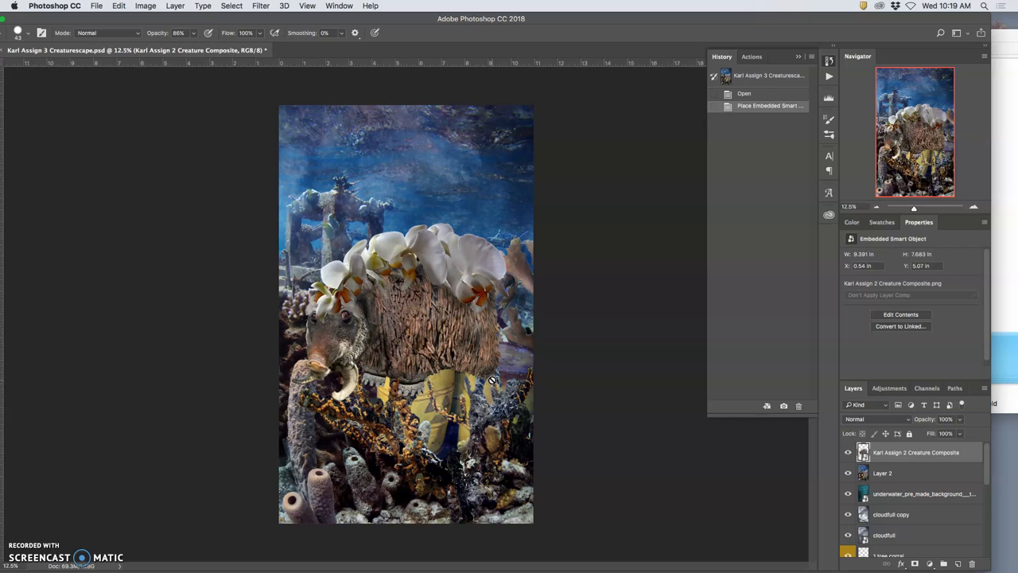
pyautogui.moveTo(468, 393)
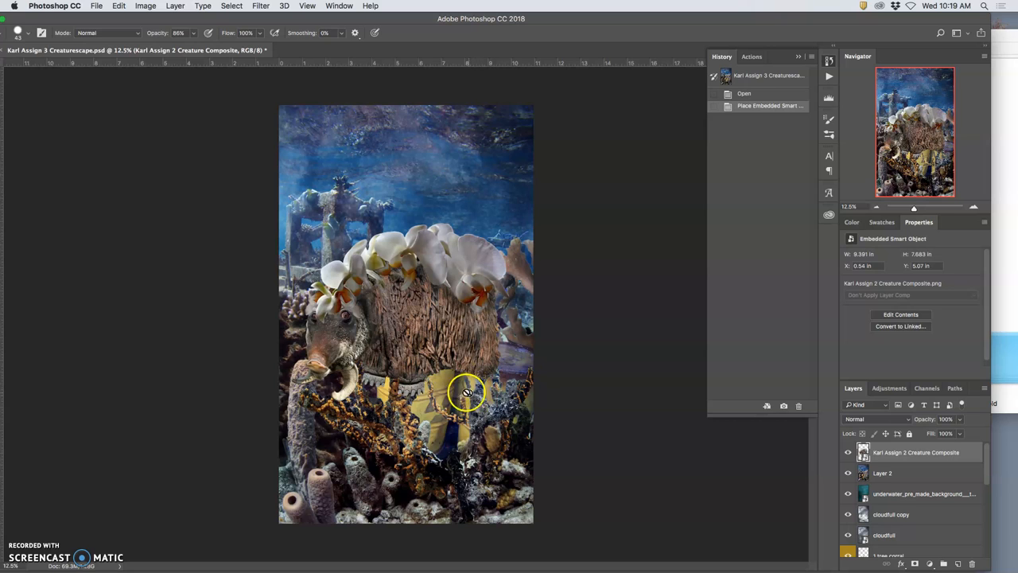
pyautogui.moveTo(529, 364)
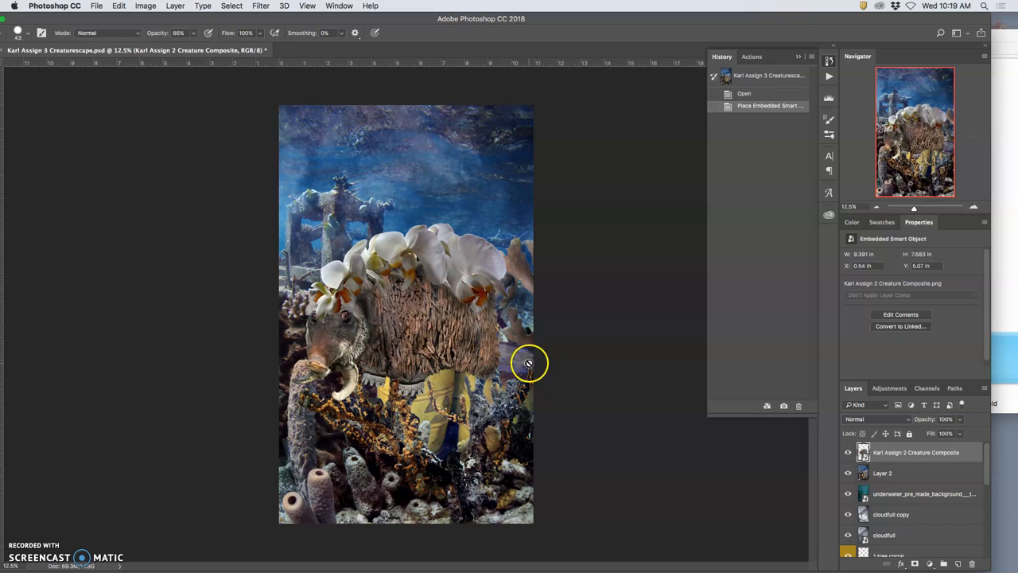
pyautogui.moveTo(463, 319)
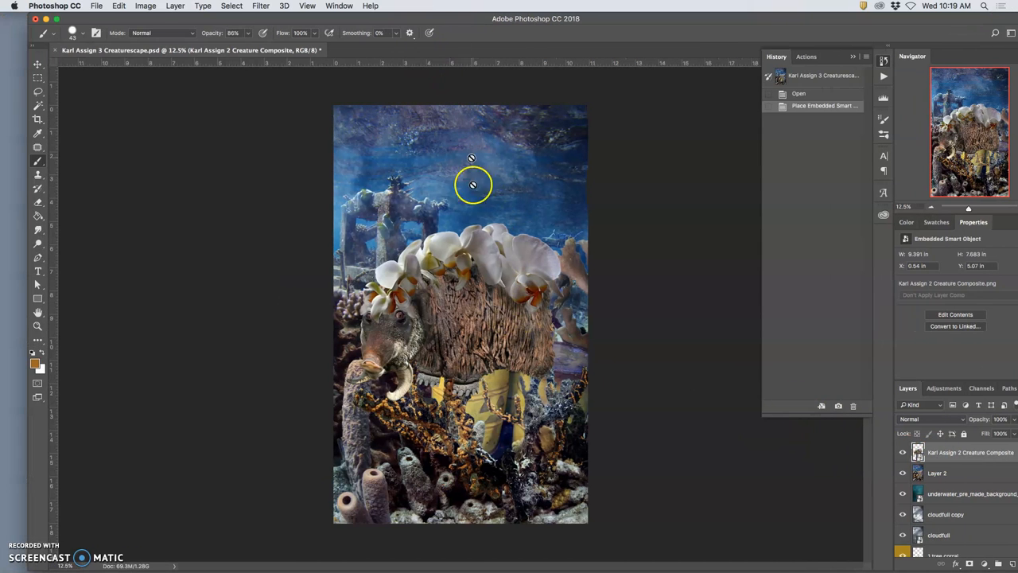
pyautogui.moveTo(754, 429)
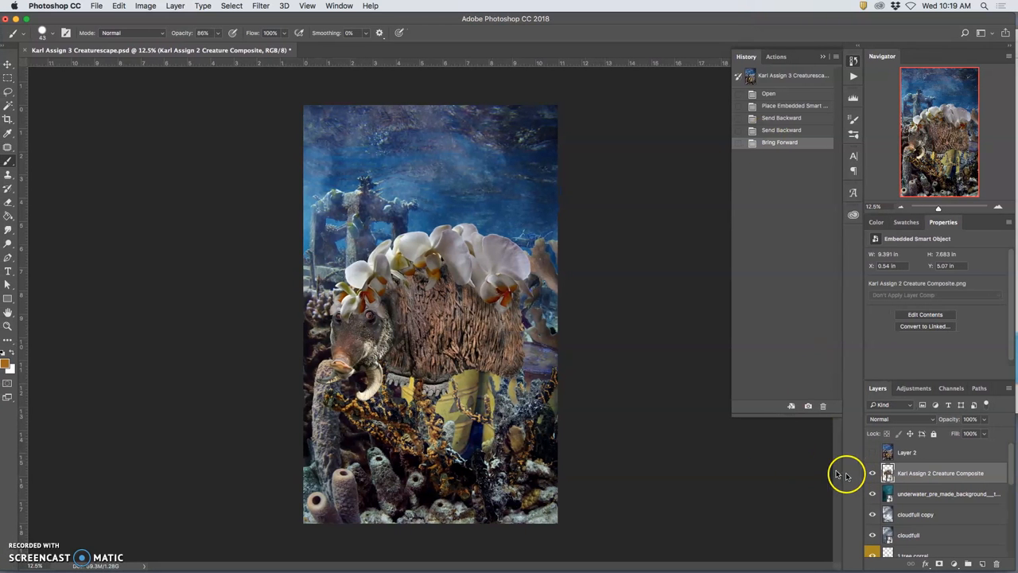
pyautogui.moveTo(471, 232)
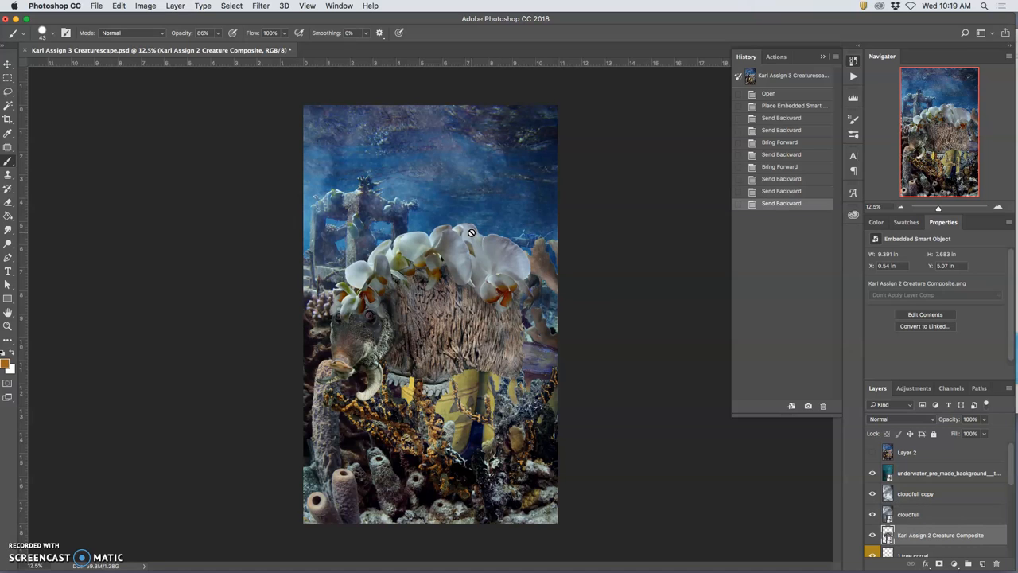
pyautogui.moveTo(473, 238)
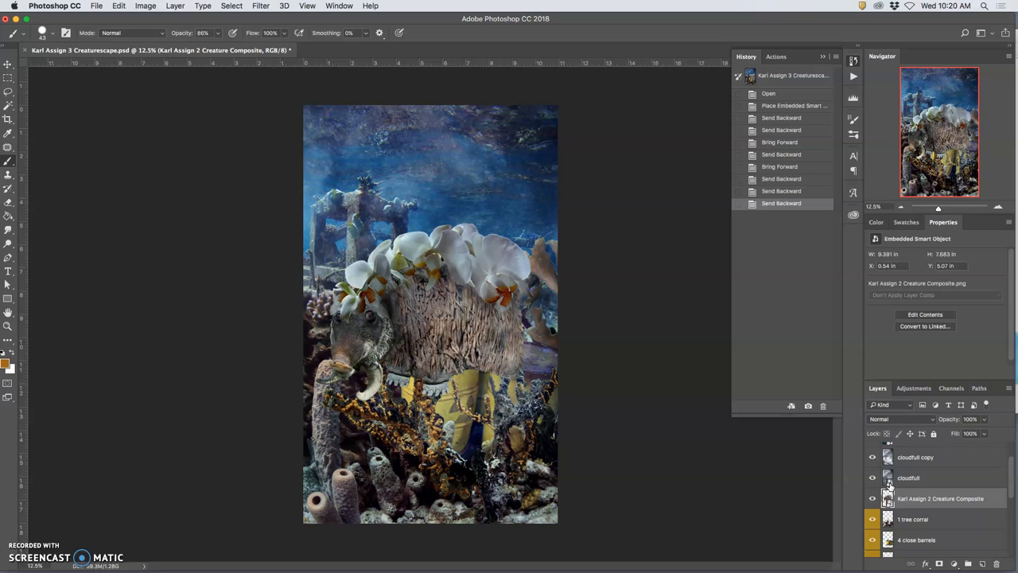
pyautogui.moveTo(887, 497)
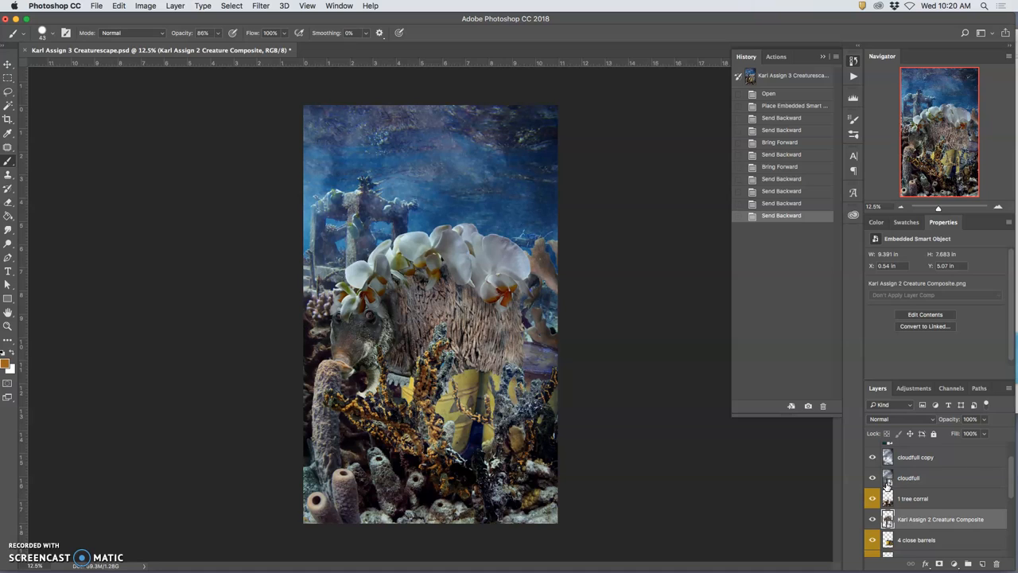
pyautogui.moveTo(888, 488)
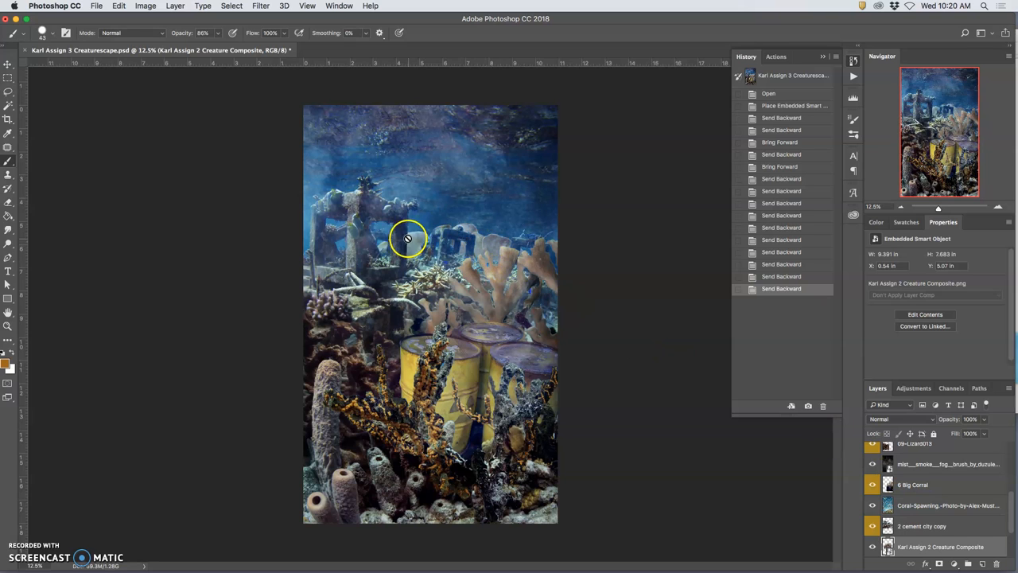
pyautogui.moveTo(469, 273)
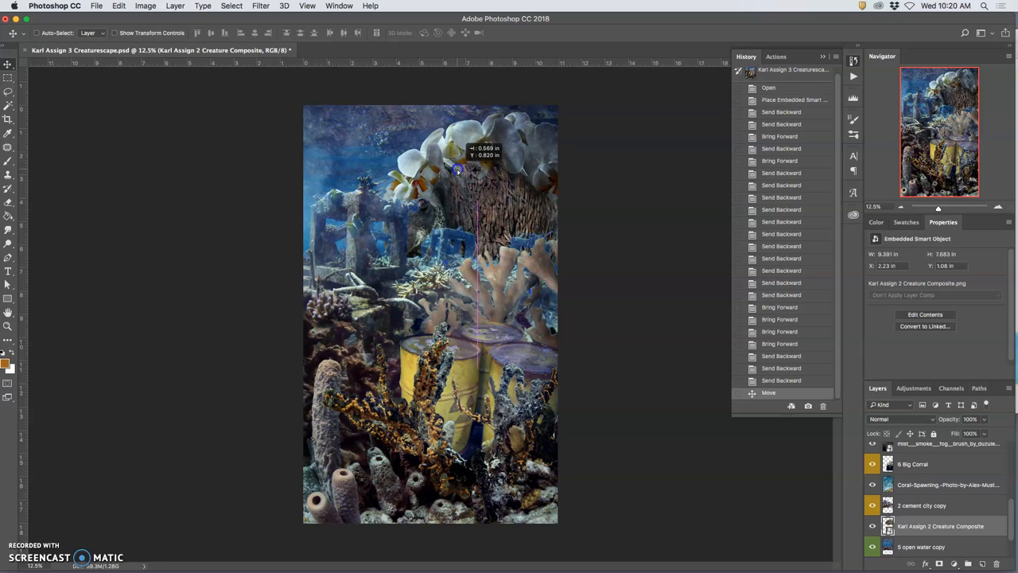
# Move the creature near the top coral, scaled to about 67% and rotated 16°.
pyautogui.moveTo(457, 169); pyautogui.dragTo(521, 227)
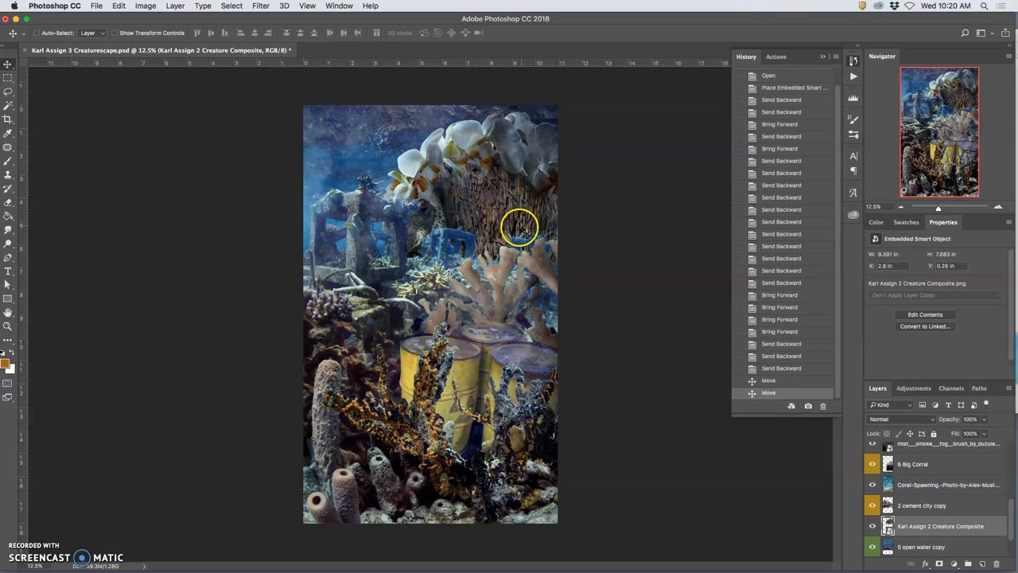
pyautogui.moveTo(539, 217)
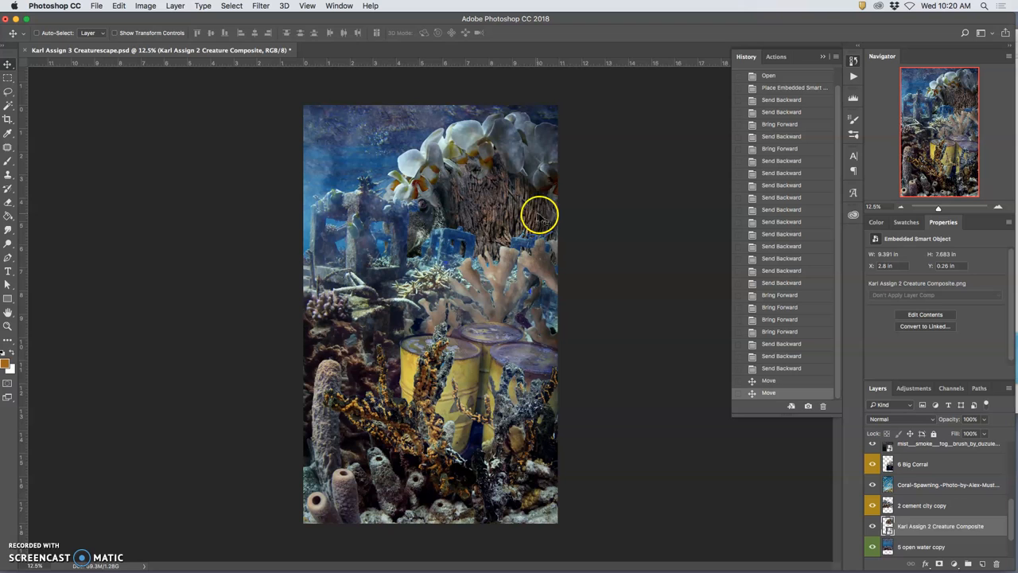
pyautogui.moveTo(304, 103)
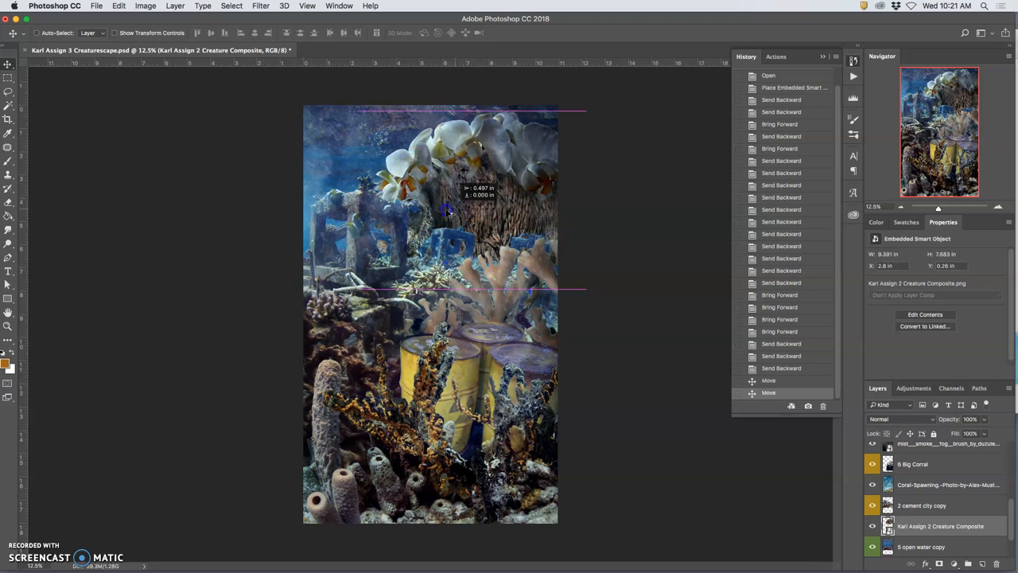
pyautogui.moveTo(450, 211); pyautogui.dragTo(402, 211)
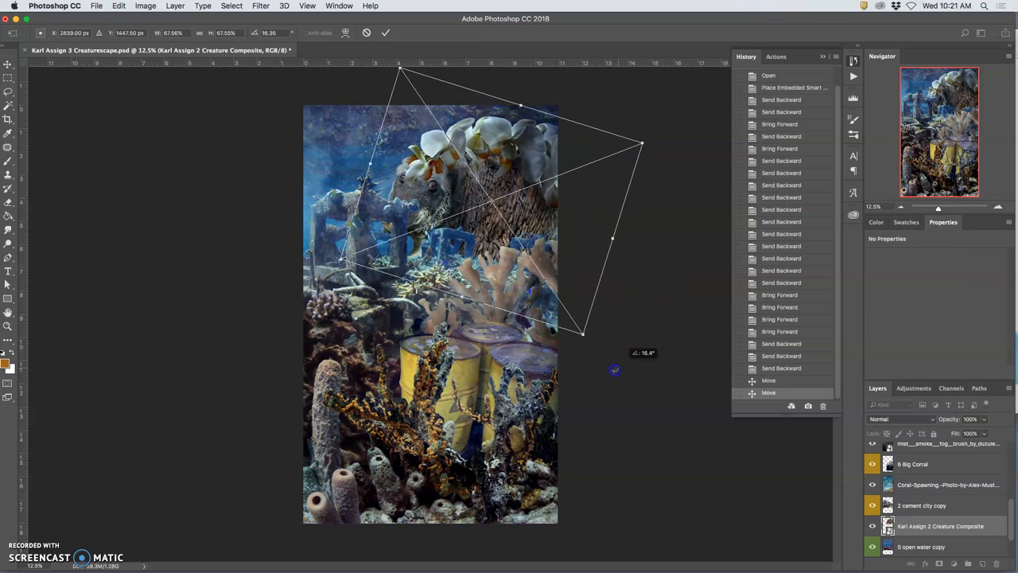
pyautogui.moveTo(614, 370); pyautogui.dragTo(619, 358)
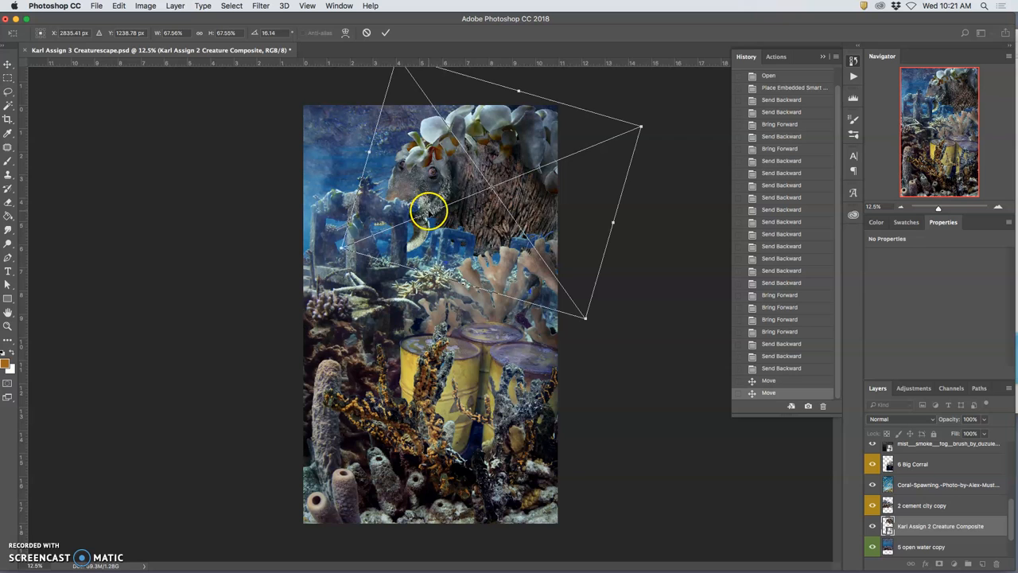
pyautogui.moveTo(429, 211); pyautogui.dragTo(445, 211)
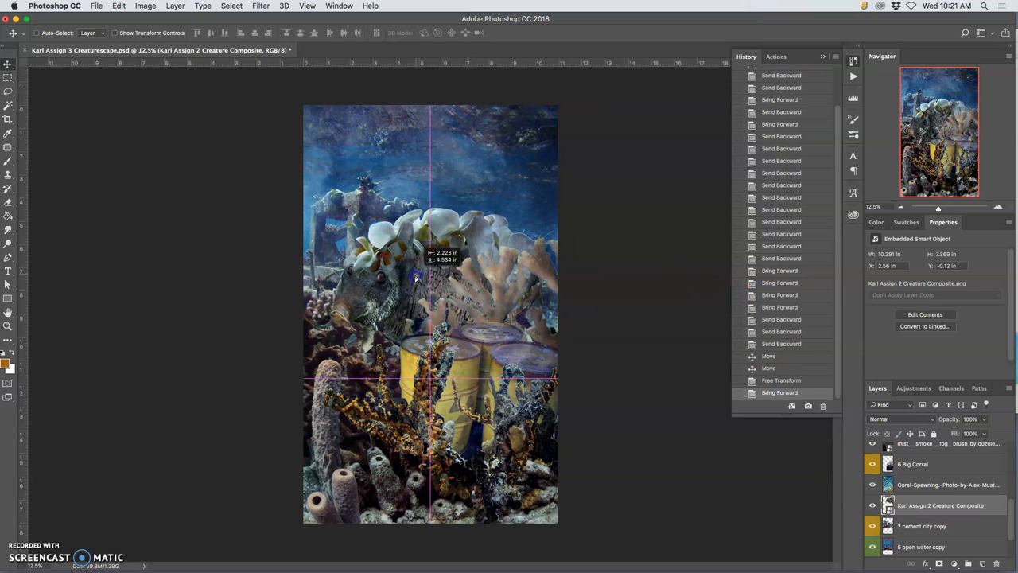
# Settle the creature behind the big coral above the barrels, reverting via History.
pyautogui.moveTo(413, 277); pyautogui.dragTo(445, 261)
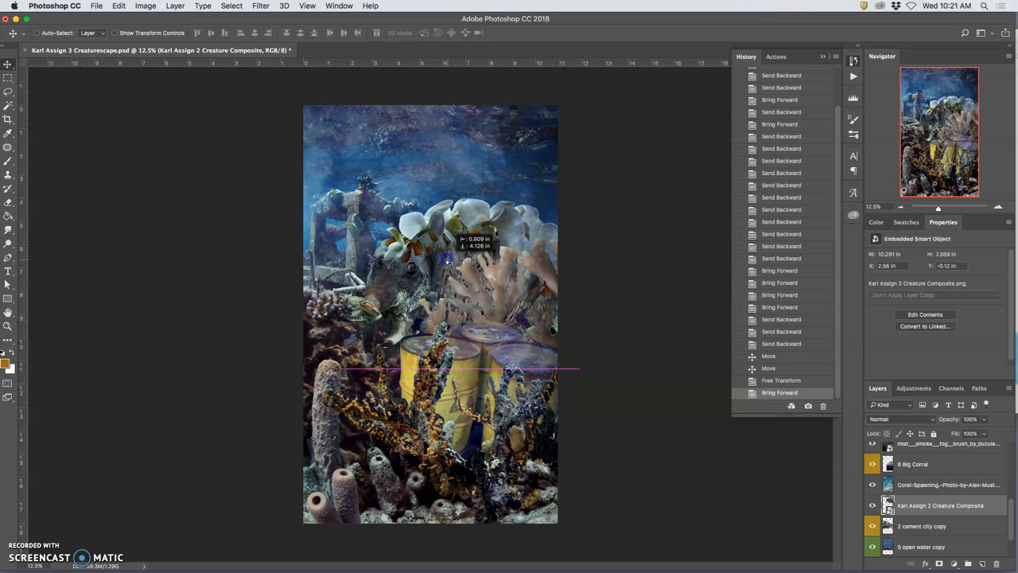
pyautogui.moveTo(445, 260); pyautogui.dragTo(435, 255)
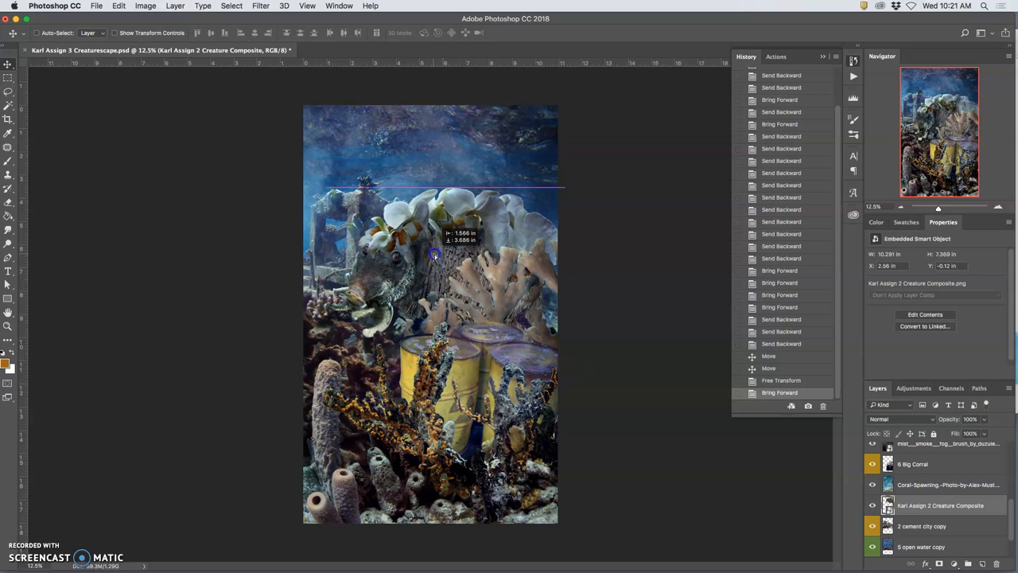
pyautogui.moveTo(436, 256); pyautogui.dragTo(428, 264)
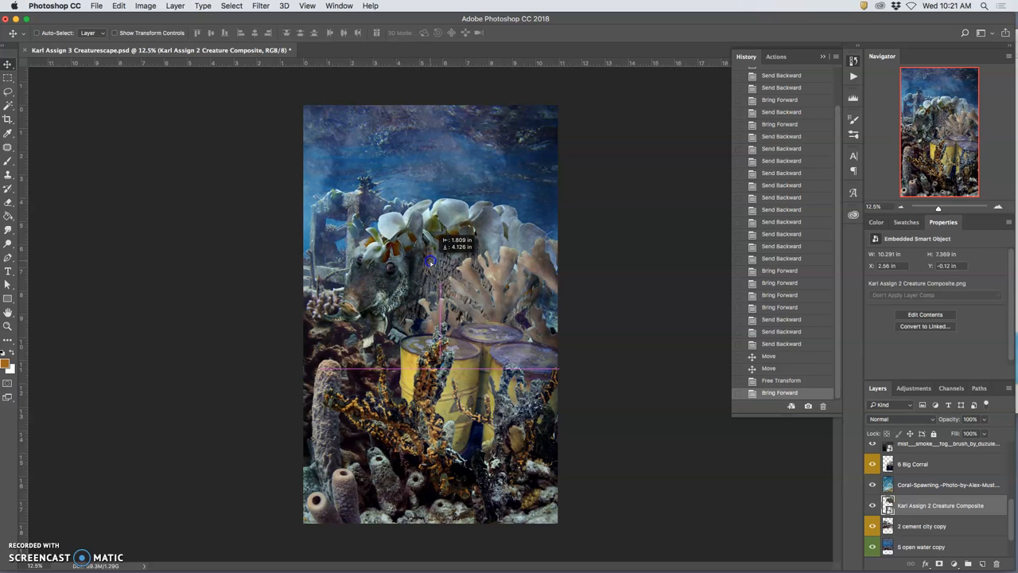
pyautogui.moveTo(430, 261); pyautogui.dragTo(390, 306)
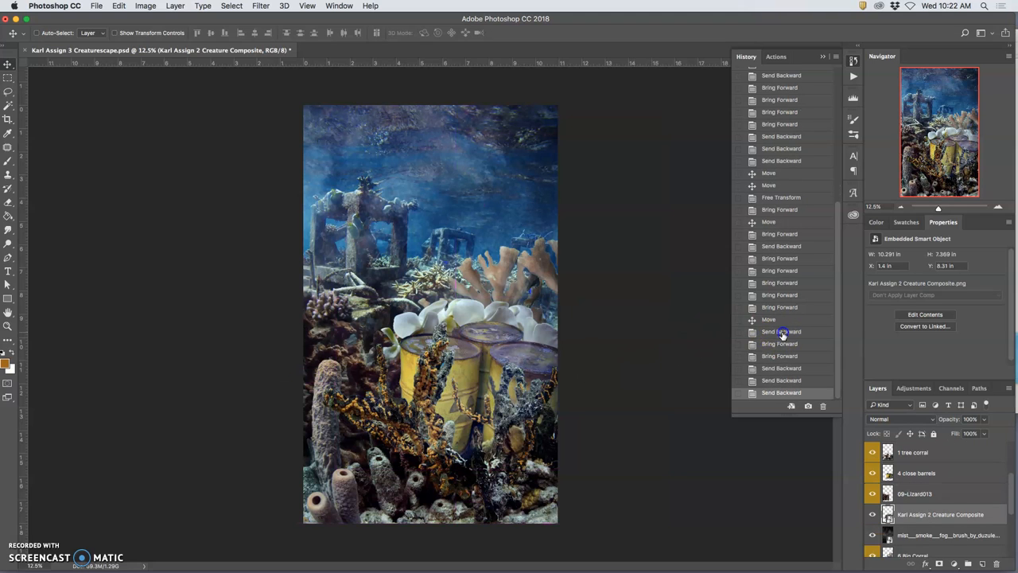
pyautogui.click(768, 319)
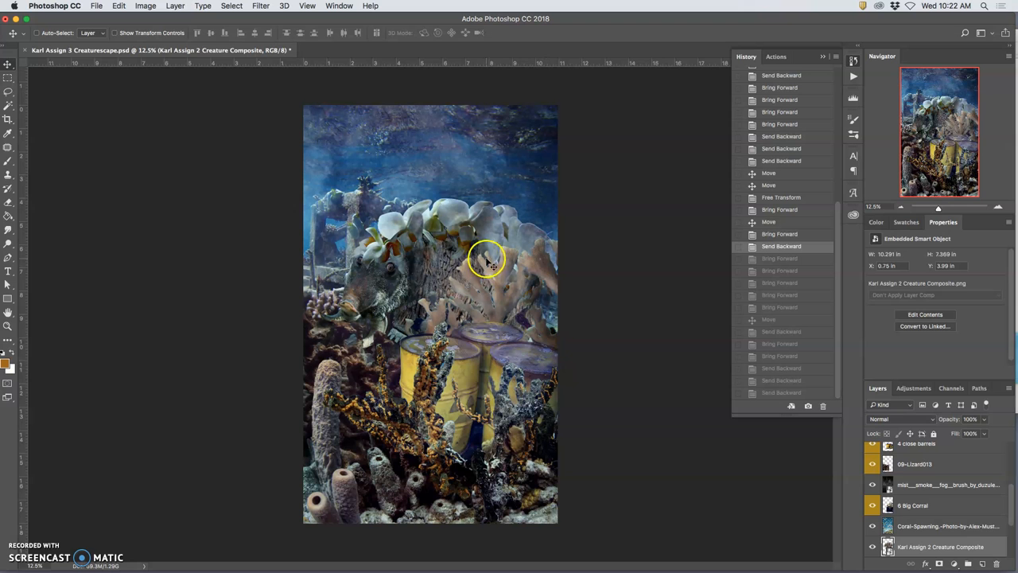
pyautogui.moveTo(374, 301)
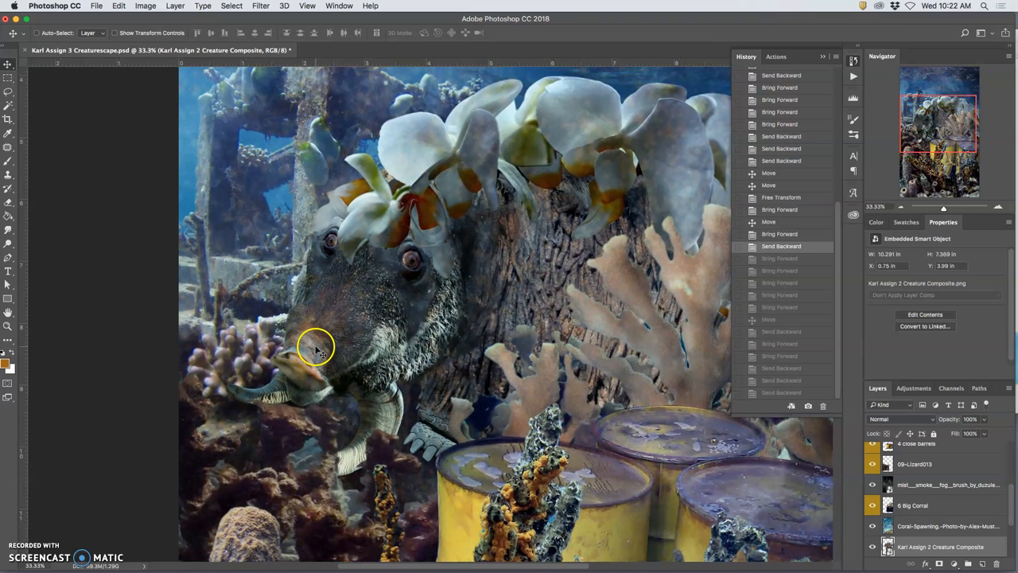
# Zoom to 50% on the big coral and select the 6 Big Corral layer.
pyautogui.scroll(-3)
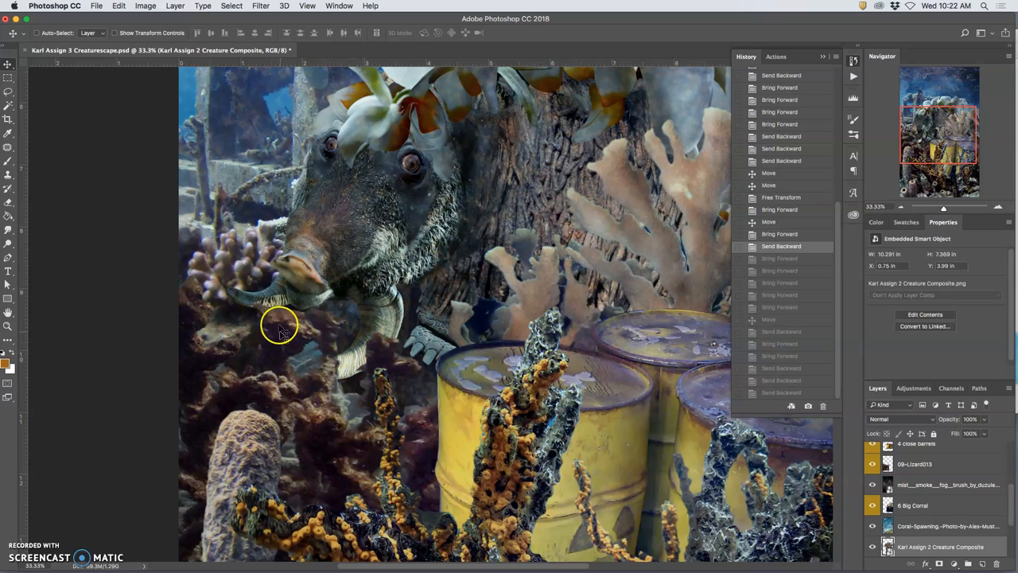
pyautogui.moveTo(373, 366)
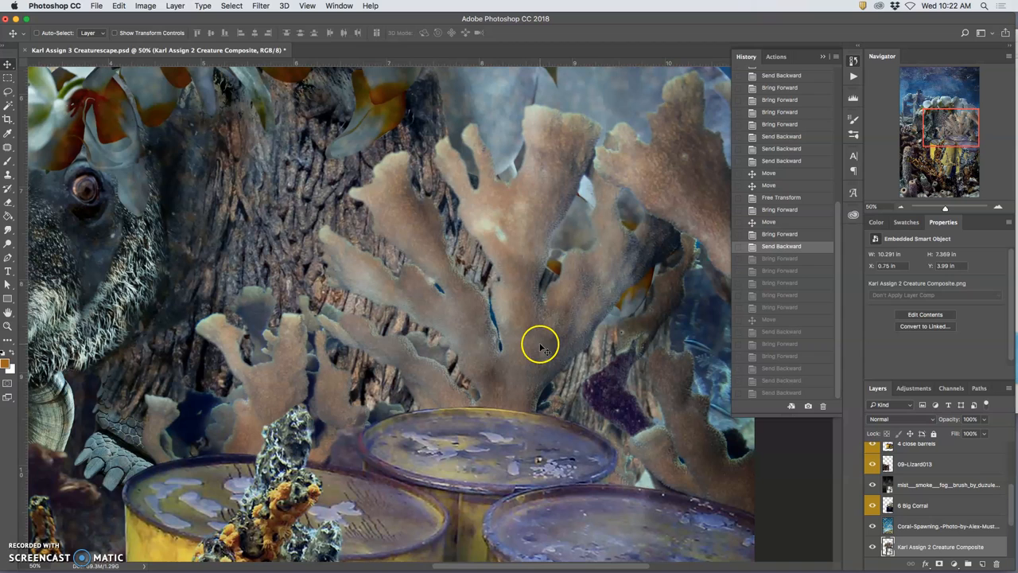
pyautogui.moveTo(521, 262)
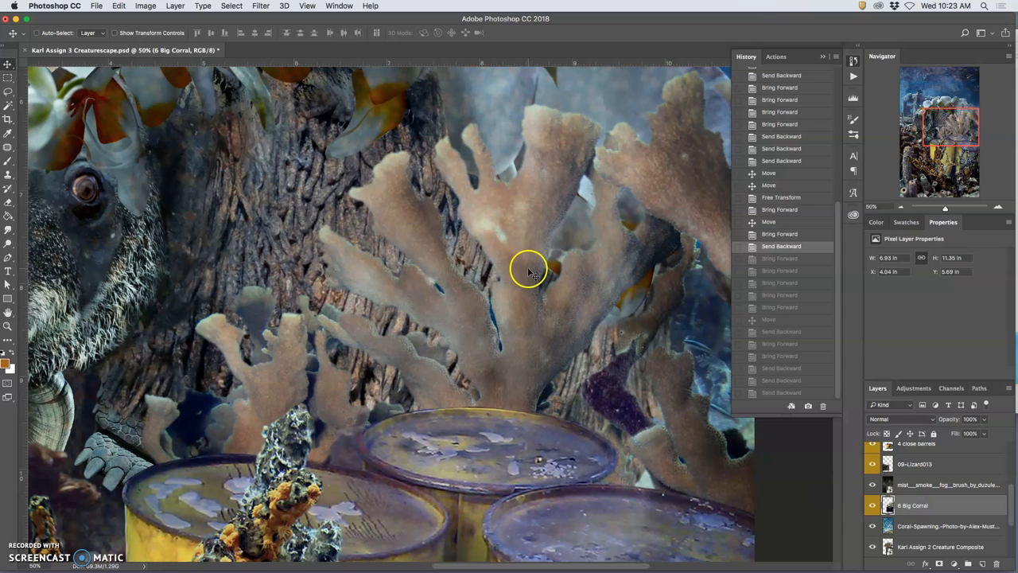
pyautogui.moveTo(262, 8)
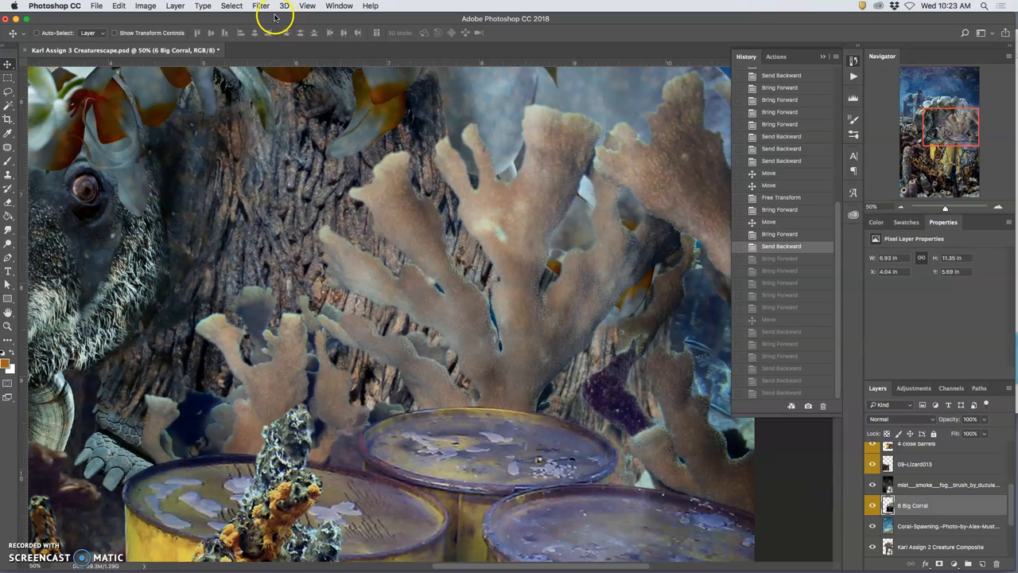
# Apply Smart Sharpen to the coral: Amount 280%, Radius 3.9 px, Reduce Noise 28%.
pyautogui.click(261, 6)
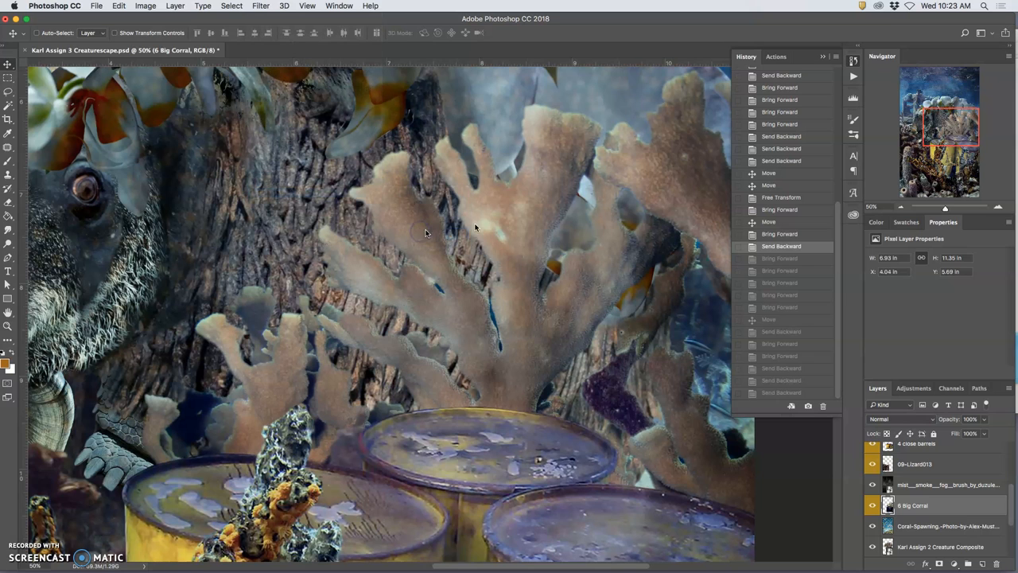
pyautogui.click(260, 6)
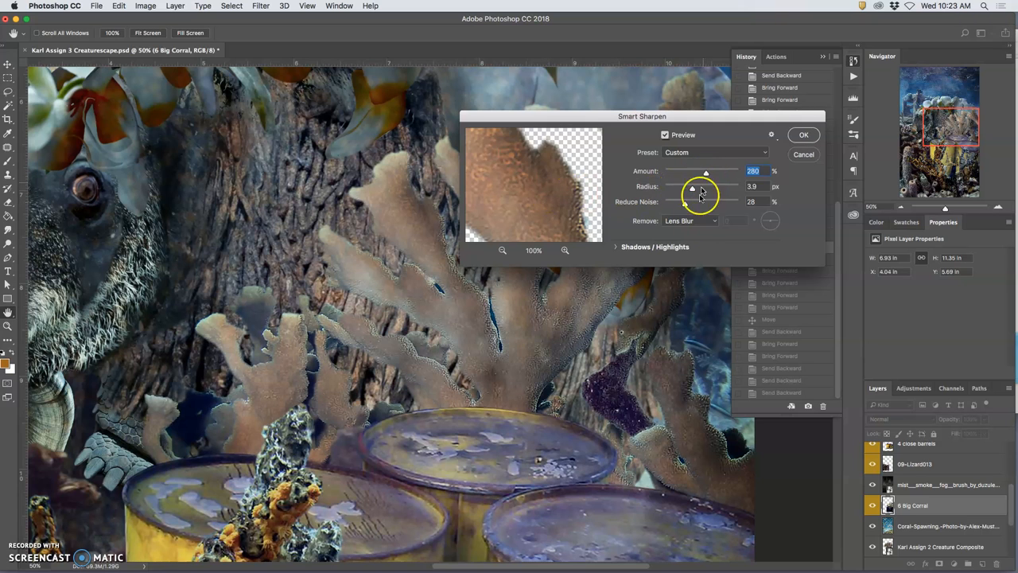
pyautogui.moveTo(547, 214)
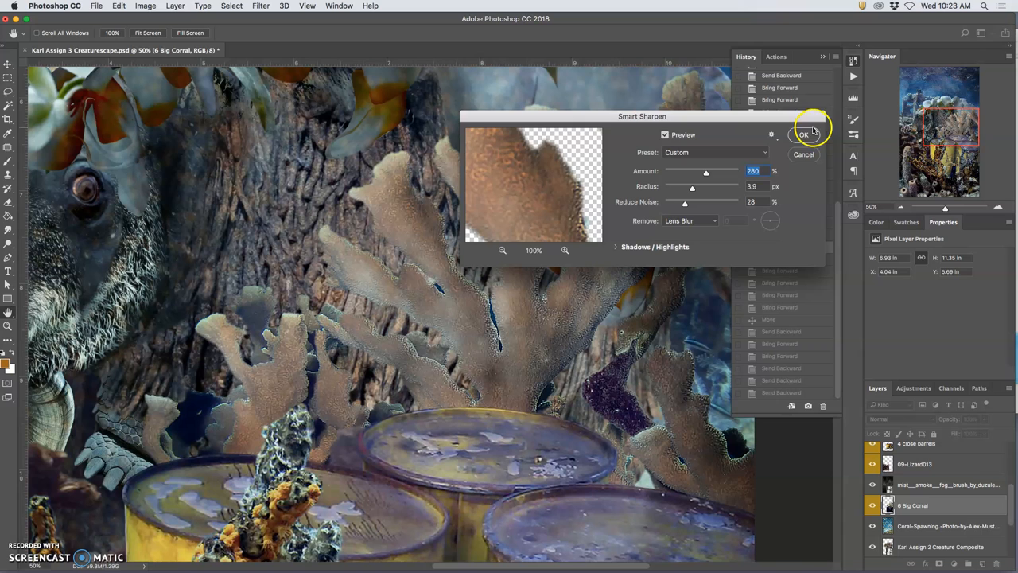
pyautogui.click(803, 134)
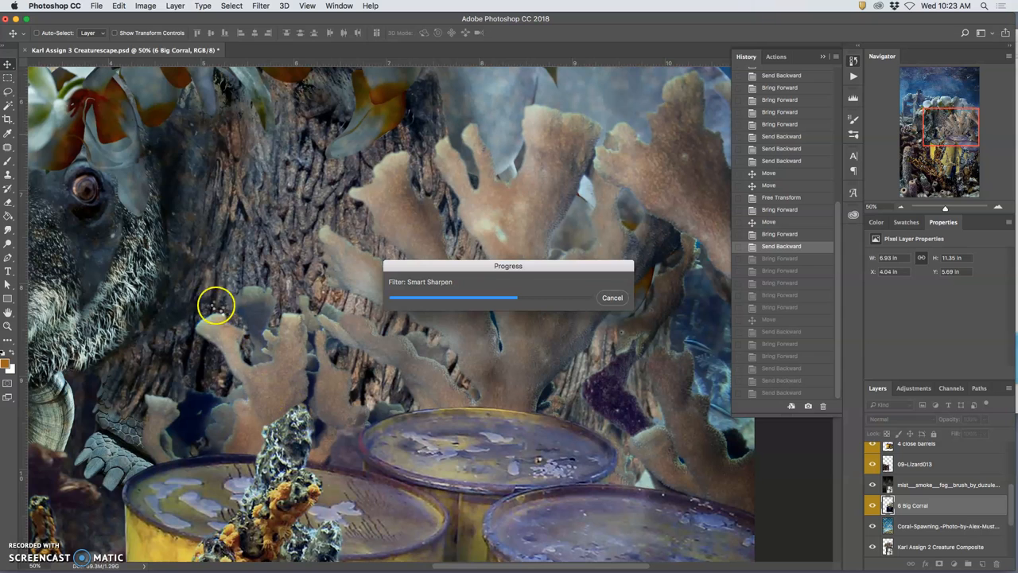
pyautogui.moveTo(141, 273)
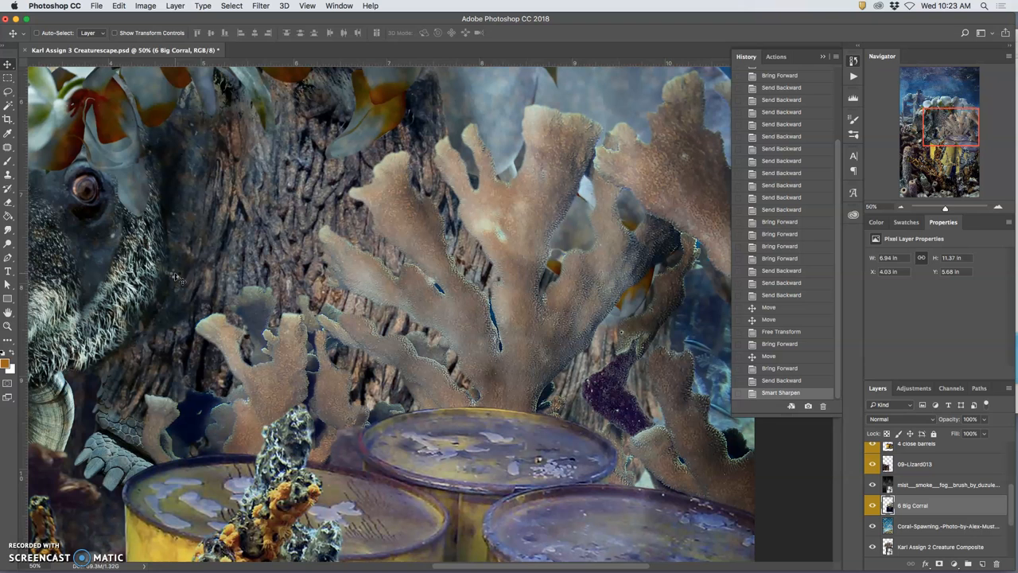
pyautogui.moveTo(547, 317)
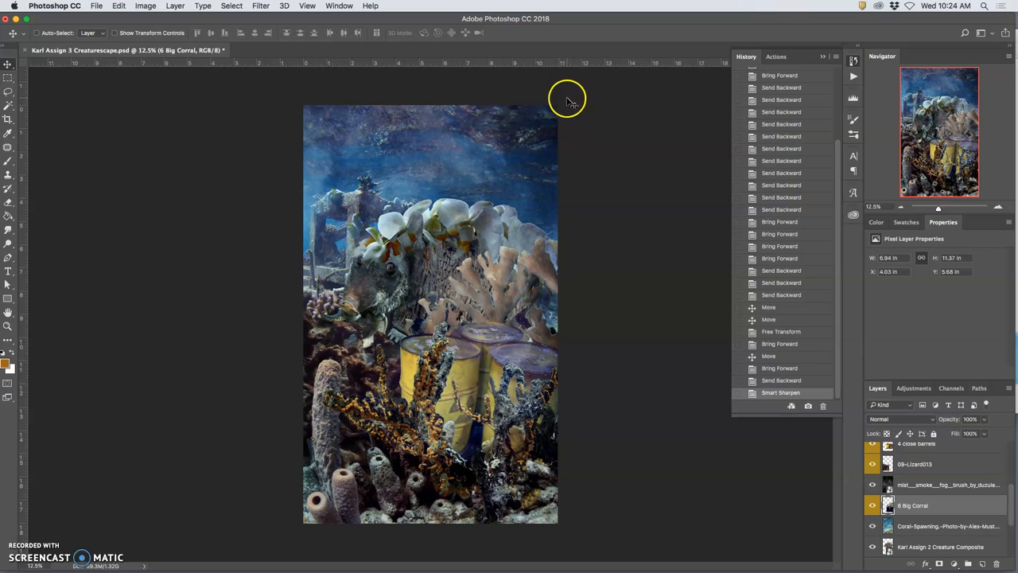
pyautogui.moveTo(641, 225)
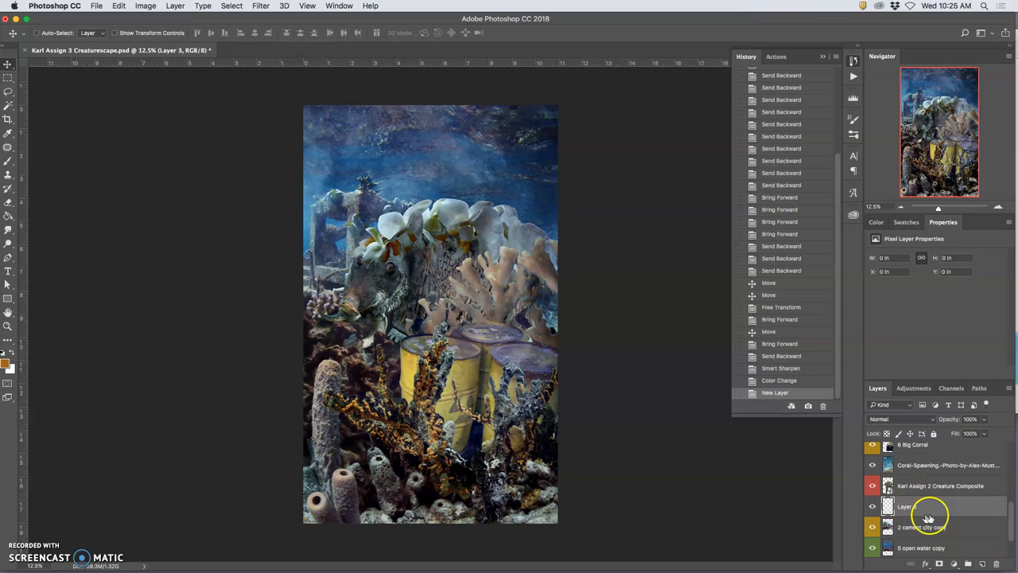
# Rename Layer 3 to 'Background Overlay Layer'.
pyautogui.rightClick(928, 506)
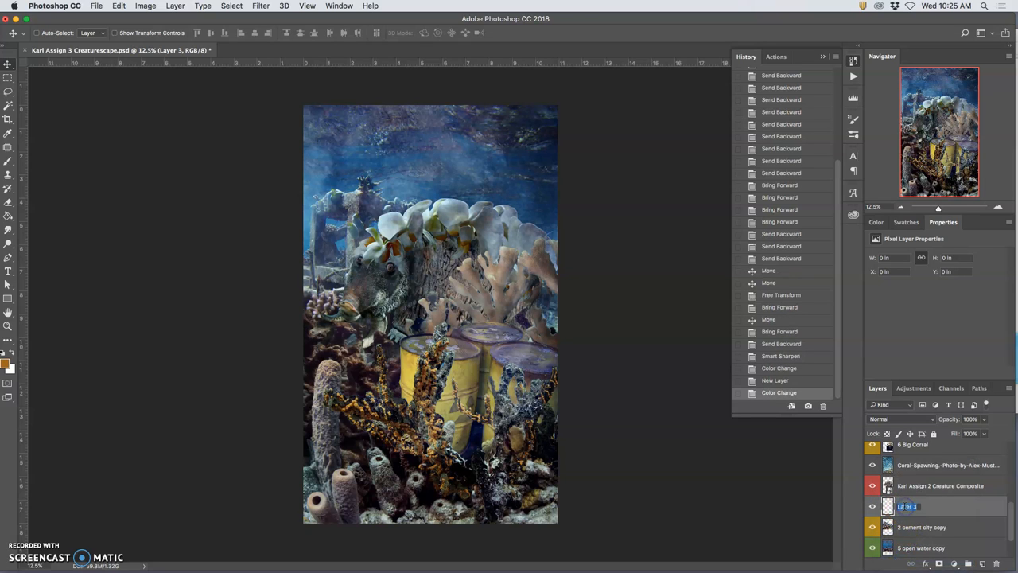
pyautogui.write('Overlay L')
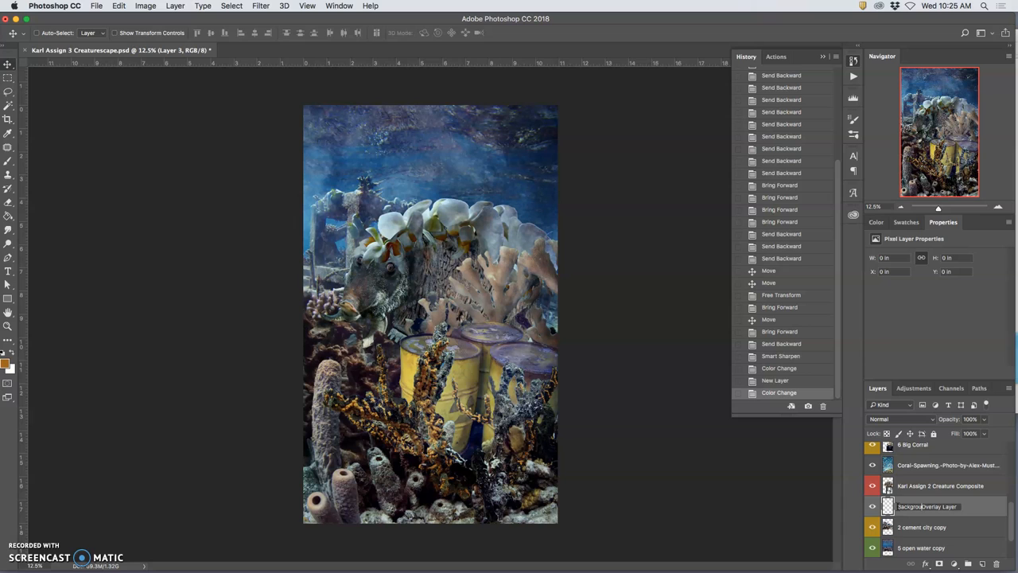
pyautogui.doubleClick(927, 506)
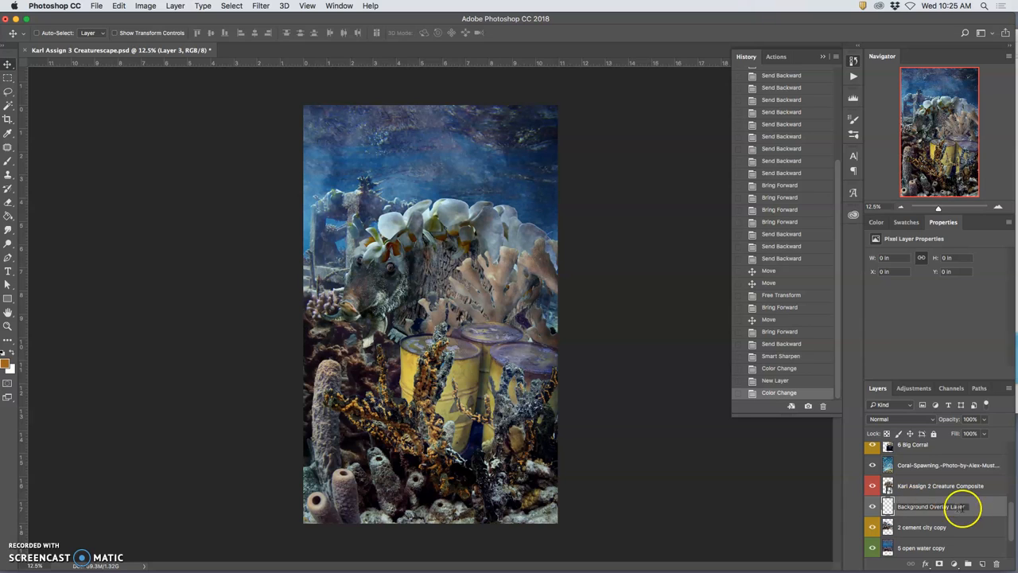
pyautogui.doubleClick(931, 506)
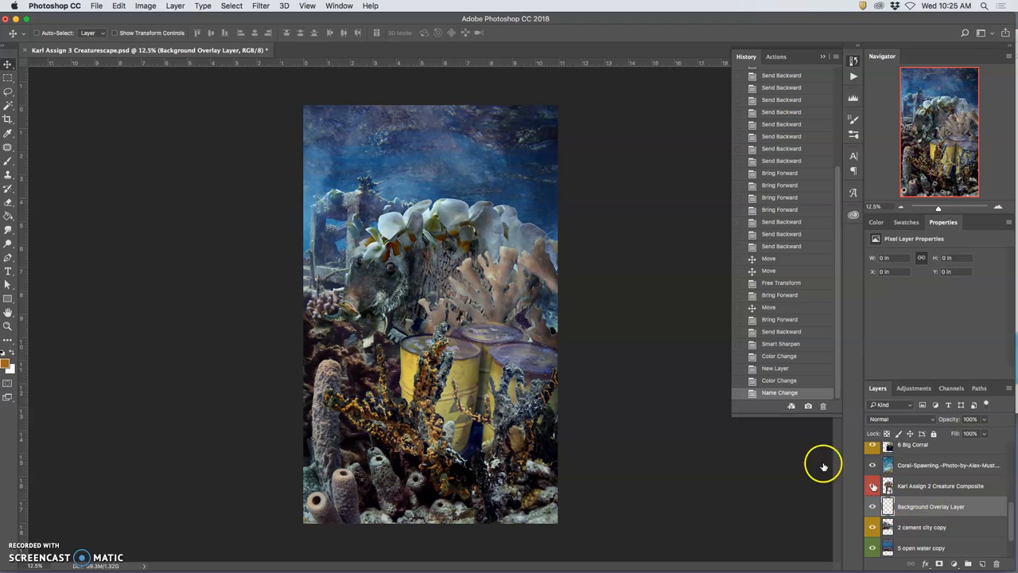
# Fill the Background Overlay Layer with 50% Gray.
pyautogui.click(119, 5)
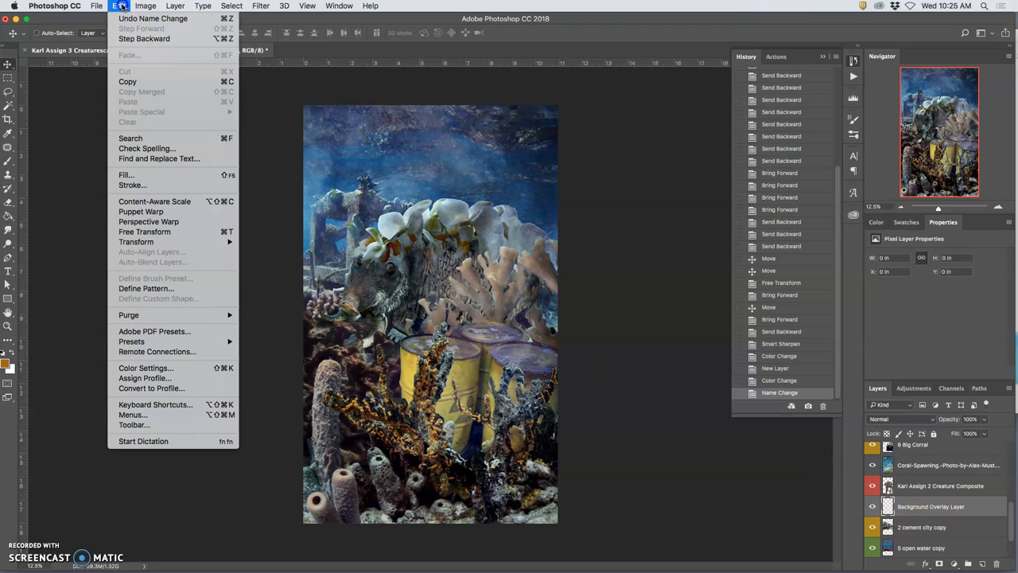
pyautogui.click(124, 175)
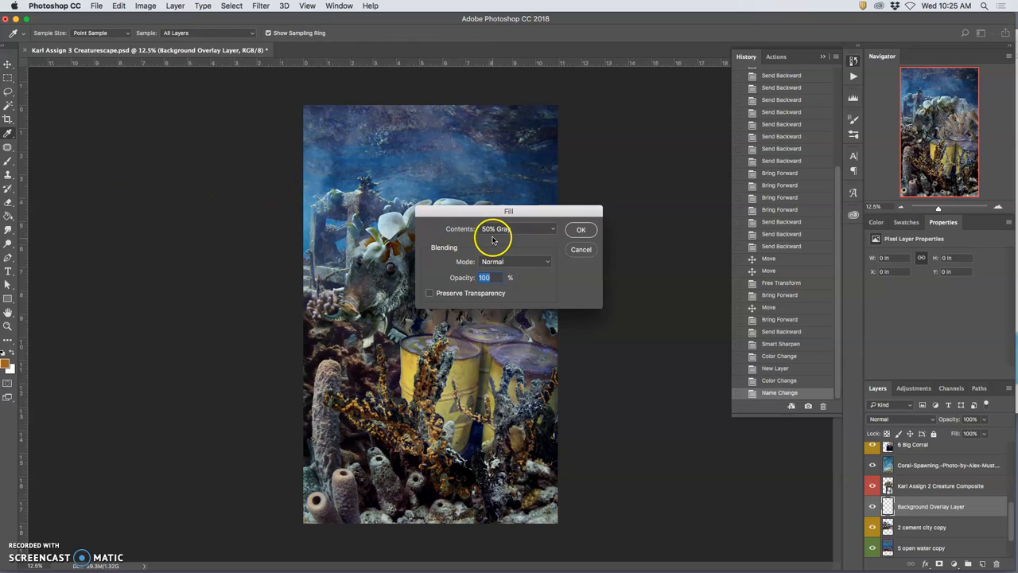
pyautogui.moveTo(514, 232)
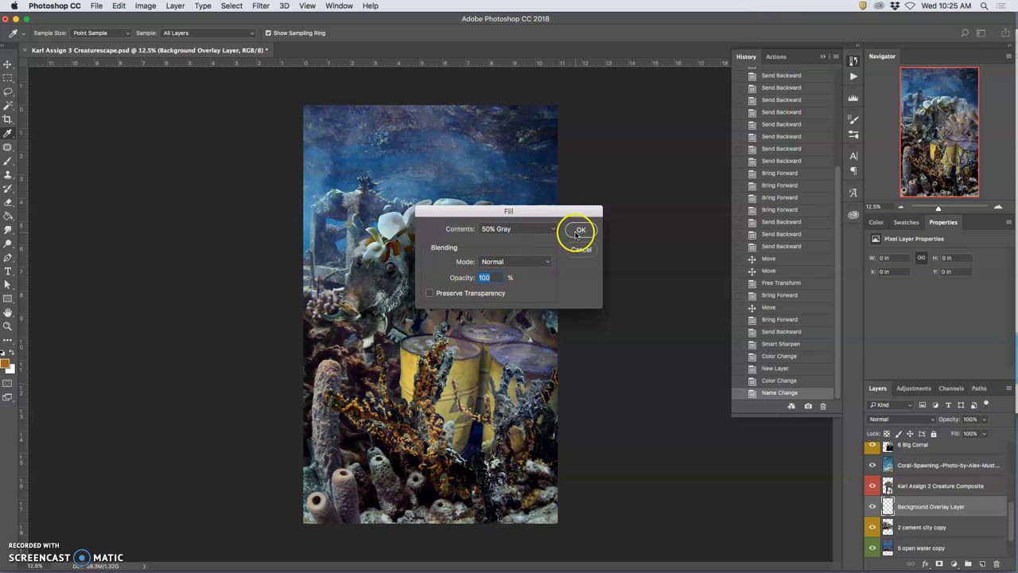
pyautogui.click(580, 230)
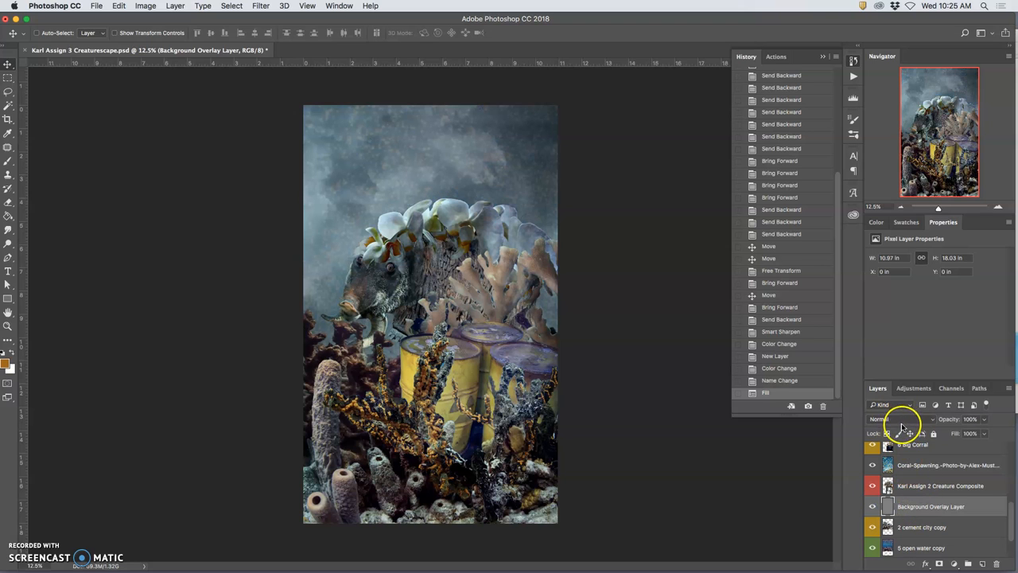
# Set the gray layer to Overlay blending and toggle its visibility to compare.
pyautogui.click(899, 418)
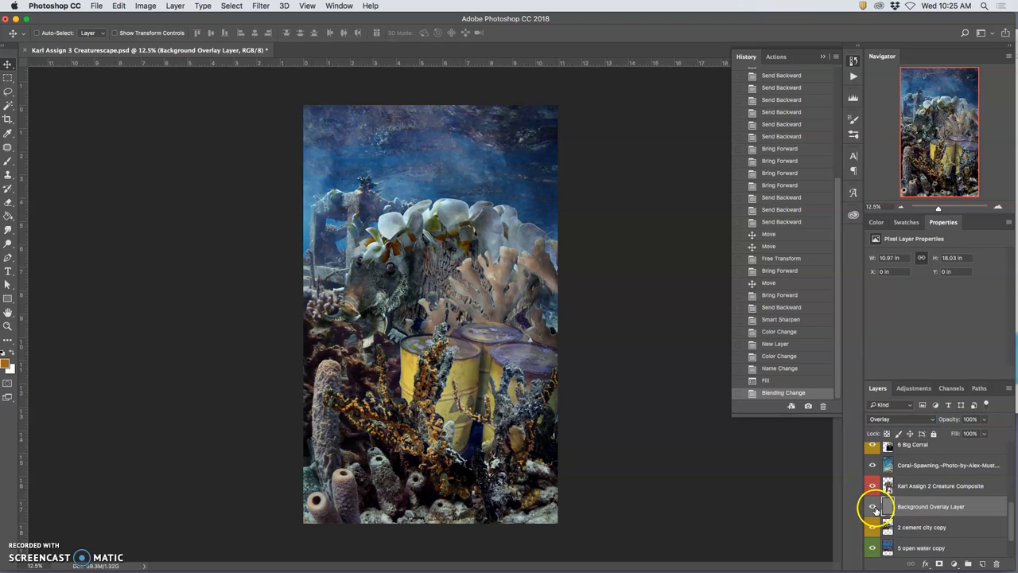
pyautogui.click(872, 507)
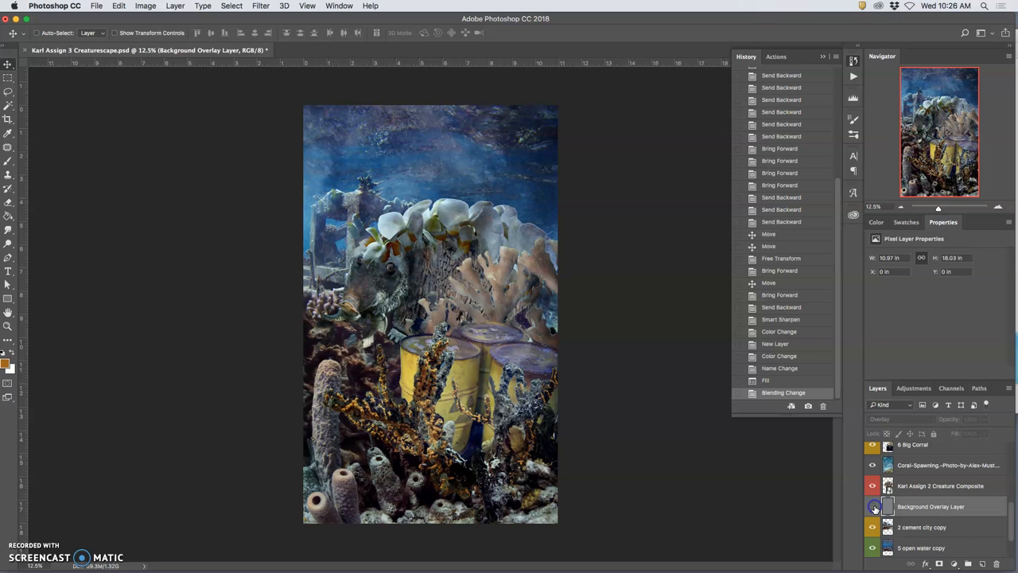
pyautogui.click(931, 505)
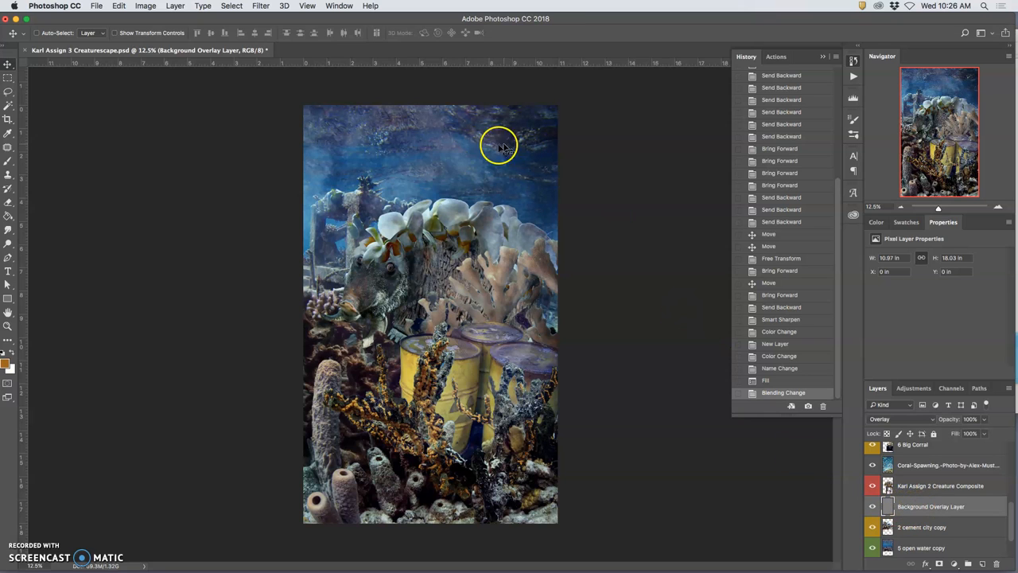
pyautogui.moveTo(404, 205)
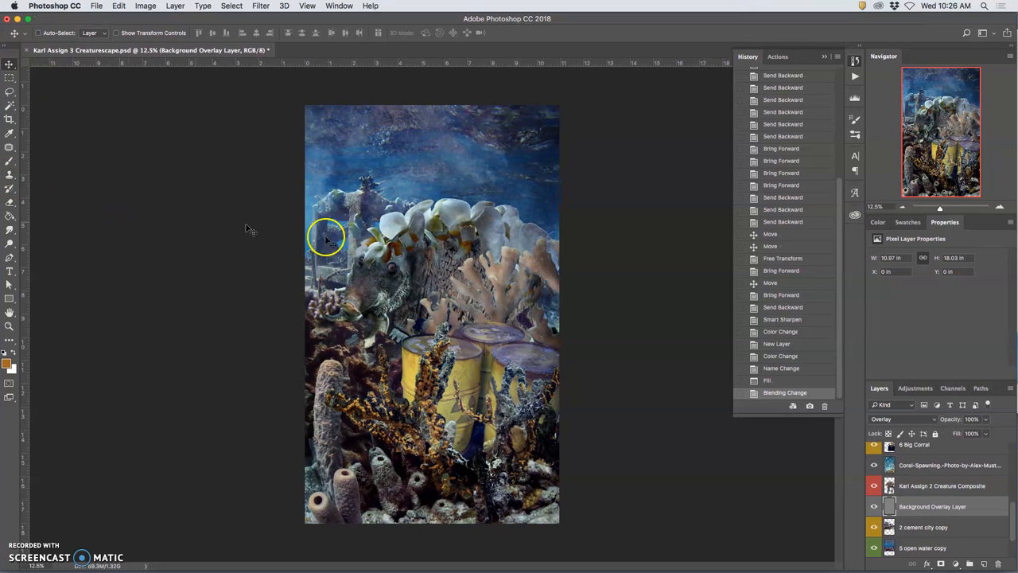
pyautogui.moveTo(199, 112)
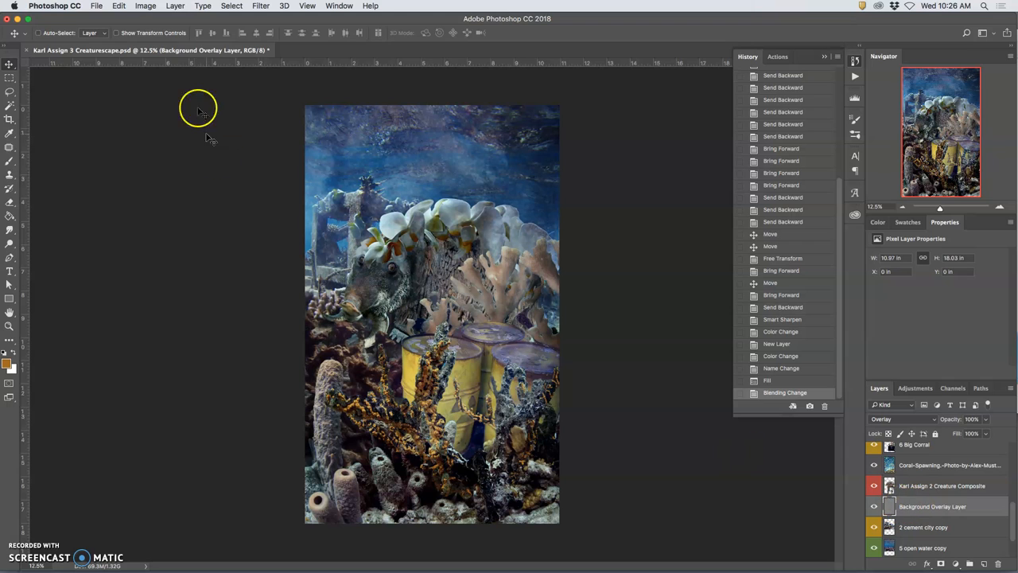
# Darken the overlay layer's midtones in Levels, midtone input around 0.56.
pyautogui.click(145, 6)
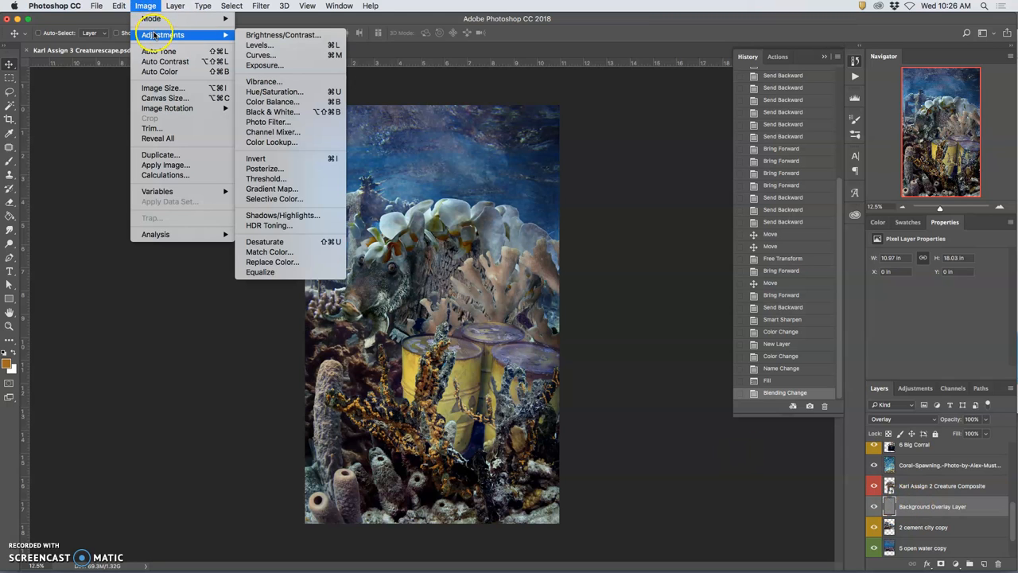
pyautogui.click(257, 44)
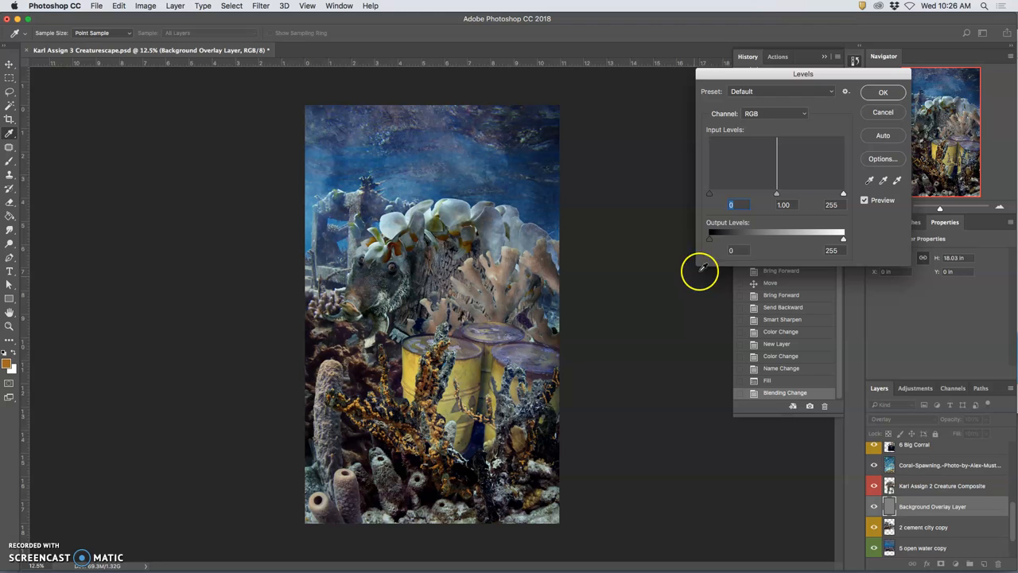
pyautogui.moveTo(777, 194); pyautogui.dragTo(767, 193)
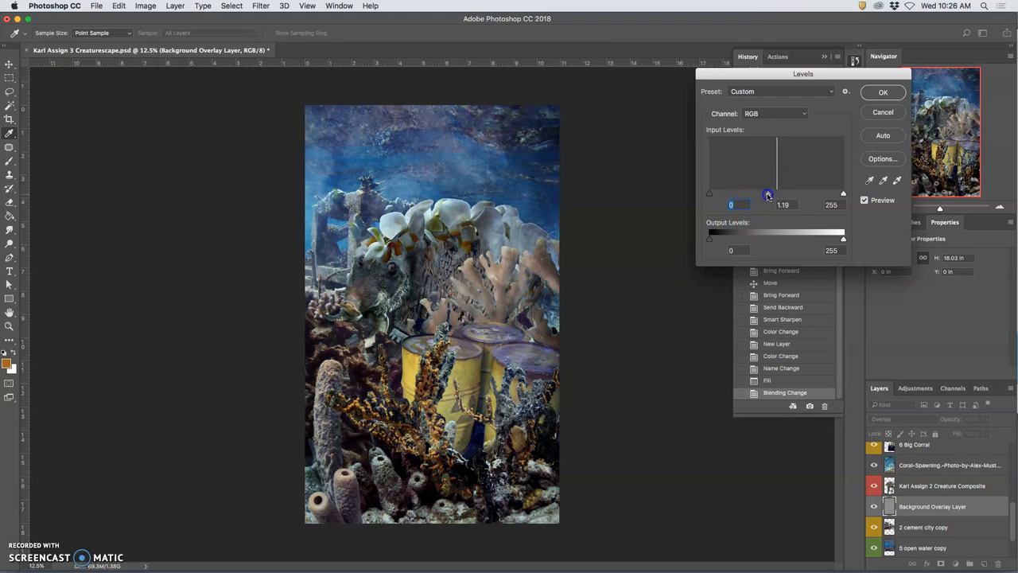
pyautogui.moveTo(767, 193); pyautogui.dragTo(758, 193)
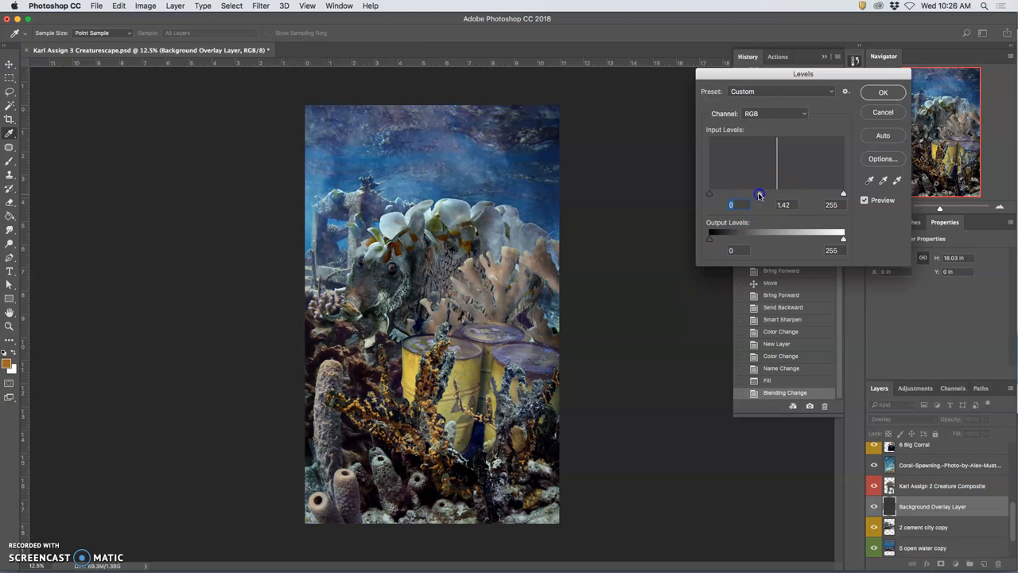
pyautogui.moveTo(758, 194); pyautogui.dragTo(799, 194)
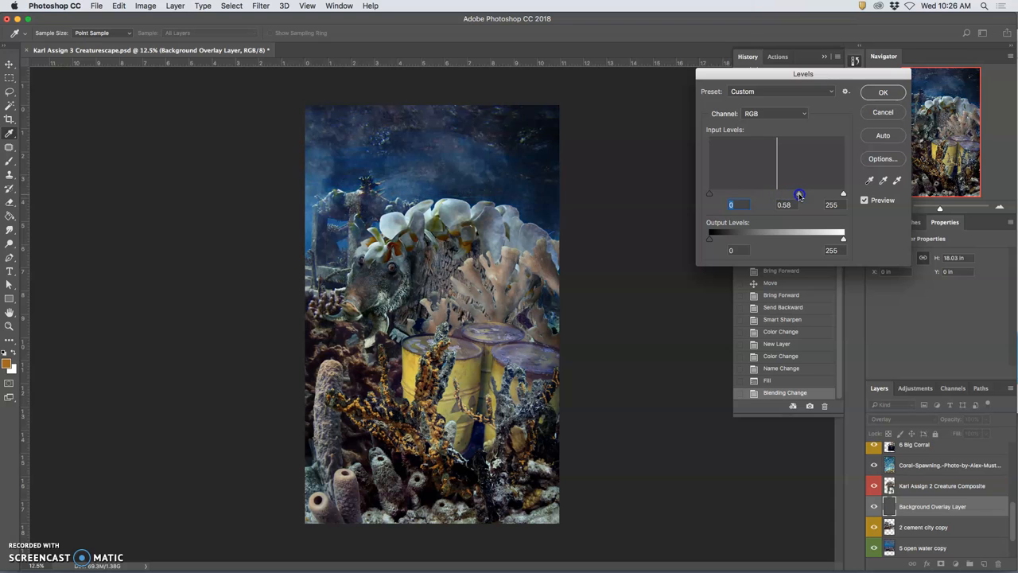
pyautogui.moveTo(802, 194); pyautogui.dragTo(800, 194)
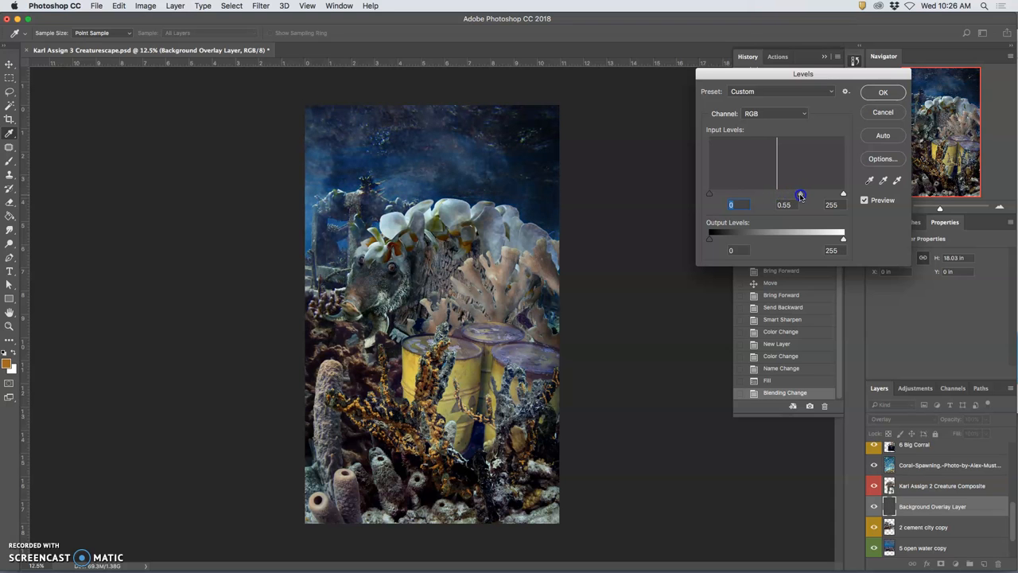
pyautogui.moveTo(800, 193); pyautogui.dragTo(799, 193)
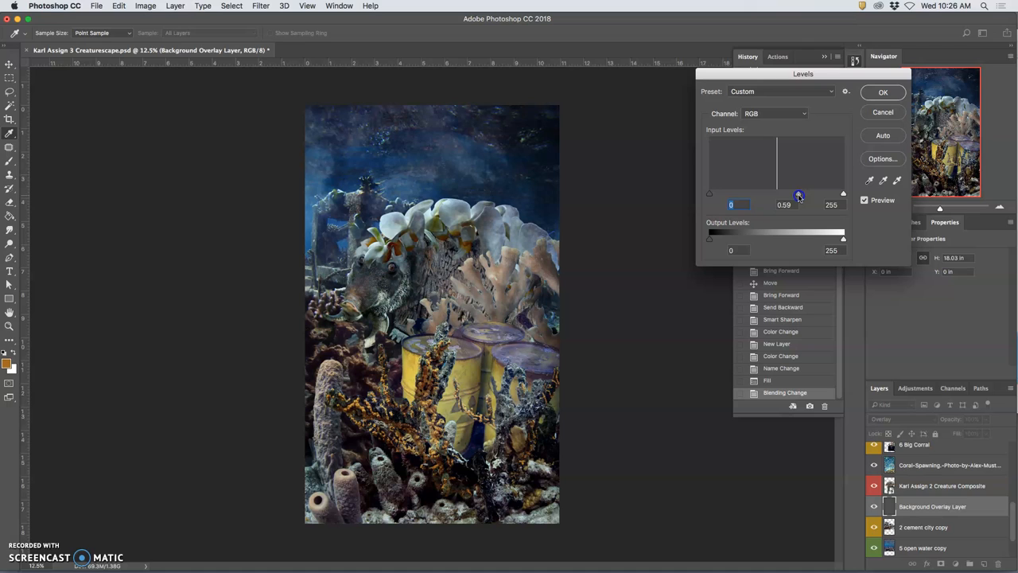
pyautogui.moveTo(801, 194); pyautogui.dragTo(799, 193)
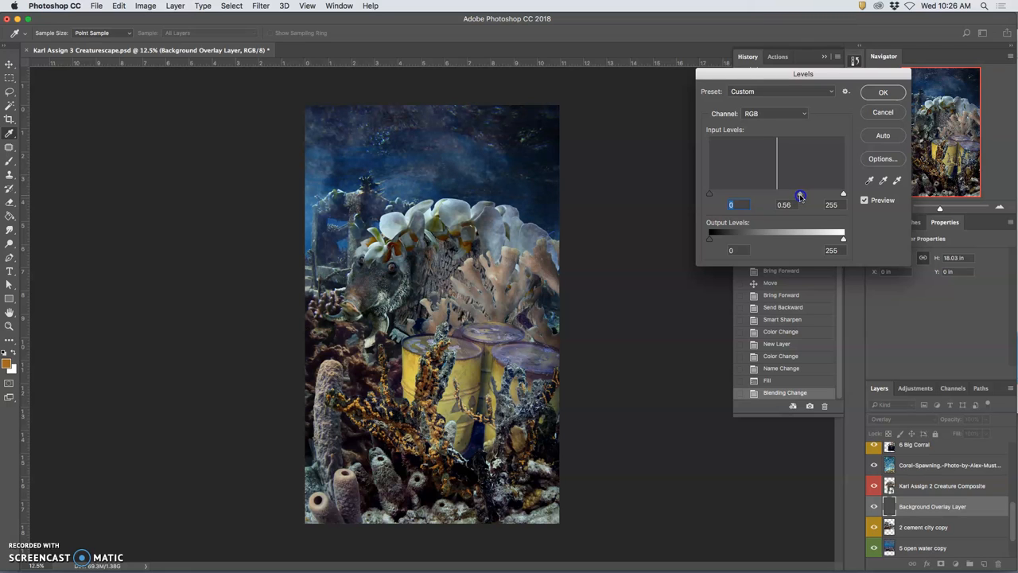
pyautogui.moveTo(800, 194); pyautogui.dragTo(798, 194)
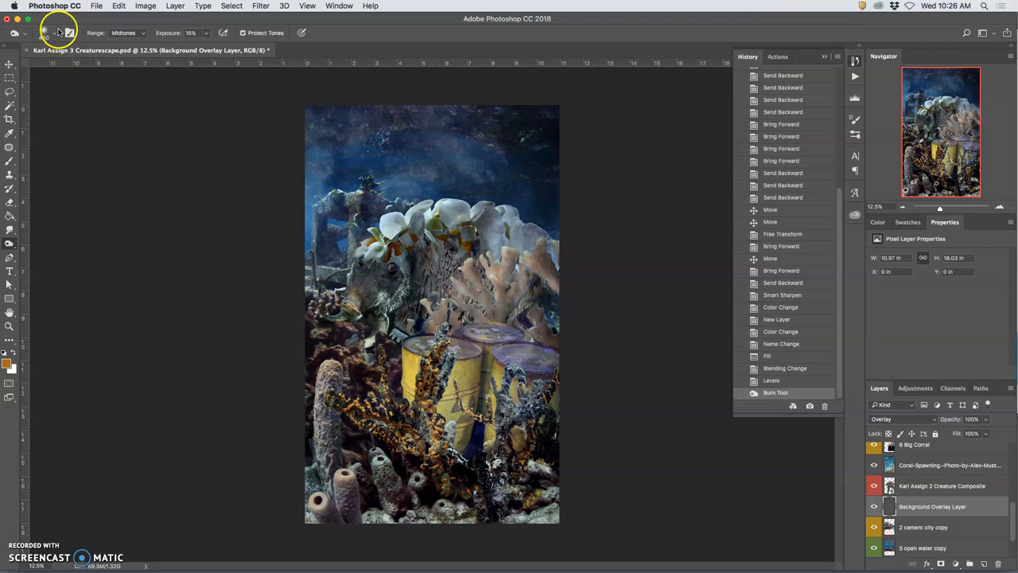
# Set the Burn tool's brush size for burning the overlay layer.
pyautogui.click(57, 33)
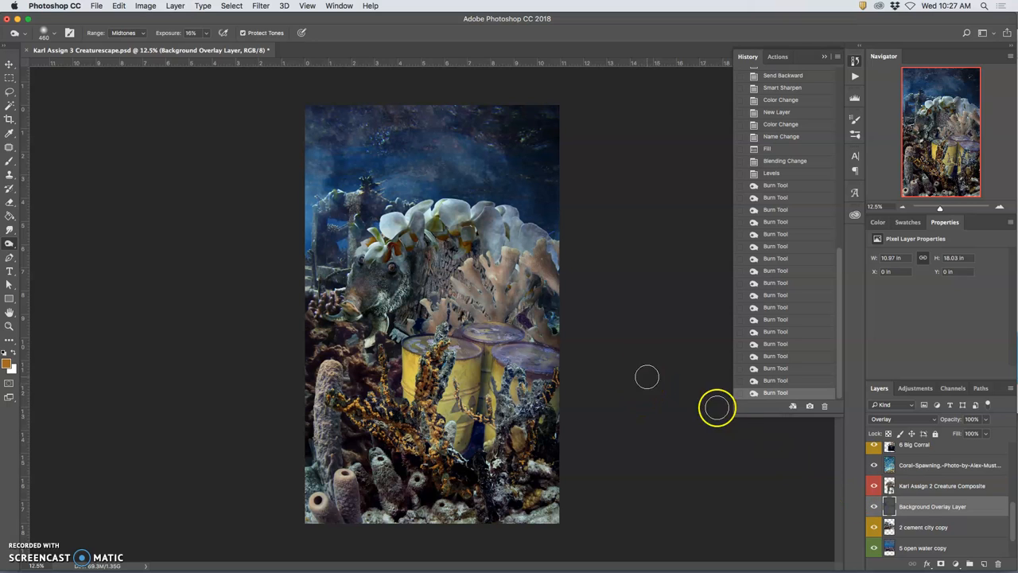
pyautogui.moveTo(11, 242)
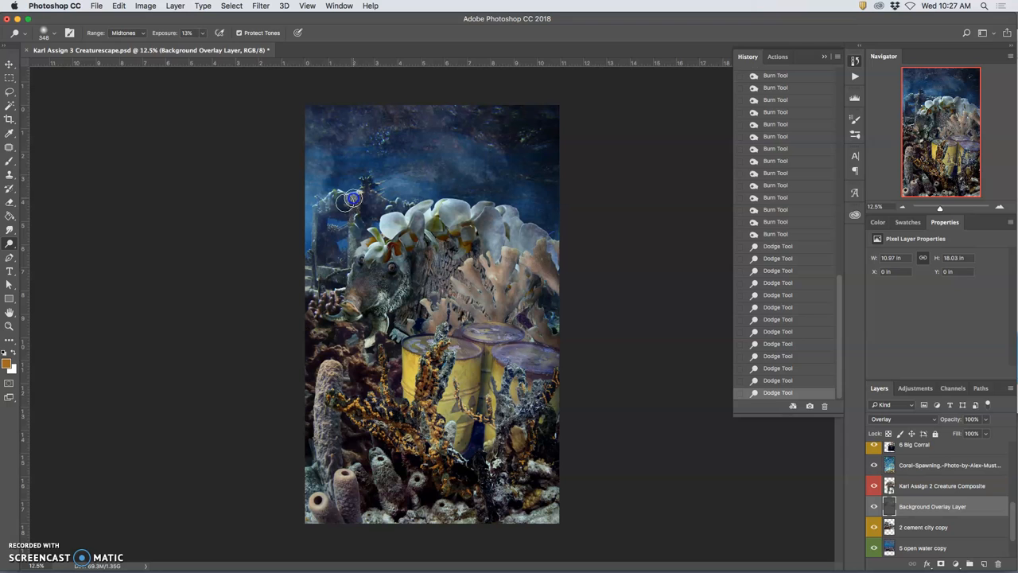
# Dodge above the creature's head and along the left edge, then undo those strokes.
pyautogui.moveTo(351, 199); pyautogui.dragTo(323, 233)
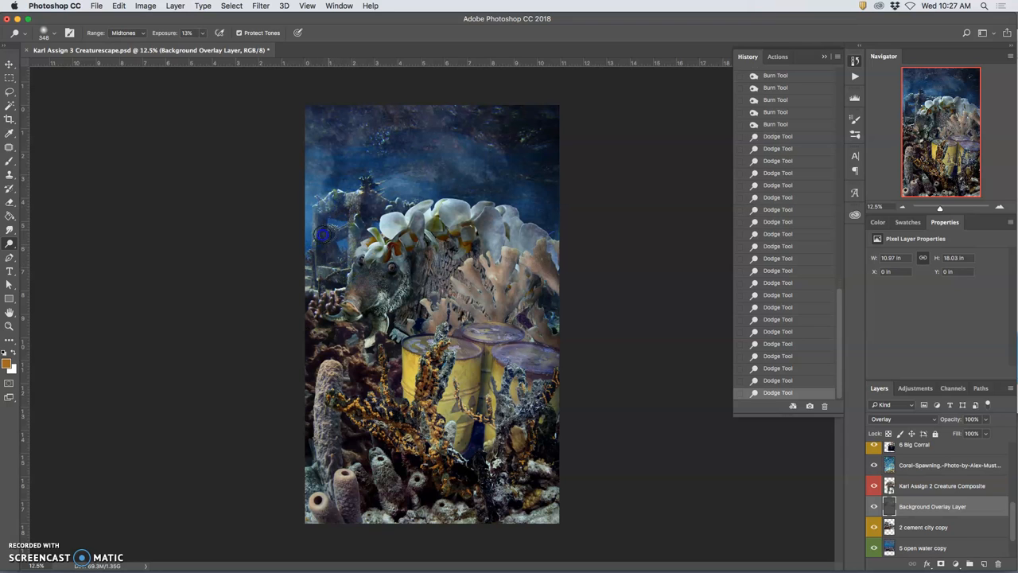
pyautogui.moveTo(322, 235); pyautogui.dragTo(469, 229)
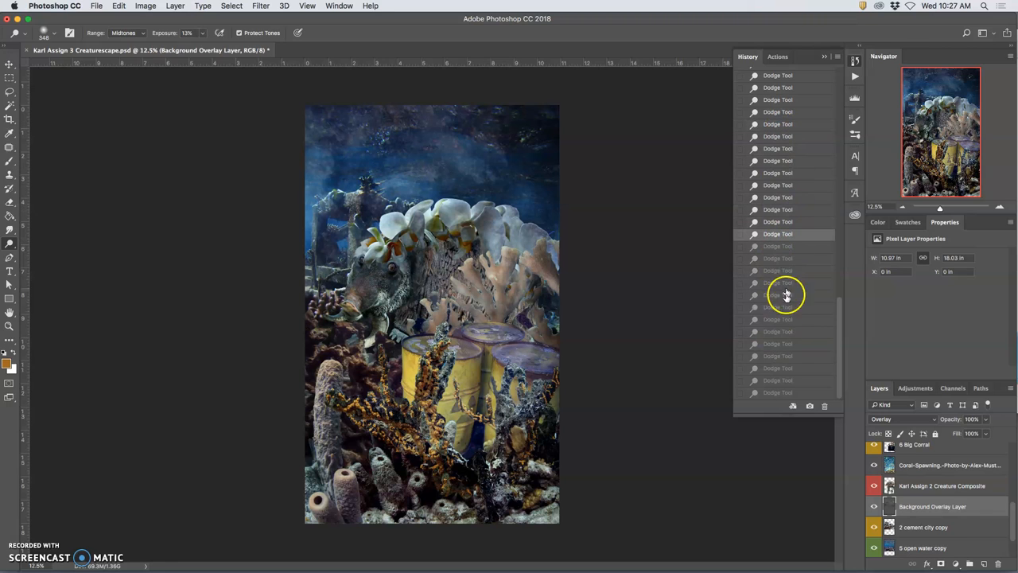
pyautogui.click(778, 381)
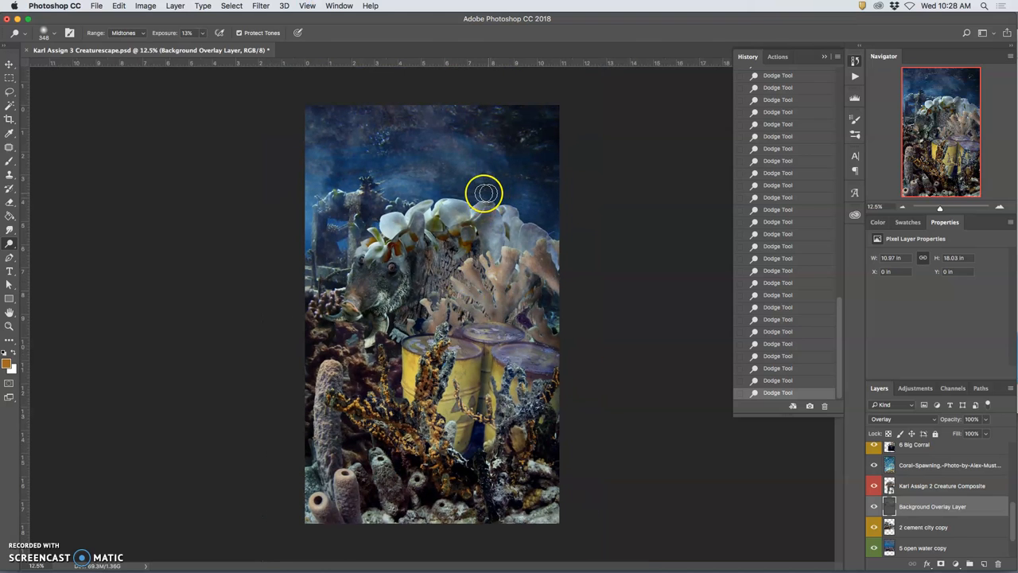
pyautogui.moveTo(489, 194)
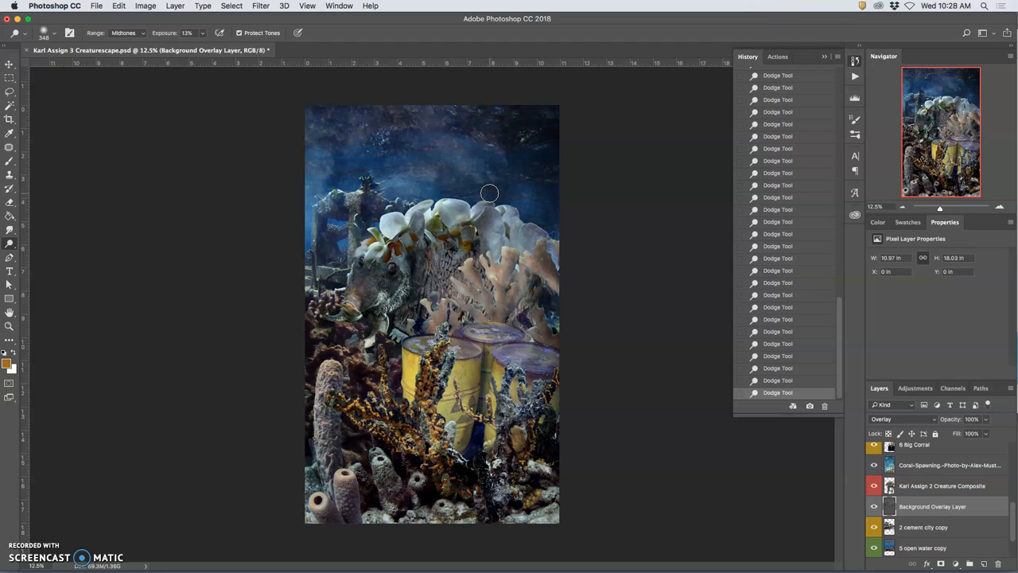
pyautogui.moveTo(551, 304)
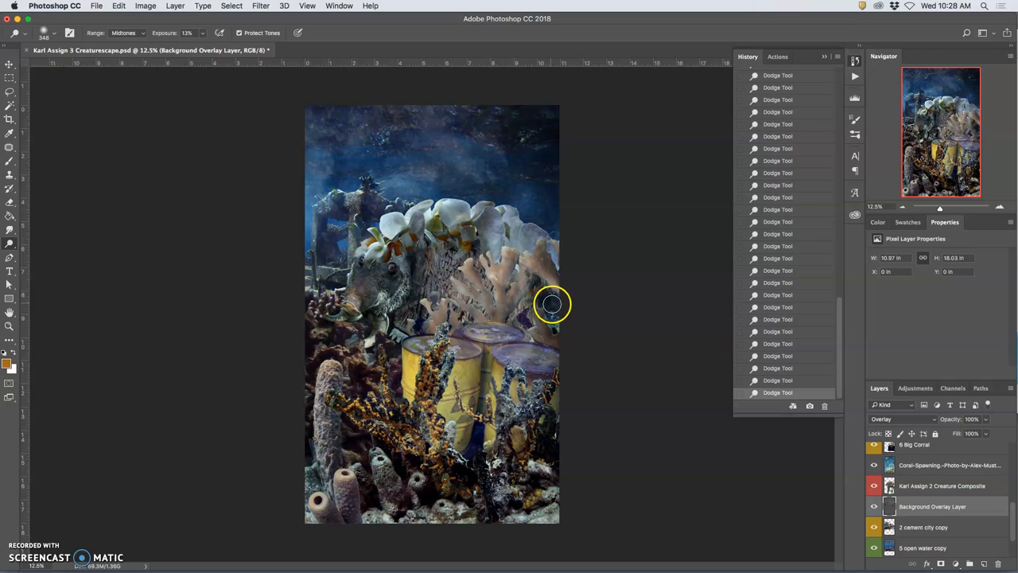
pyautogui.moveTo(554, 297)
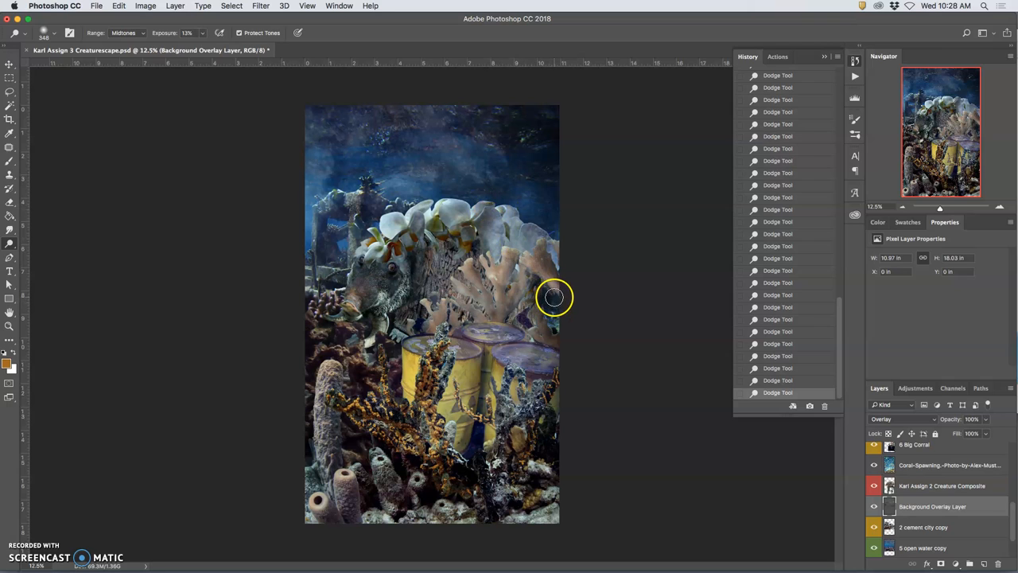
# Dodge beside the right coral and over the creature's head, then save Creaturescape.
pyautogui.moveTo(554, 297); pyautogui.dragTo(463, 400)
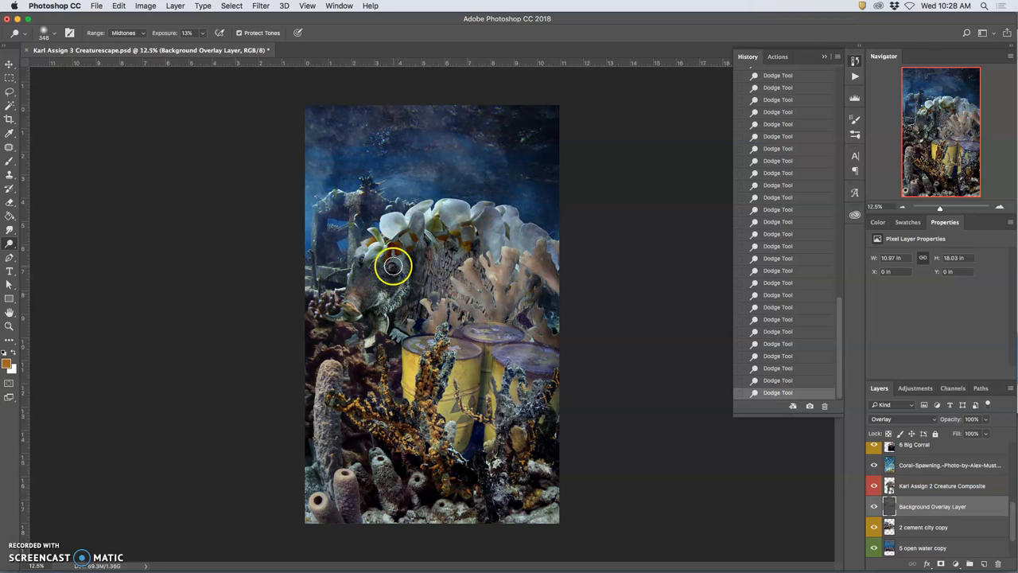
pyautogui.moveTo(393, 266); pyautogui.dragTo(435, 386)
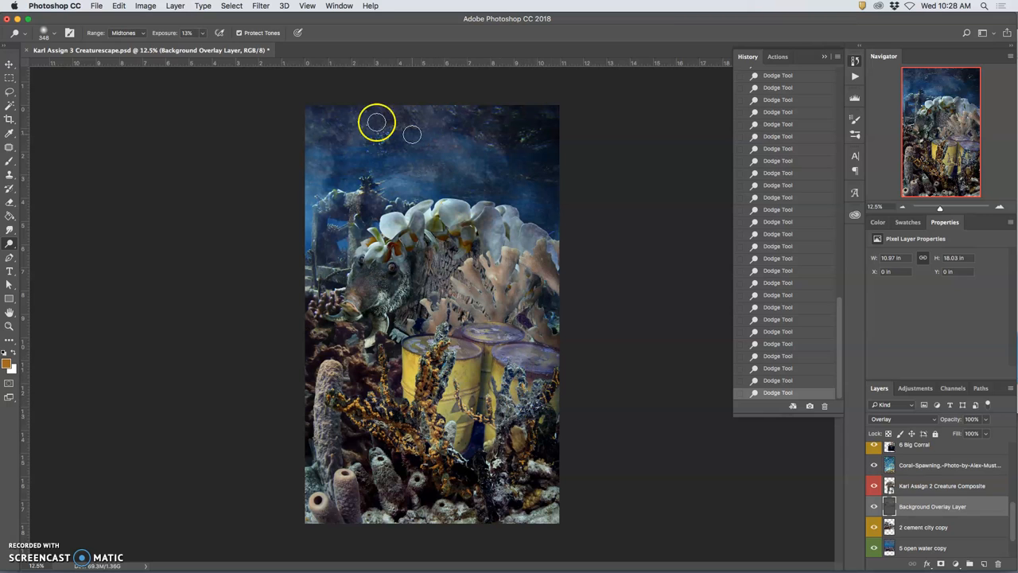
pyautogui.click(96, 5)
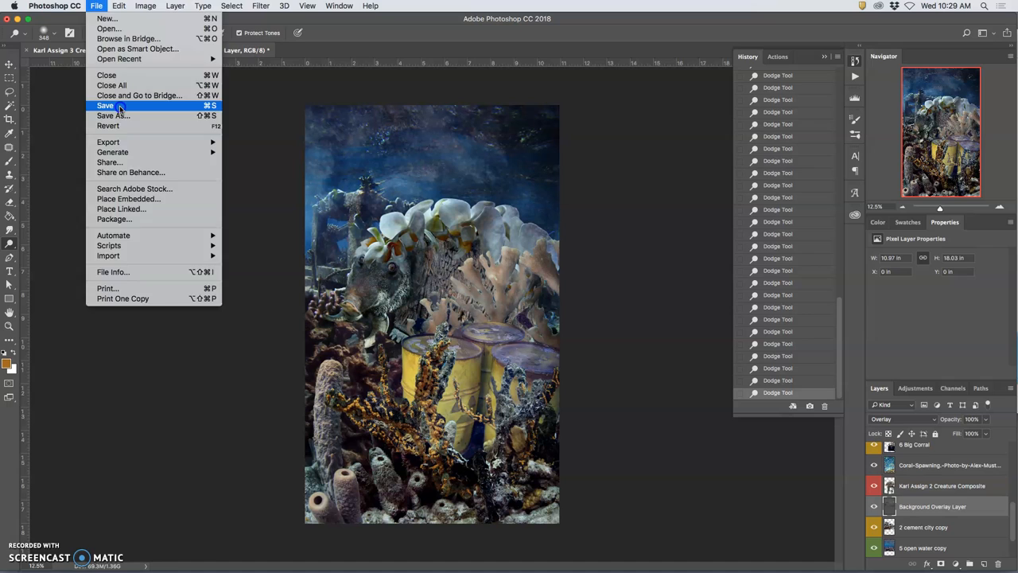
pyautogui.click(105, 105)
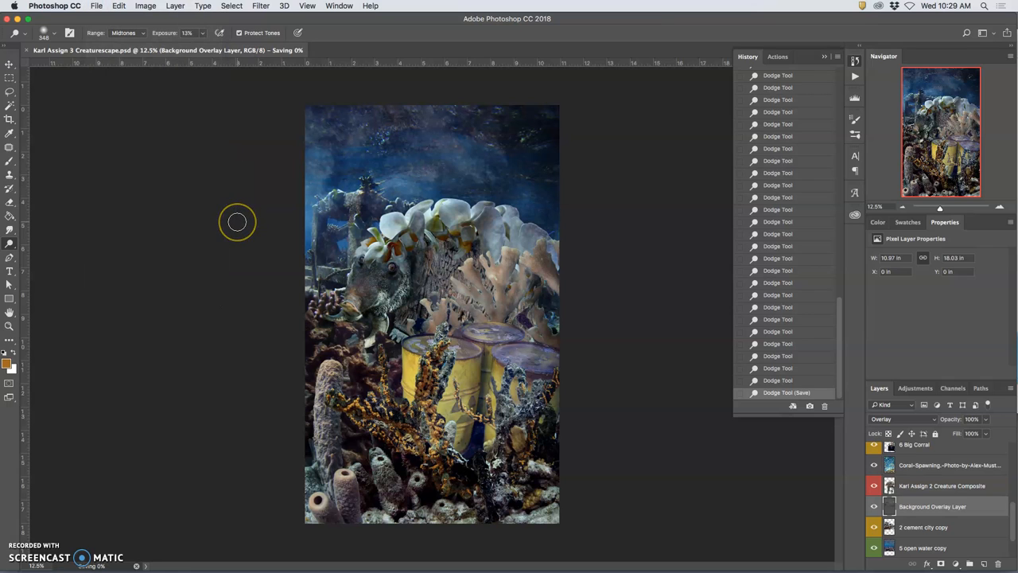